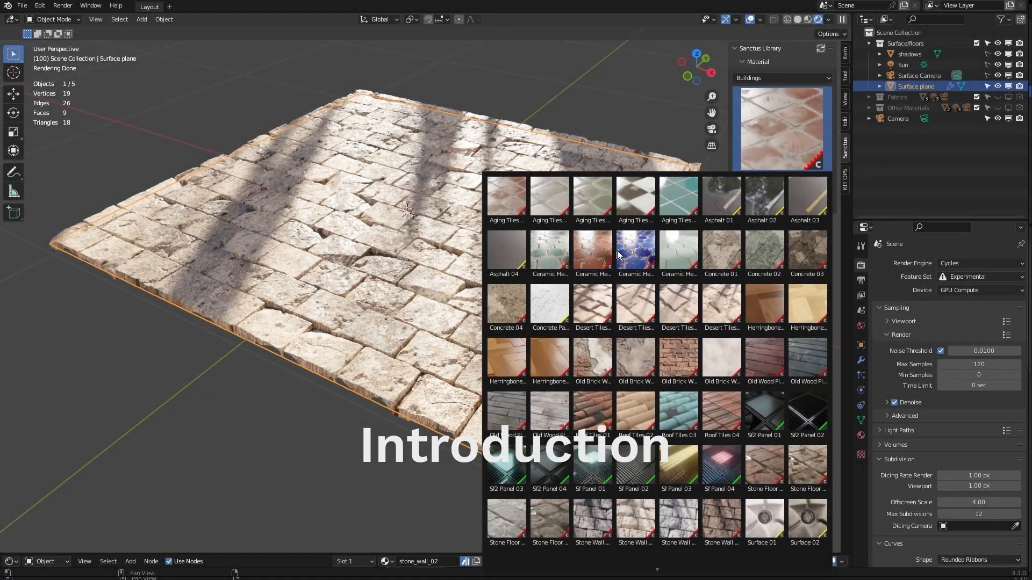
Apply the Old Brick Wall 01 material from the Buildings category to the plane.
{"action": "left_click", "coordinate": [678, 253]}
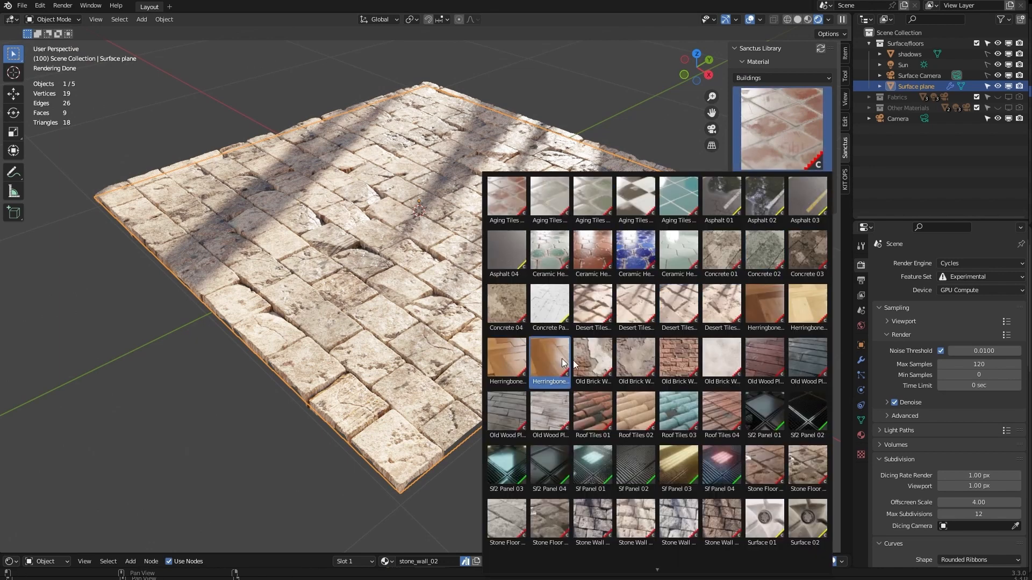
{"action": "left_click", "coordinate": [549, 362]}
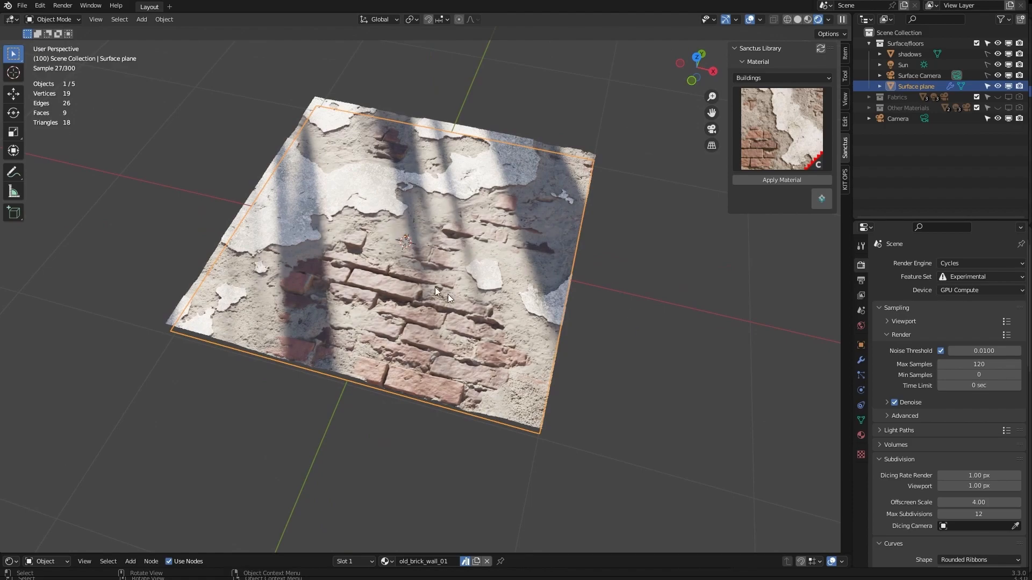
Install Sanctus-Library_v2.00.2.zip as an add-on via Preferences and expand its entry.
{"action": "left_click", "coordinate": [21, 5]}
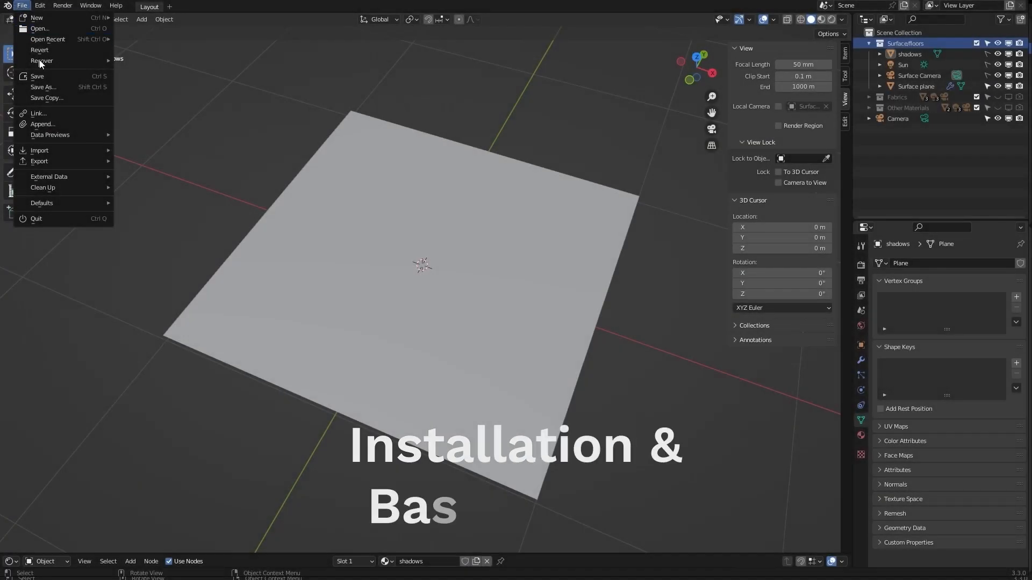
{"action": "left_click", "coordinate": [40, 5]}
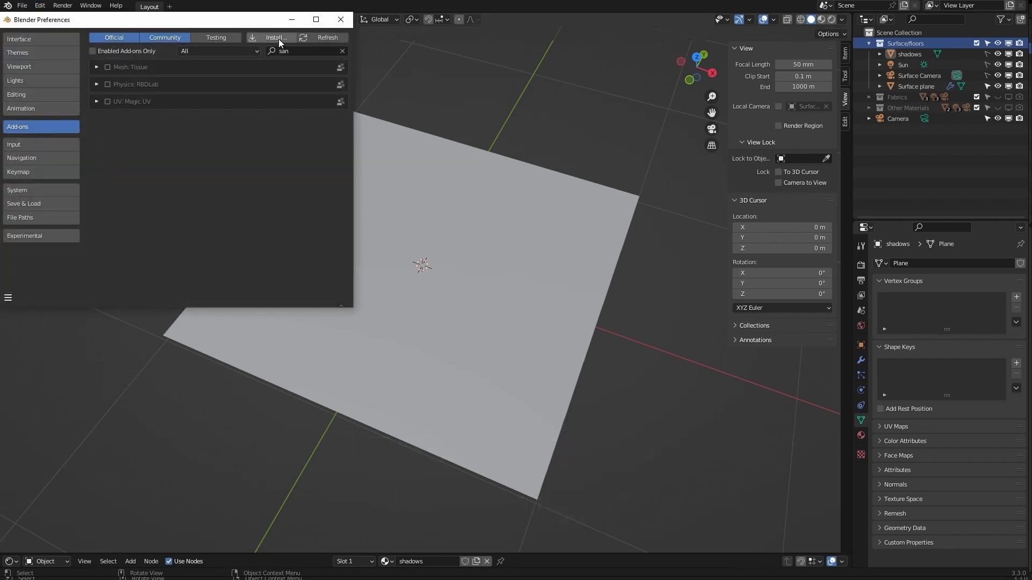
{"action": "left_click", "coordinate": [275, 38]}
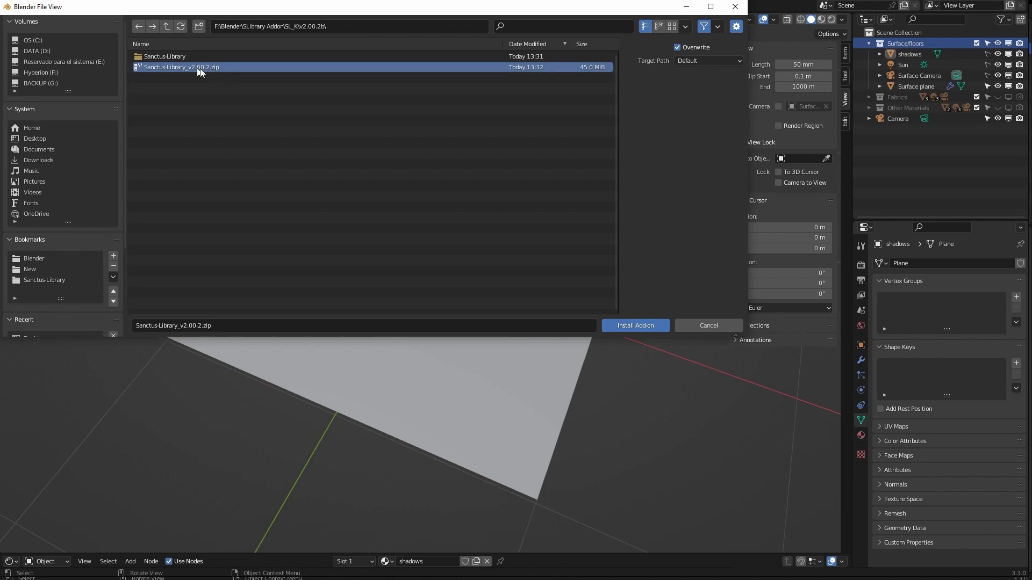
{"action": "left_click", "coordinate": [634, 325]}
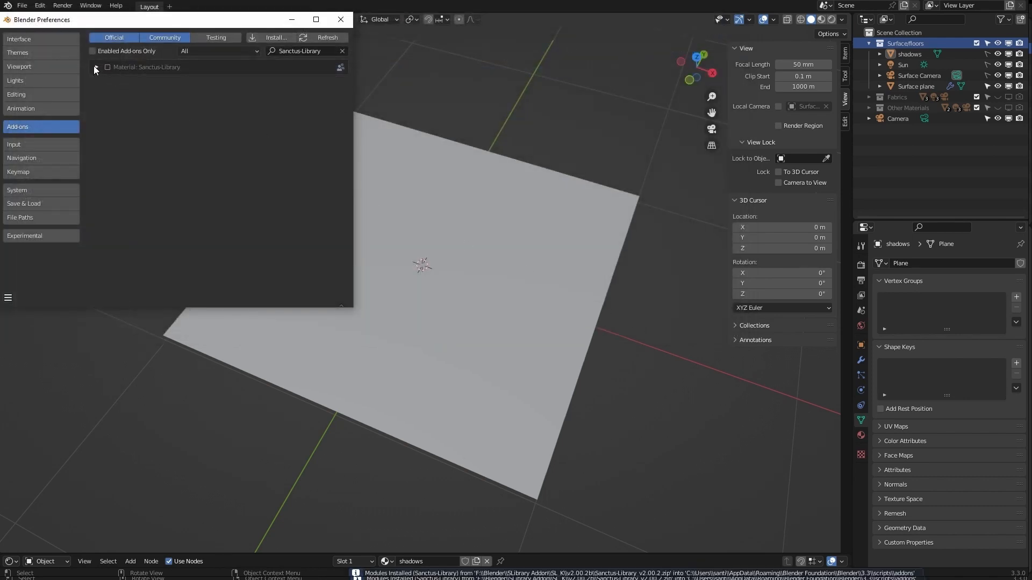
{"action": "left_click", "coordinate": [96, 67]}
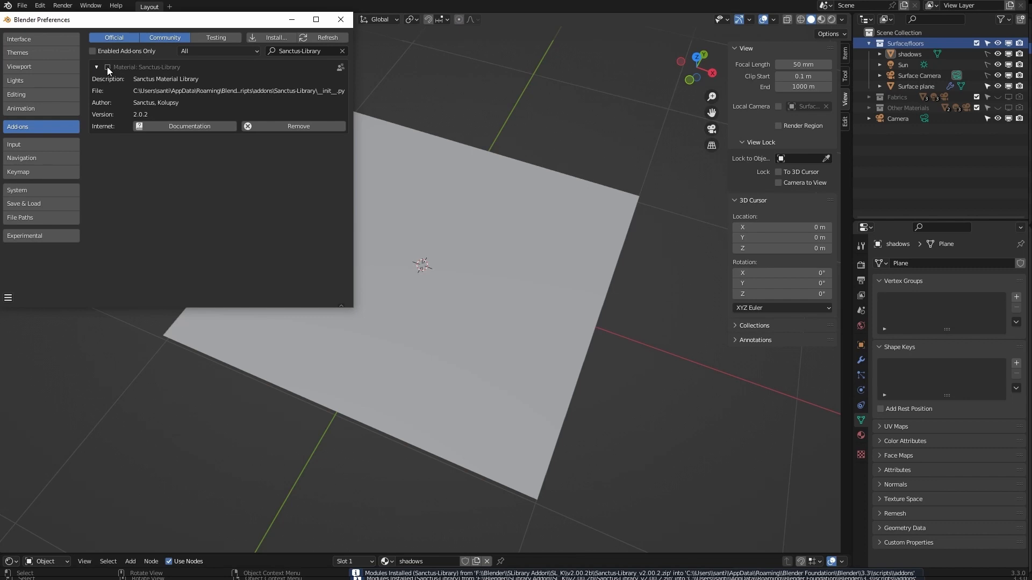
Enable the Sanctus-Library add-on and install Pillow for faster loading.
{"action": "left_click", "coordinate": [96, 66]}
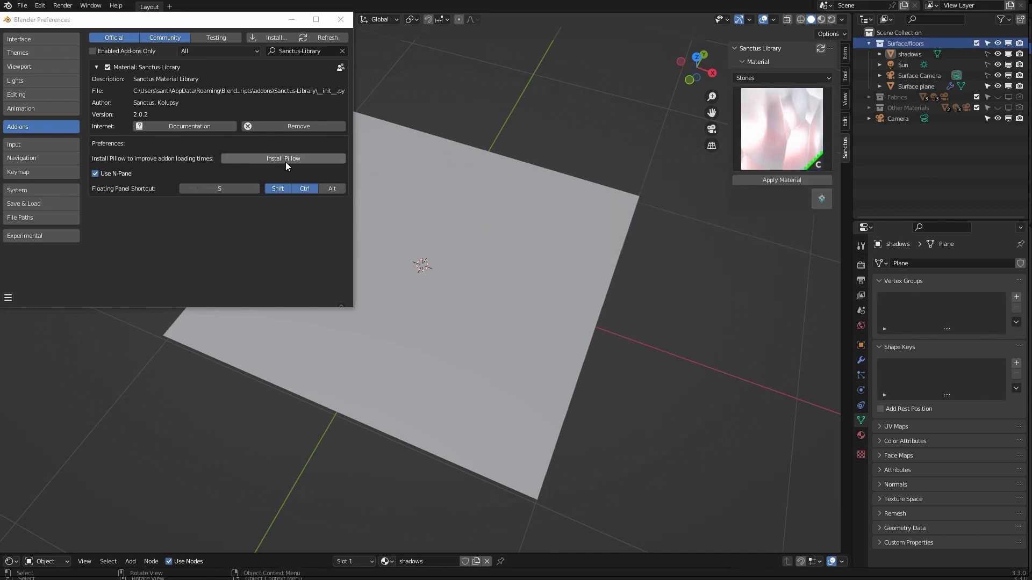
{"action": "left_click", "coordinate": [282, 158]}
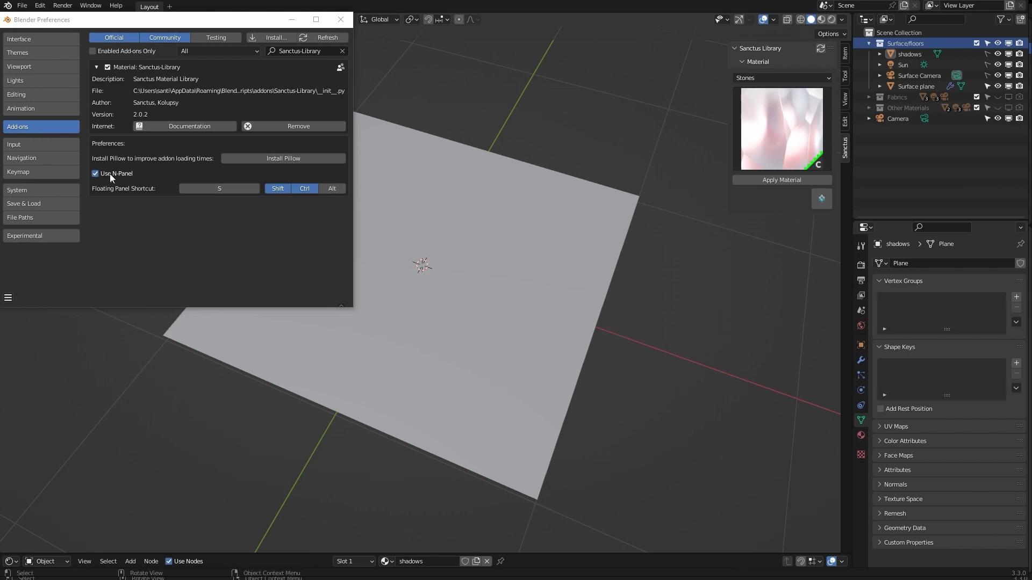
Leave the Use N-Panel option on after toggling it, then close Preferences.
{"action": "left_click", "coordinate": [95, 173]}
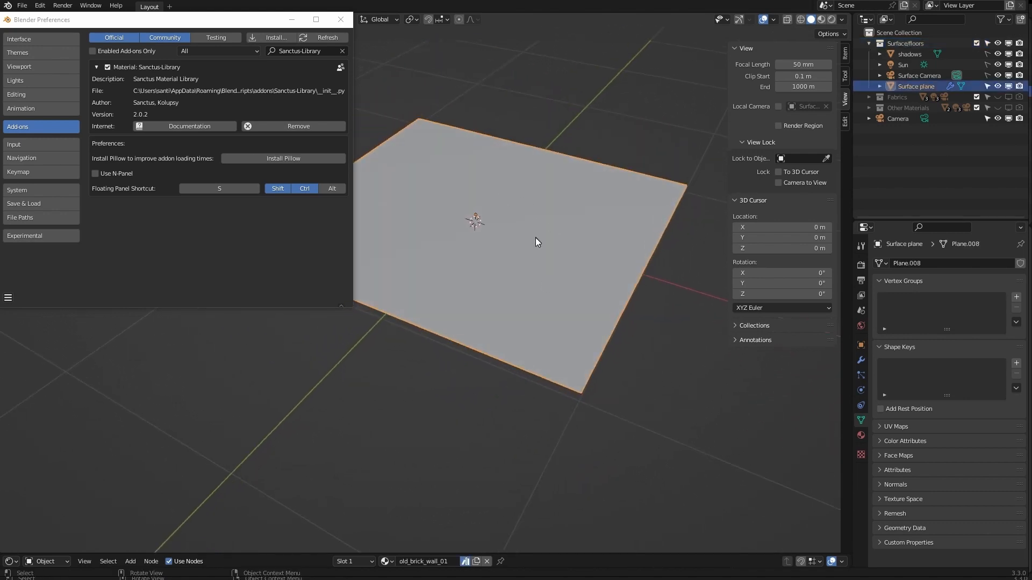
{"action": "mouse_move", "coordinate": [537, 238]}
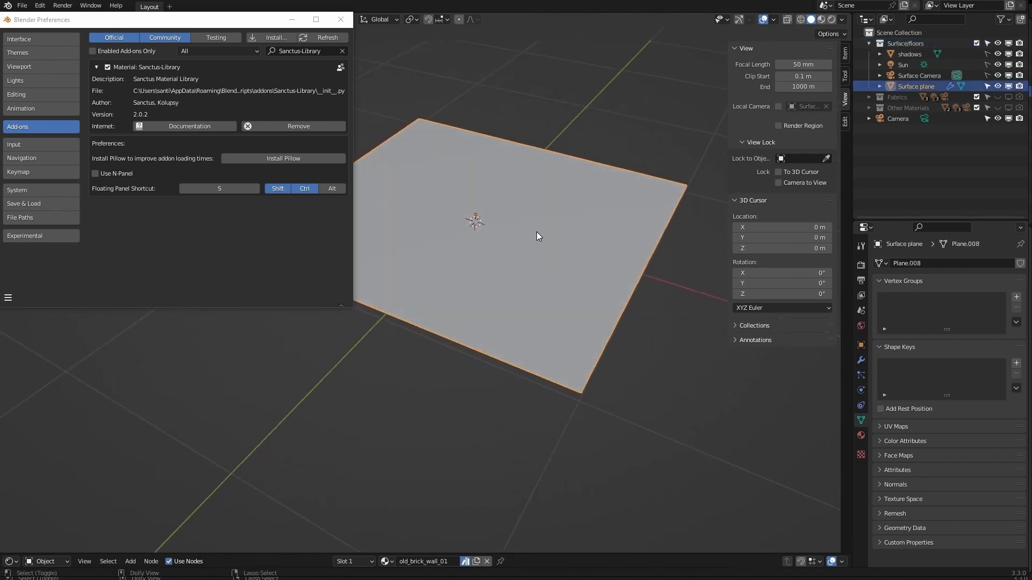
{"action": "left_click", "coordinate": [537, 236]}
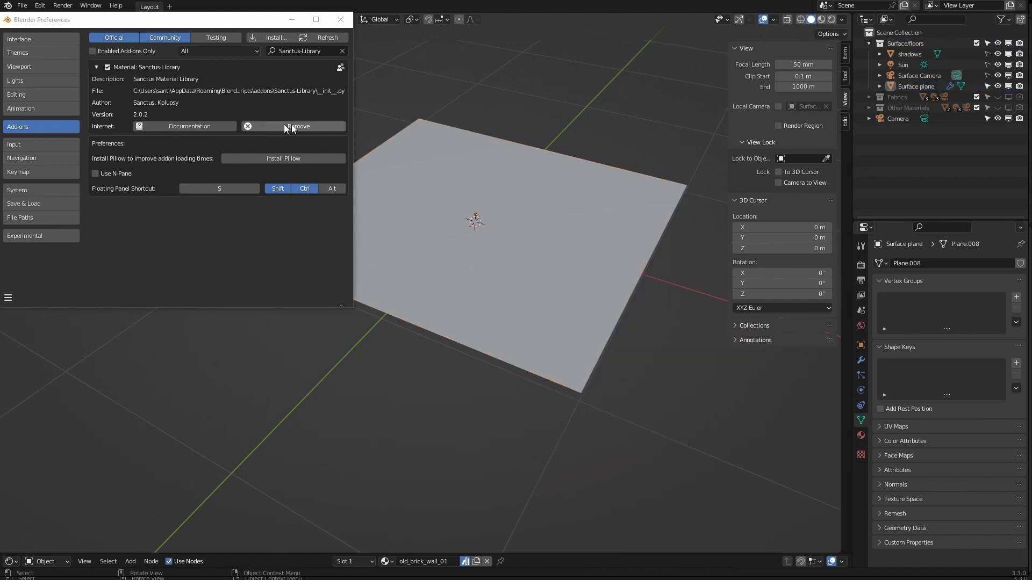
{"action": "left_click", "coordinate": [95, 173]}
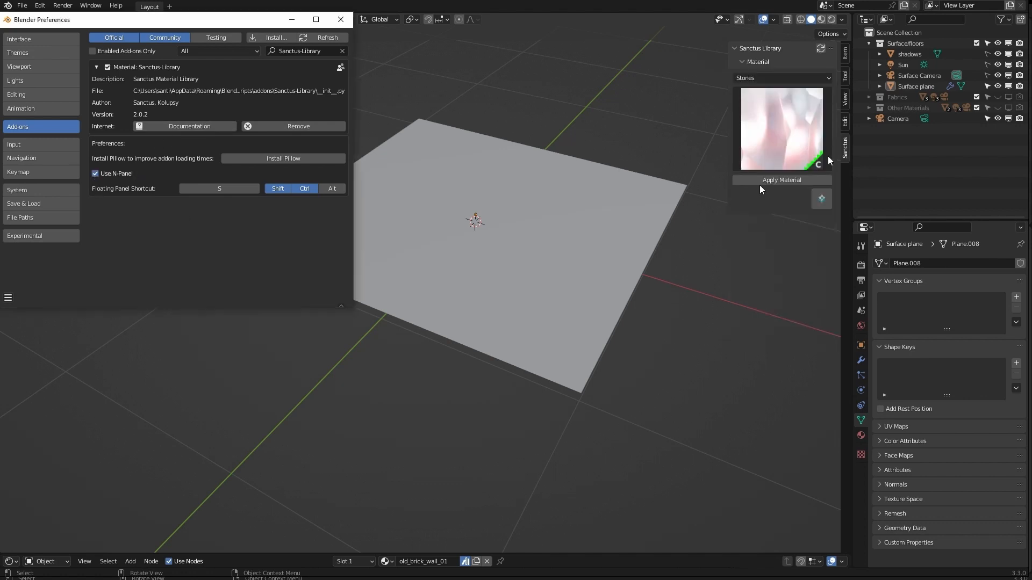
{"action": "left_click", "coordinate": [341, 20]}
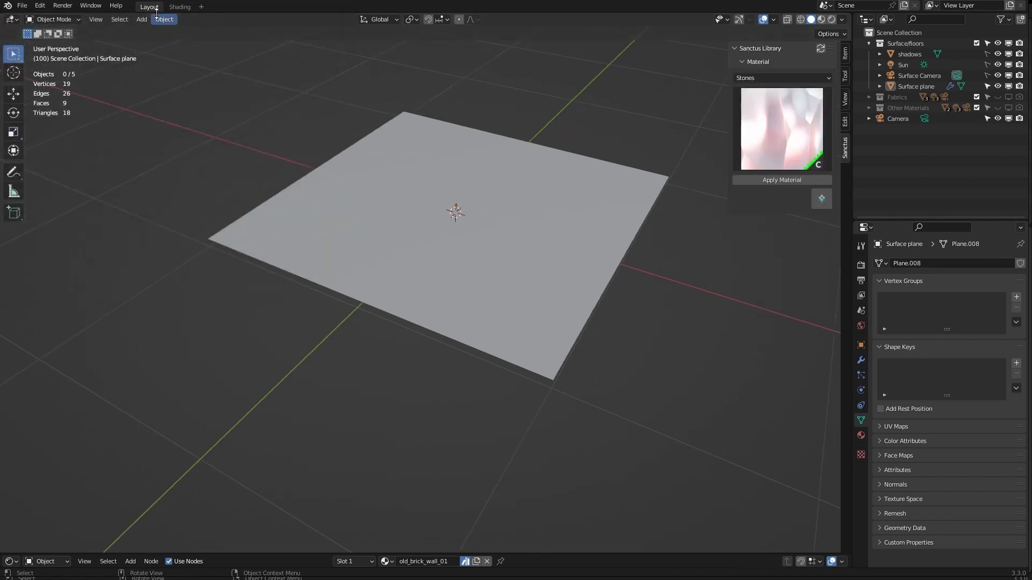
Switch to the Shading workspace and browse the Sanctus node-group categories in the sidebar.
{"action": "left_click", "coordinate": [179, 6]}
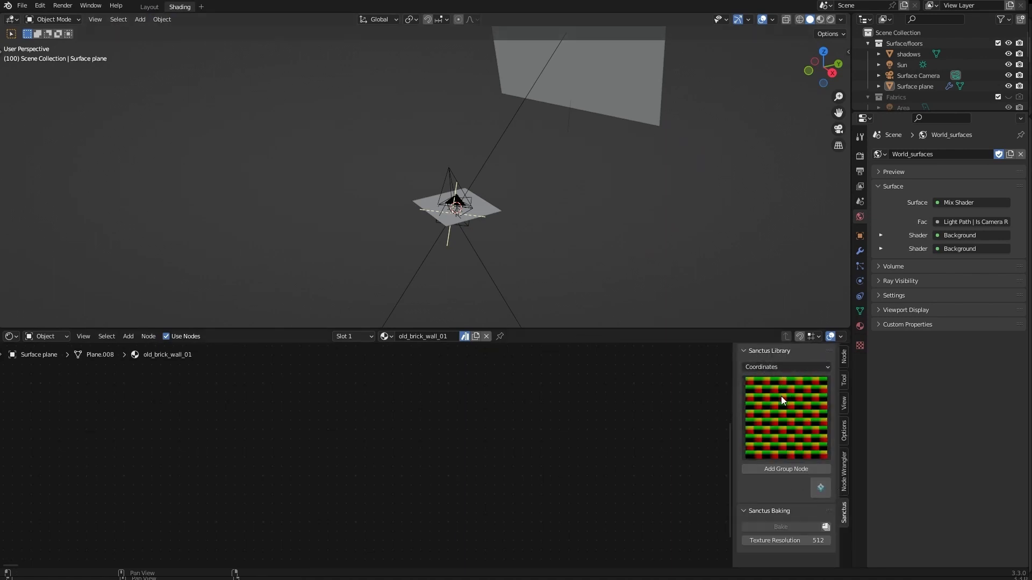
{"action": "left_click", "coordinate": [784, 366]}
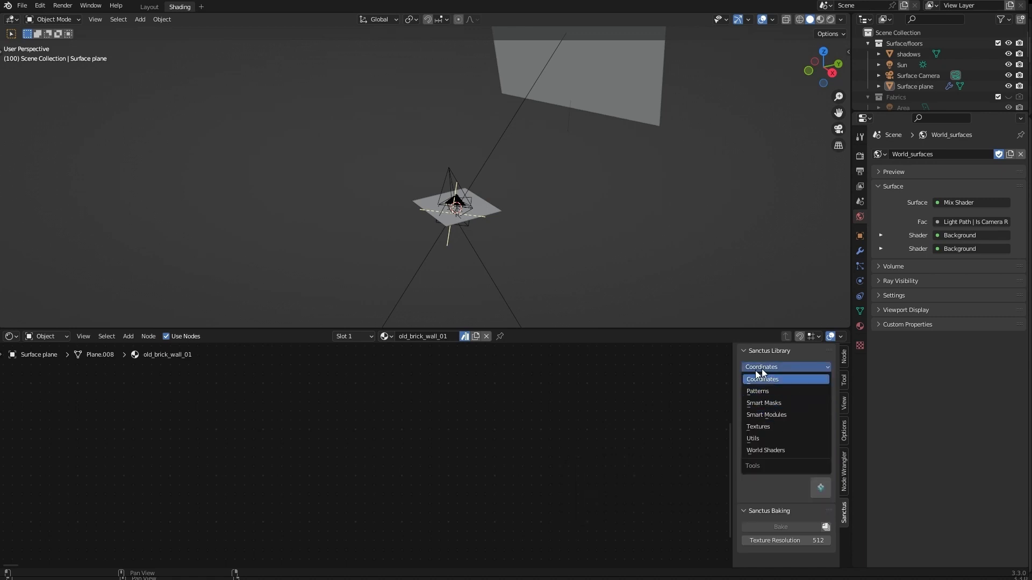
{"action": "left_click", "coordinate": [768, 350]}
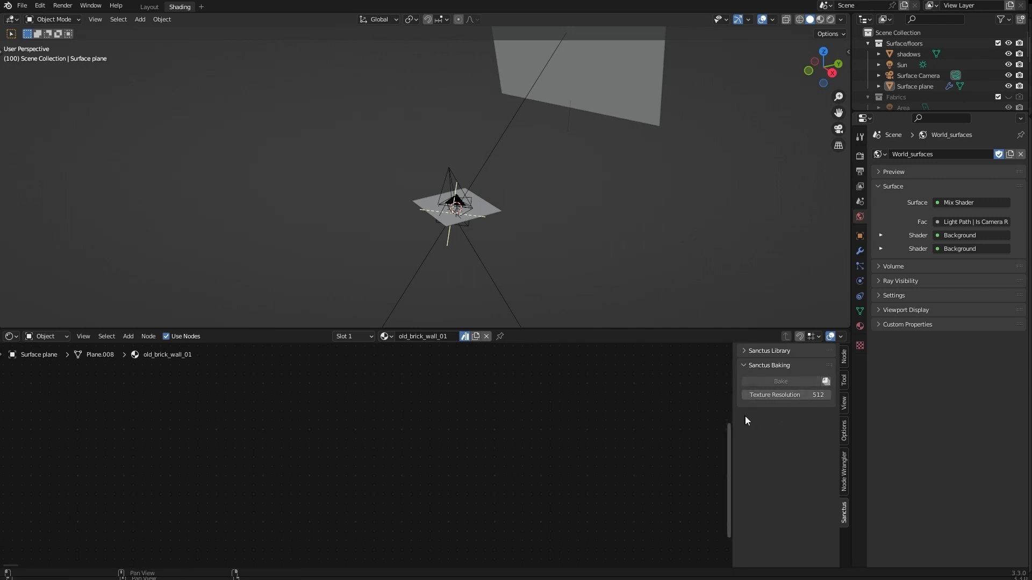
{"action": "mouse_move", "coordinate": [785, 395]}
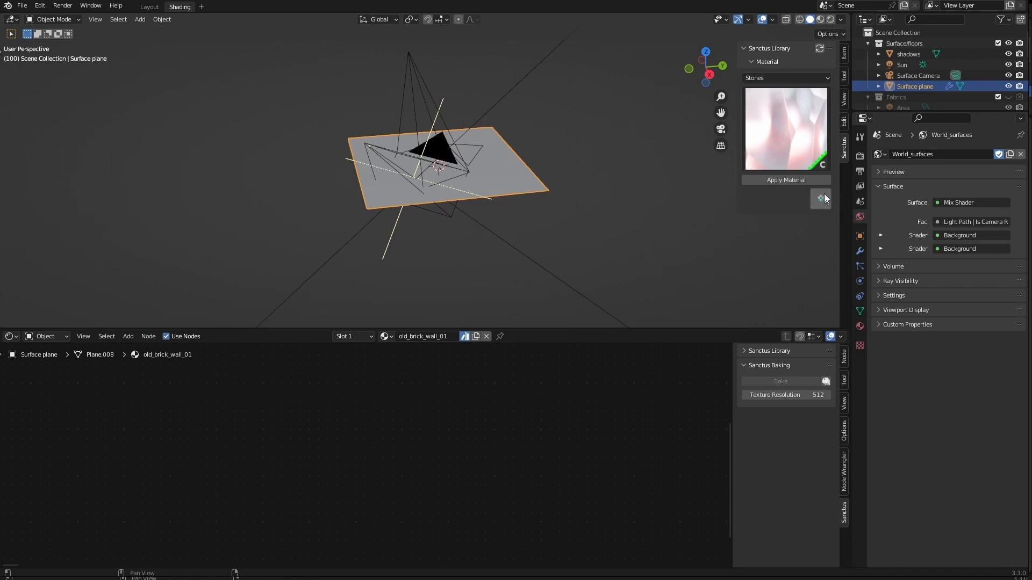
{"action": "mouse_move", "coordinate": [823, 202]}
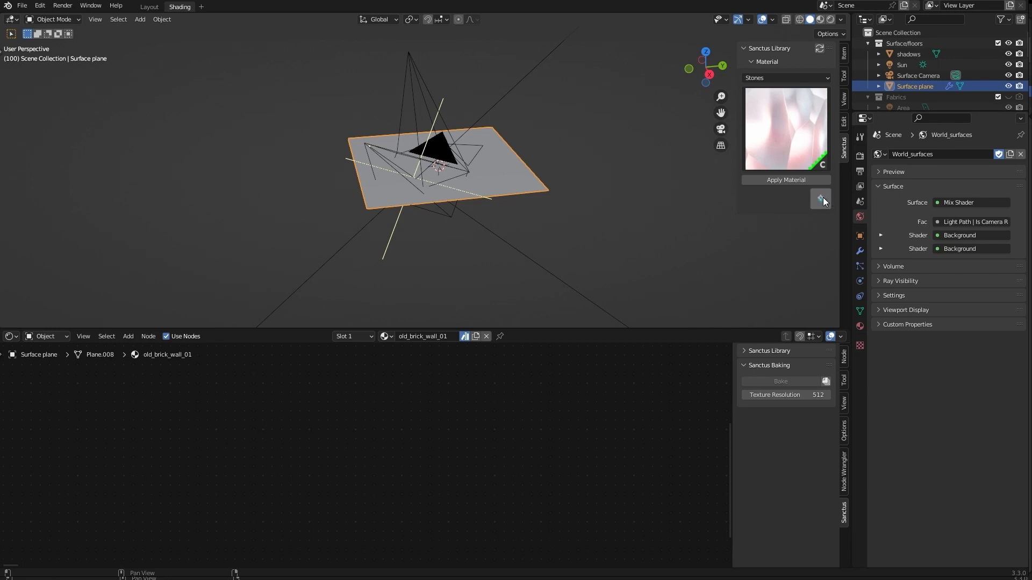
{"action": "mouse_move", "coordinate": [824, 200]}
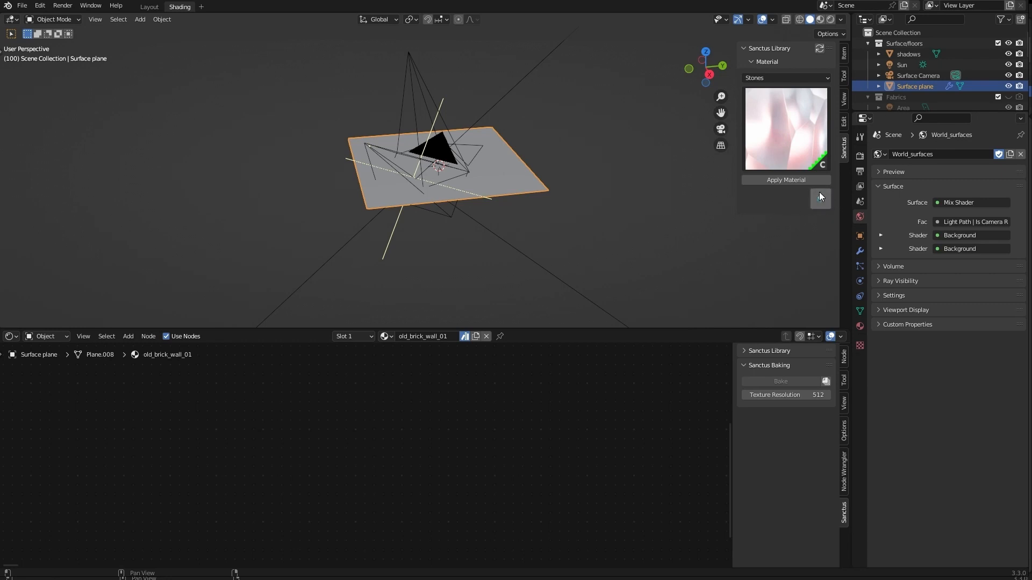
{"action": "left_click", "coordinate": [820, 197]}
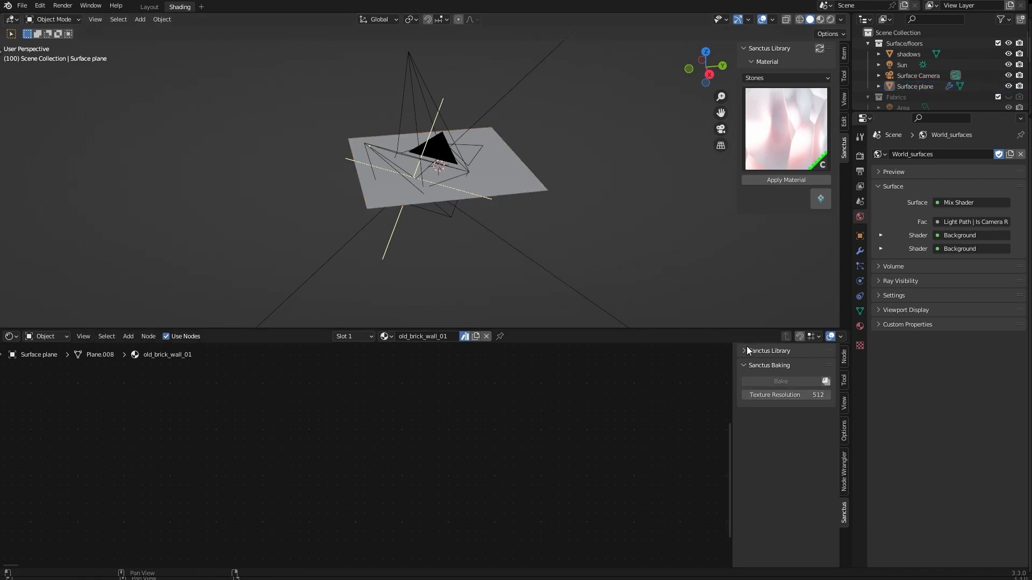
{"action": "mouse_move", "coordinate": [771, 80]}
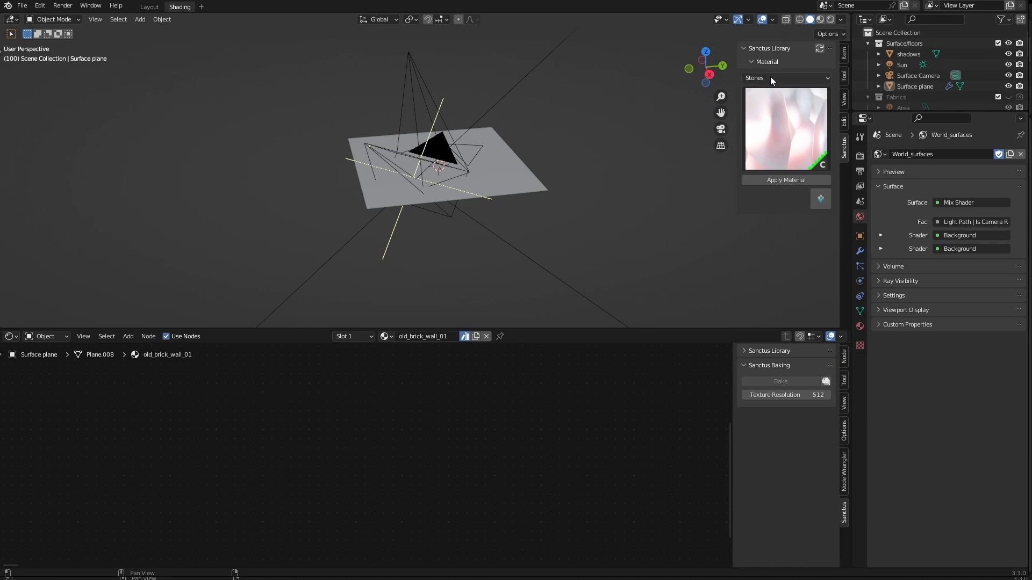
Apply the leather_03 material from the Fabrics category to the surface plane.
{"action": "left_click", "coordinate": [784, 77]}
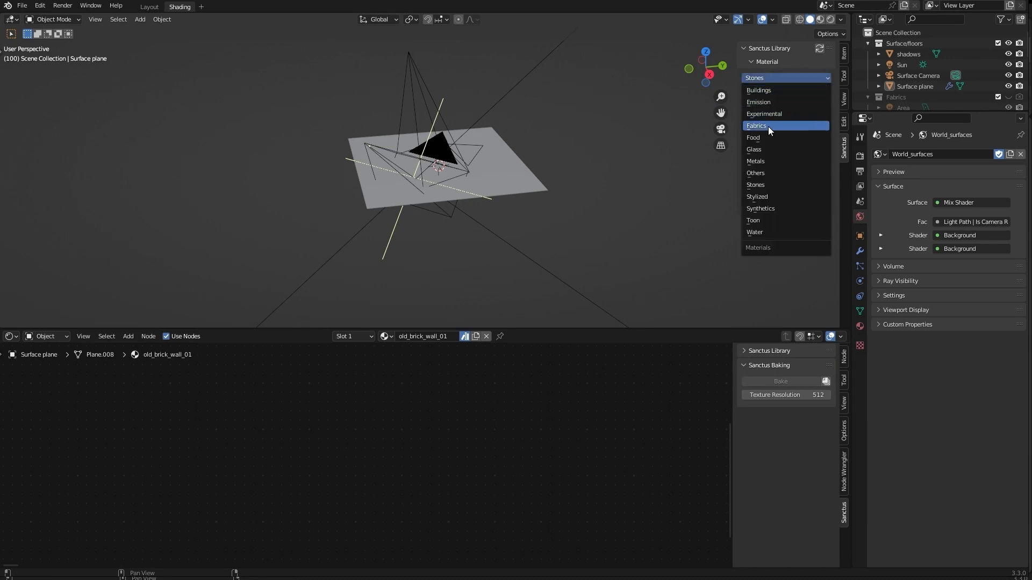
{"action": "left_click", "coordinate": [756, 126]}
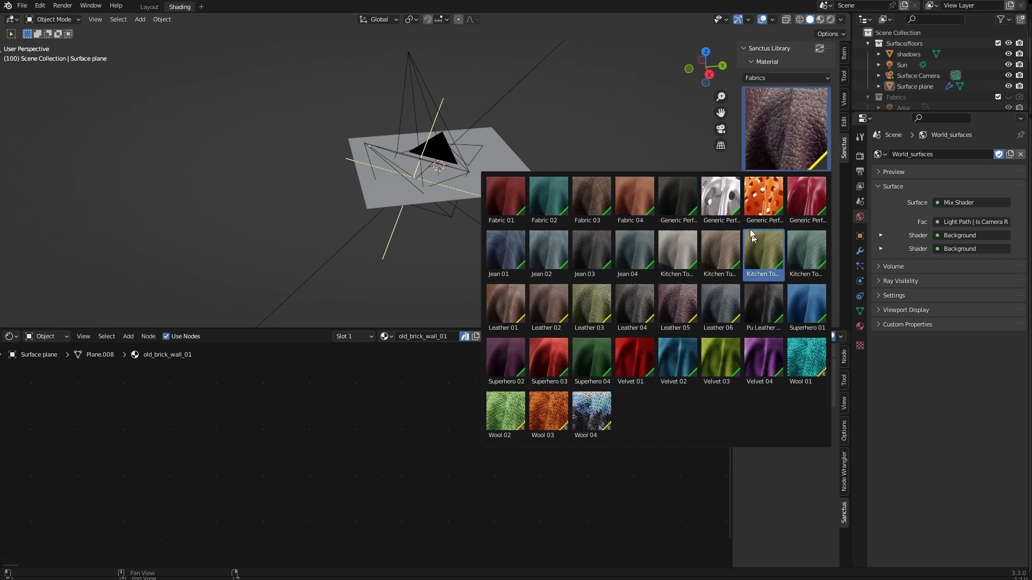
{"action": "left_click", "coordinate": [763, 250]}
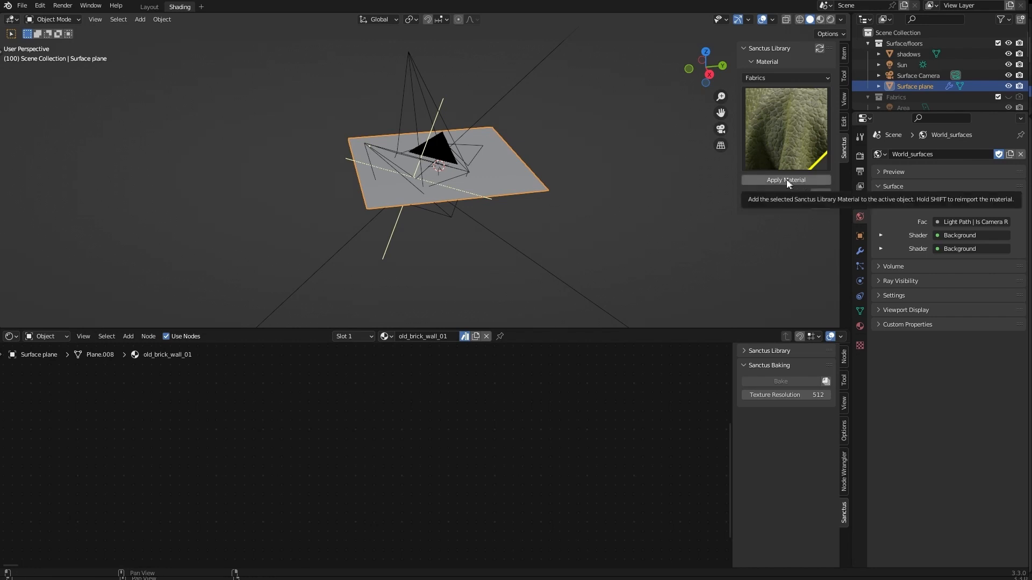
{"action": "left_click", "coordinate": [785, 180]}
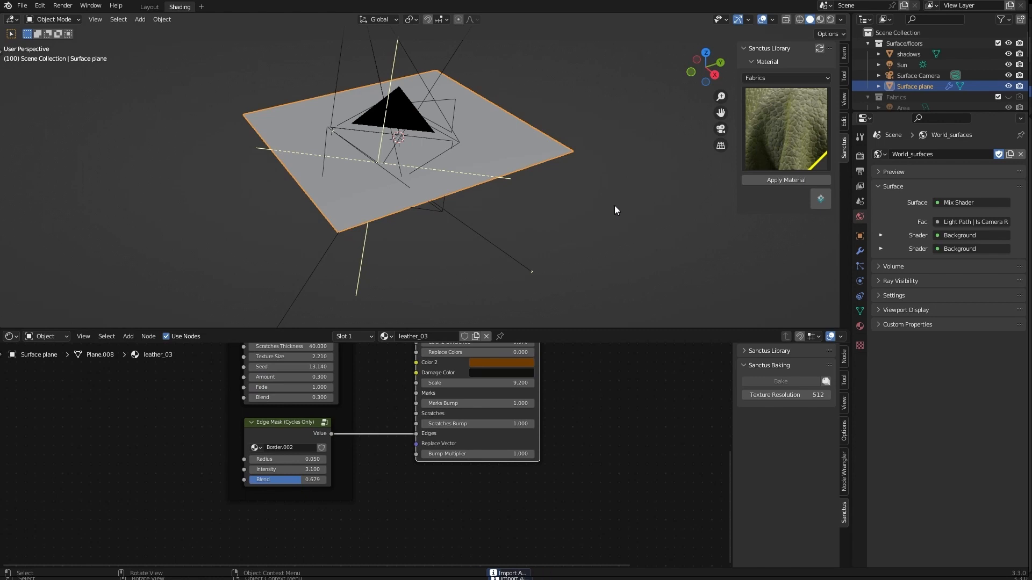
Add a UV sphere and apply the existing leather_03 material to it.
{"action": "left_click", "coordinate": [139, 20]}
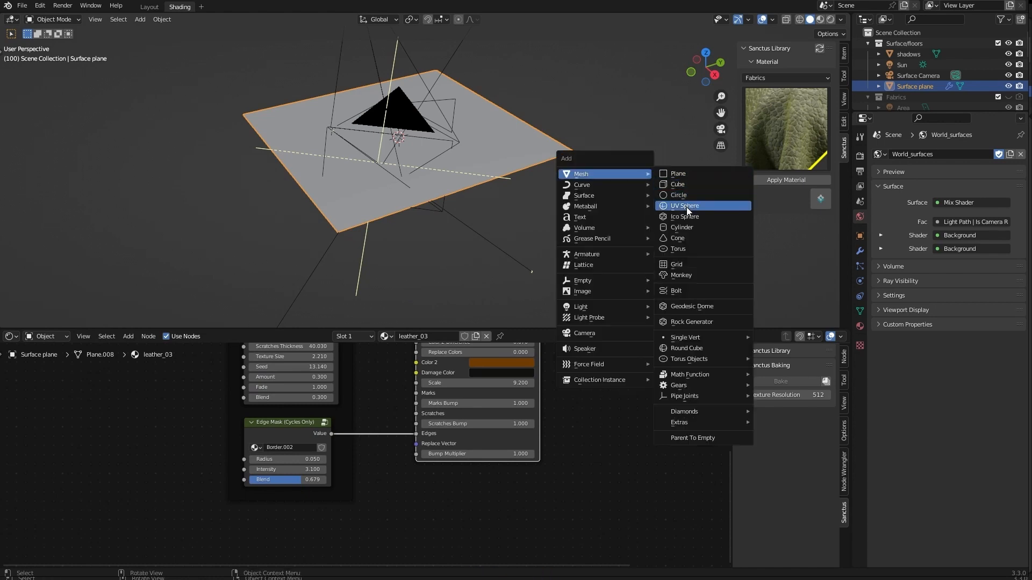
{"action": "left_click", "coordinate": [685, 205]}
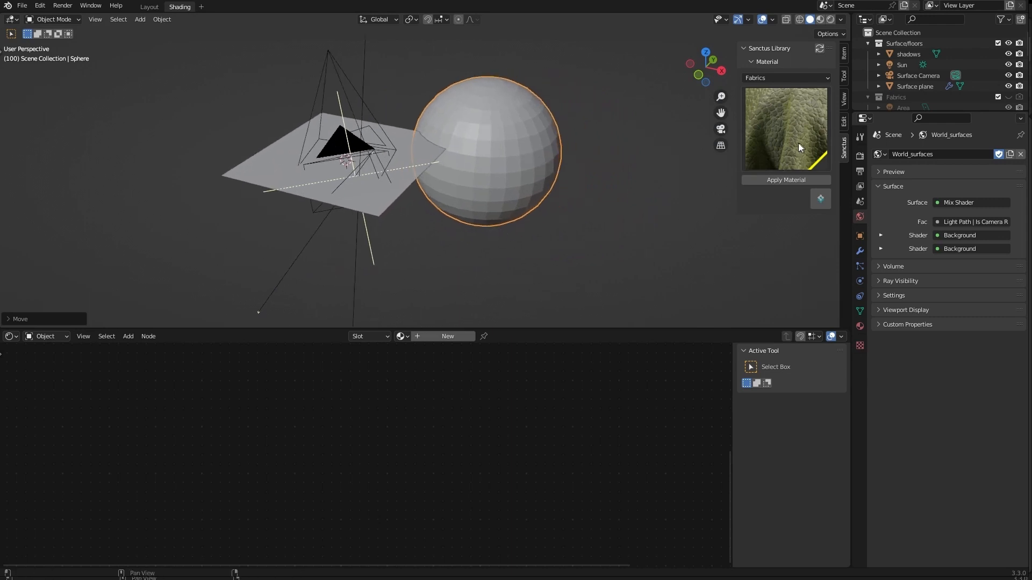
{"action": "left_click", "coordinate": [784, 180]}
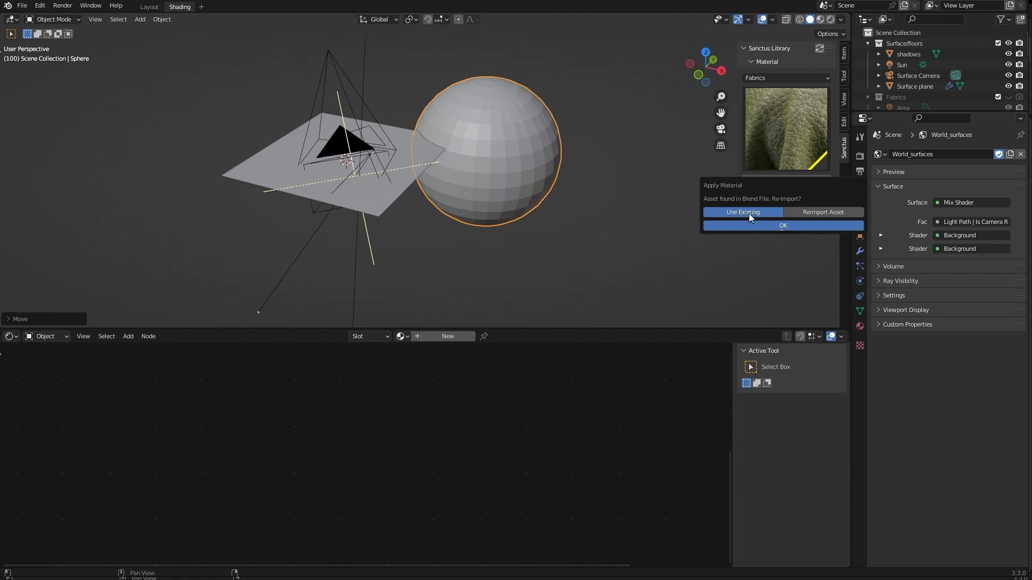
{"action": "mouse_move", "coordinate": [782, 224]}
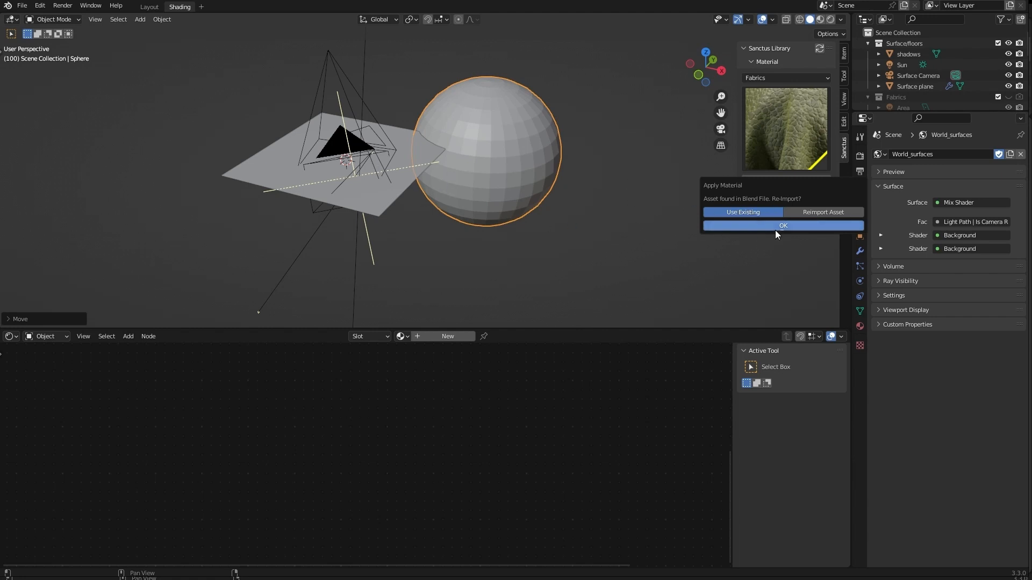
{"action": "left_click", "coordinate": [782, 225]}
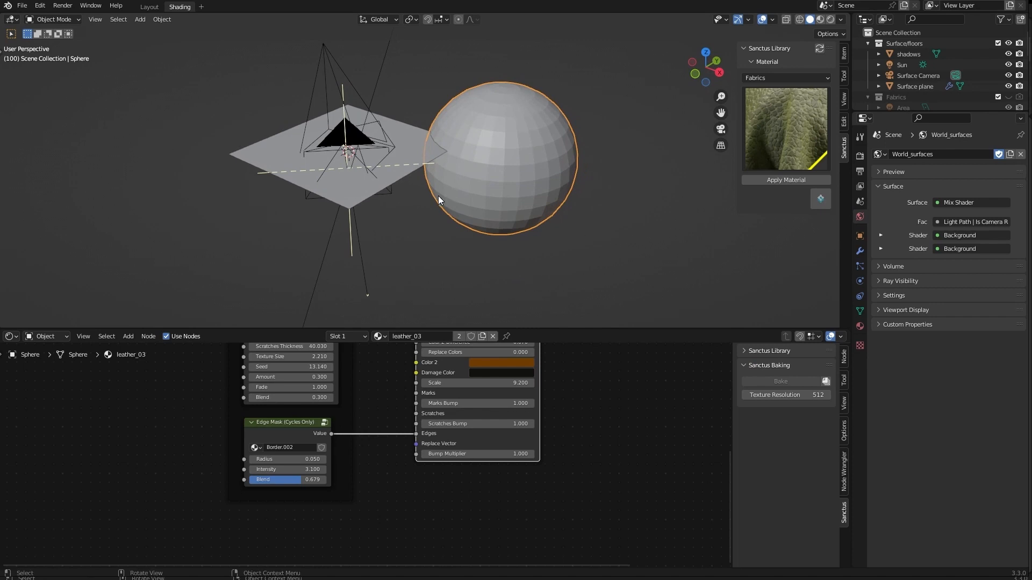
{"action": "left_click", "coordinate": [784, 180]}
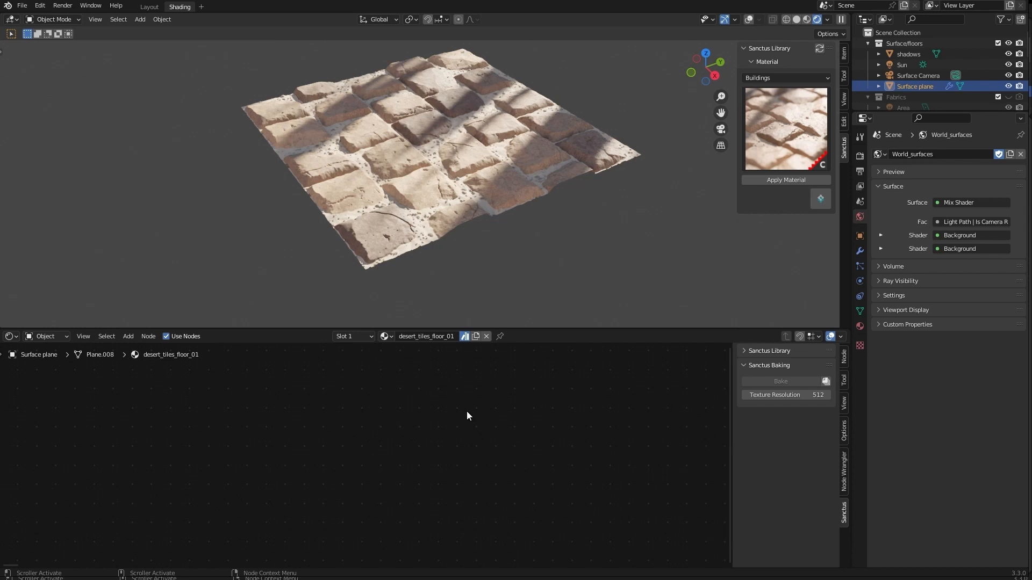
{"action": "mouse_move", "coordinate": [452, 412]}
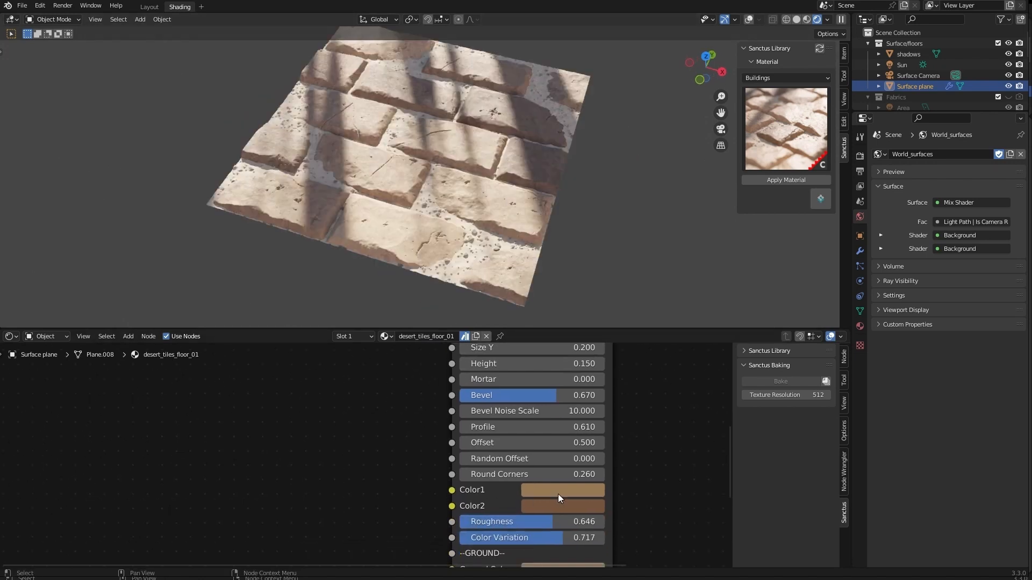
Change the Desert Tiles Color1 swatch to a pale blue-grey.
{"action": "left_click", "coordinate": [562, 490]}
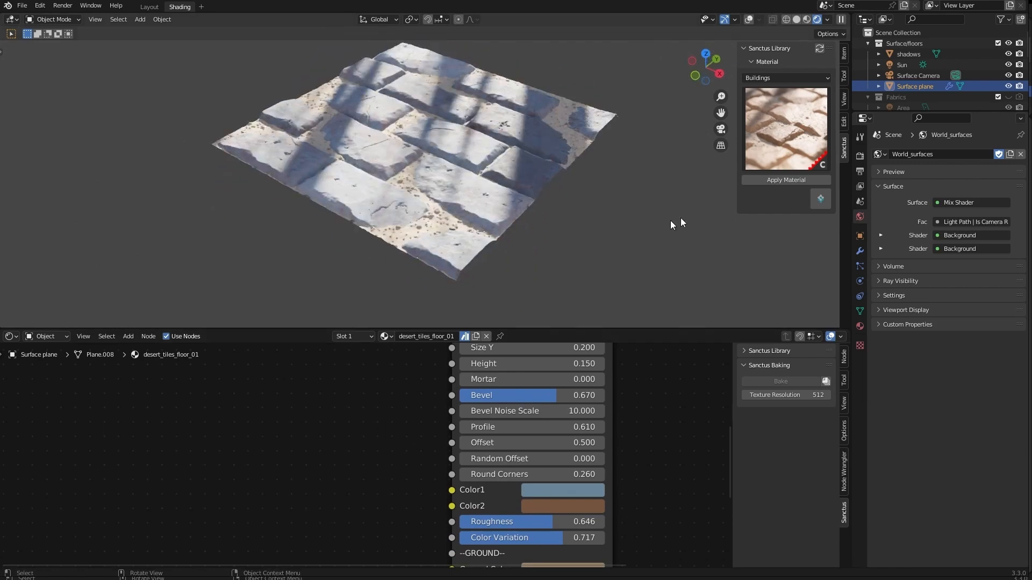
{"action": "left_click", "coordinate": [785, 179]}
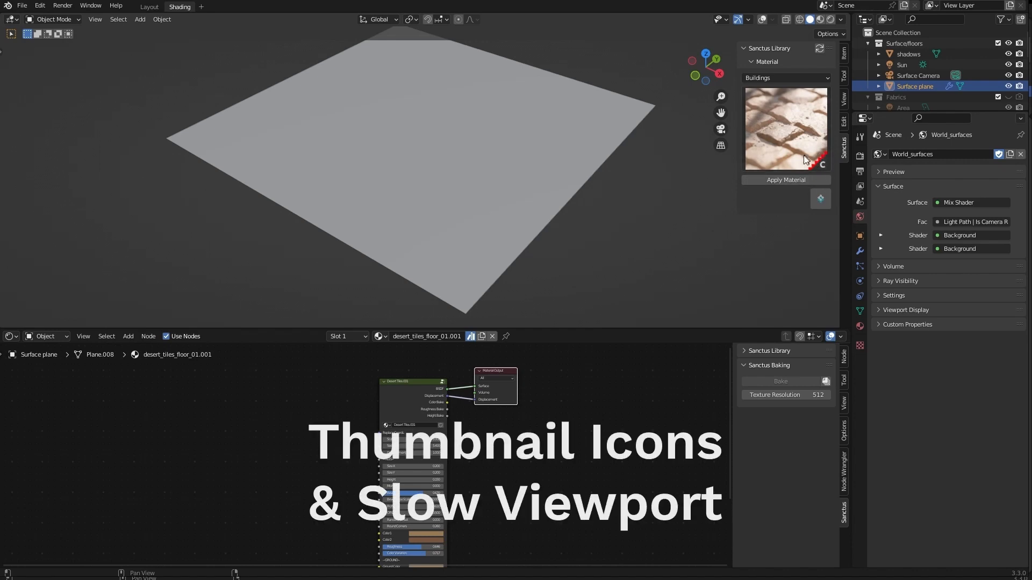
Browse the Buildings thumbnail grid and select a pinkish tile material without applying it.
{"action": "left_click", "coordinate": [785, 77]}
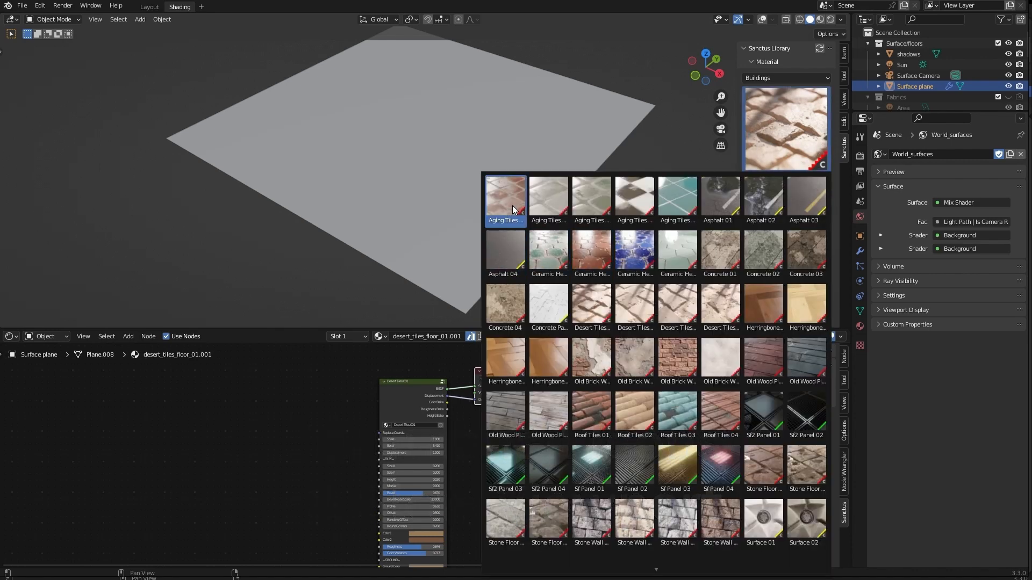
{"action": "left_click", "coordinate": [548, 254]}
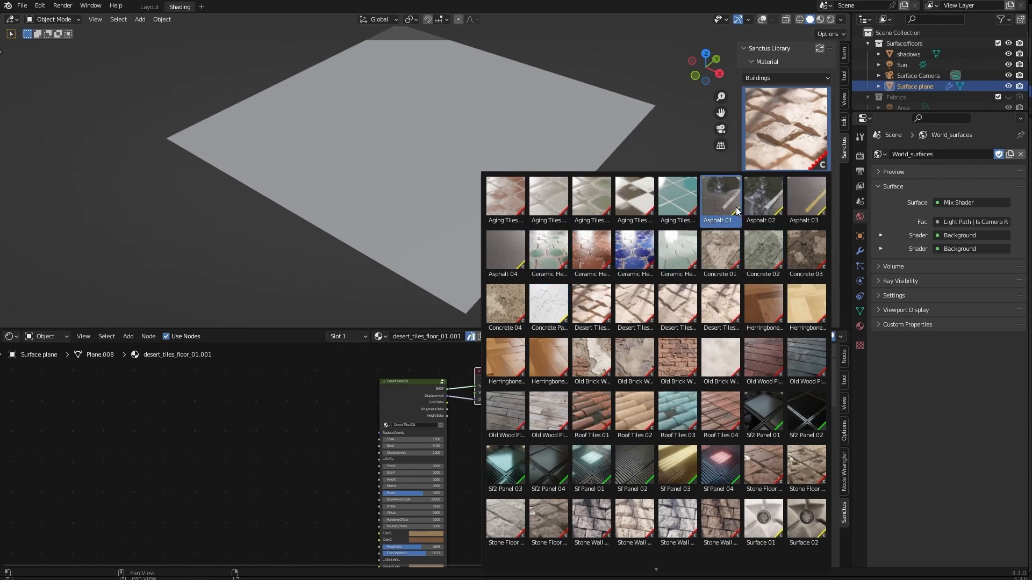
{"action": "mouse_move", "coordinate": [744, 226]}
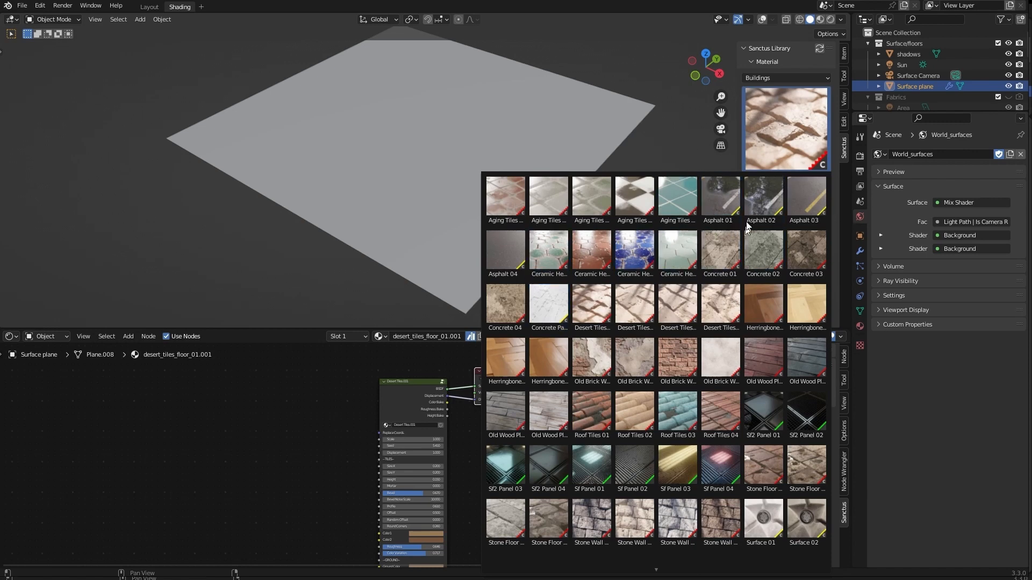
{"action": "left_click", "coordinate": [591, 254]}
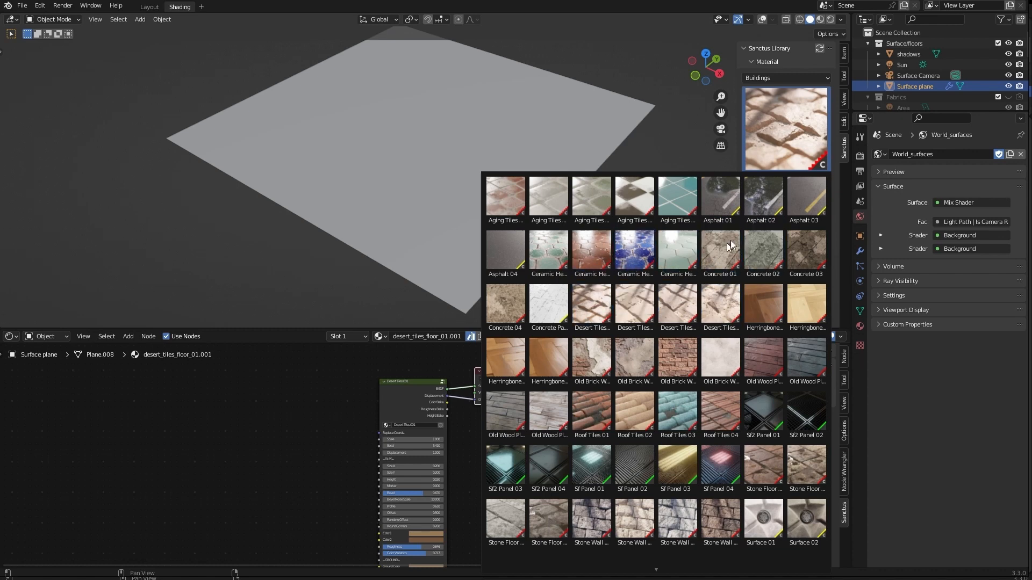
{"action": "left_click", "coordinate": [677, 198]}
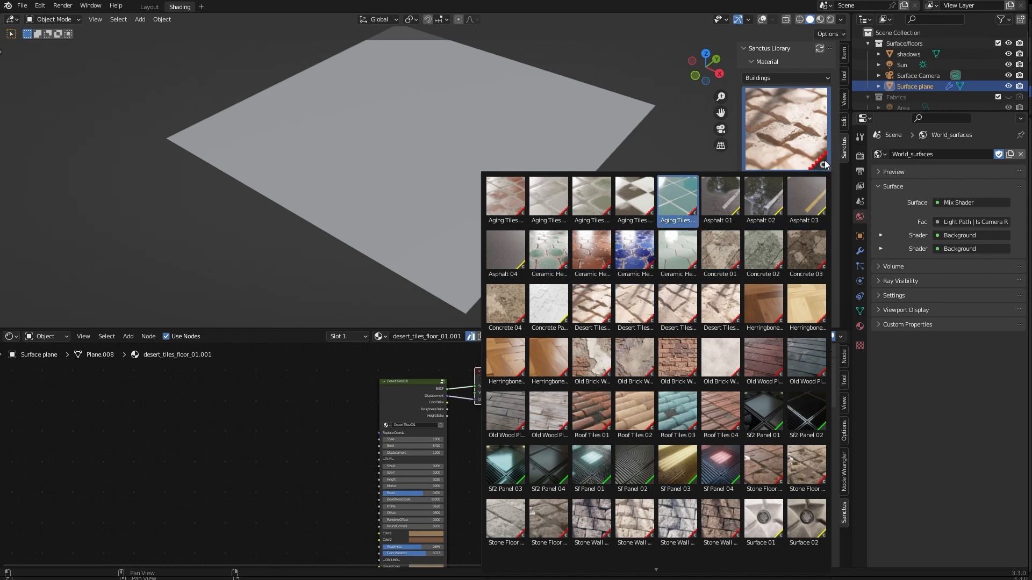
{"action": "left_click", "coordinate": [675, 255]}
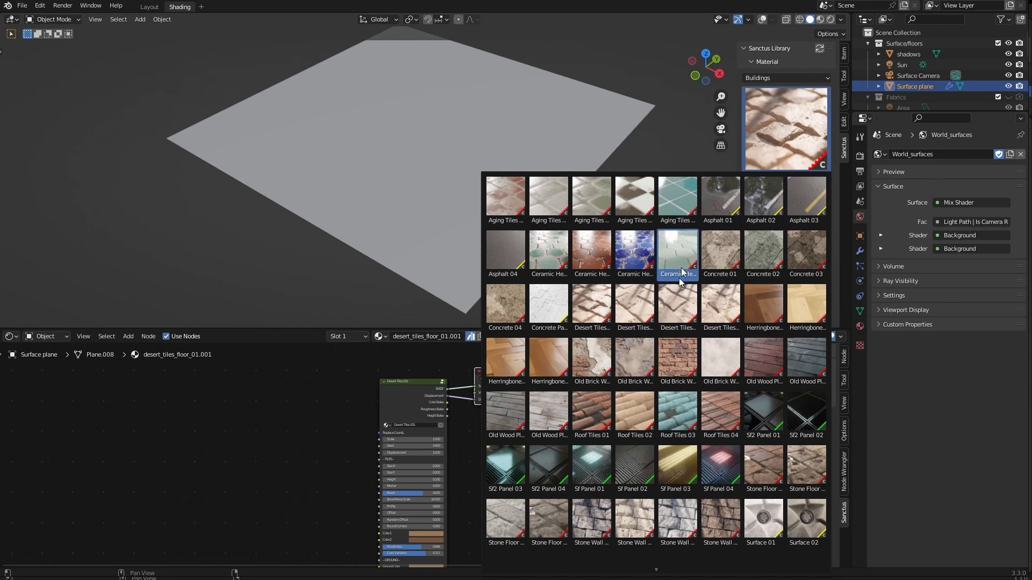
{"action": "left_click", "coordinate": [677, 254]}
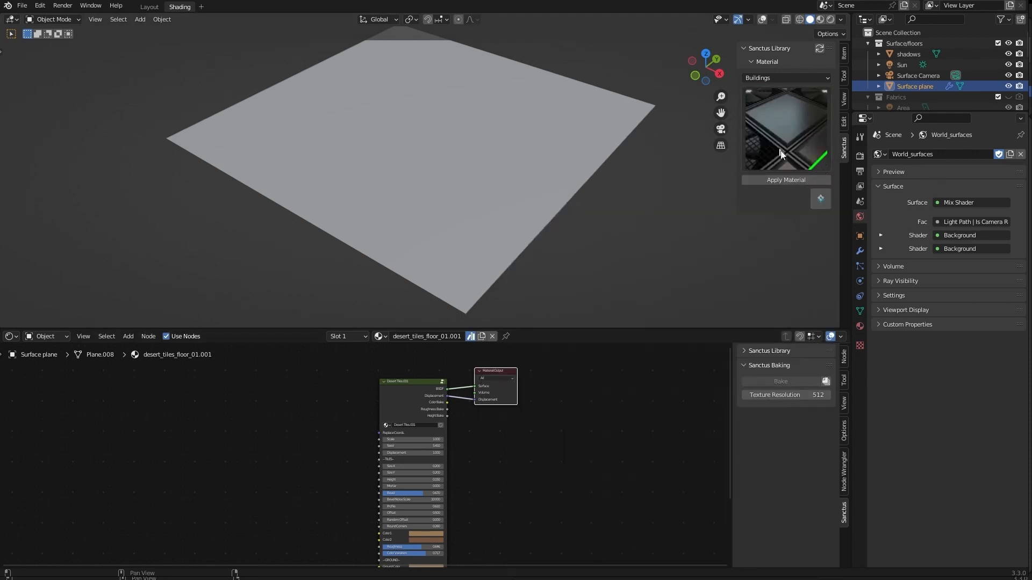
{"action": "left_click", "coordinate": [785, 78]}
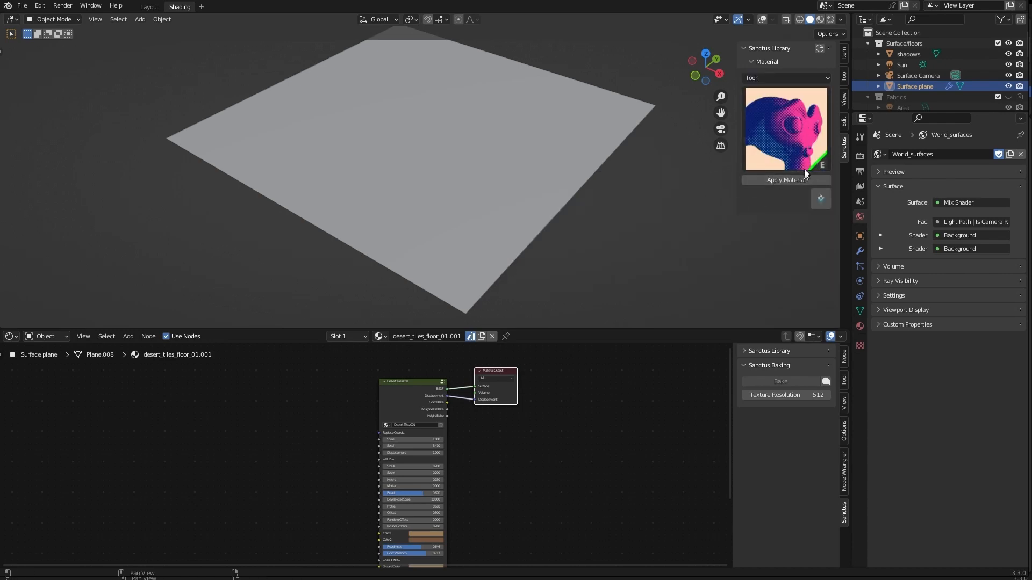
{"action": "mouse_move", "coordinate": [819, 144]}
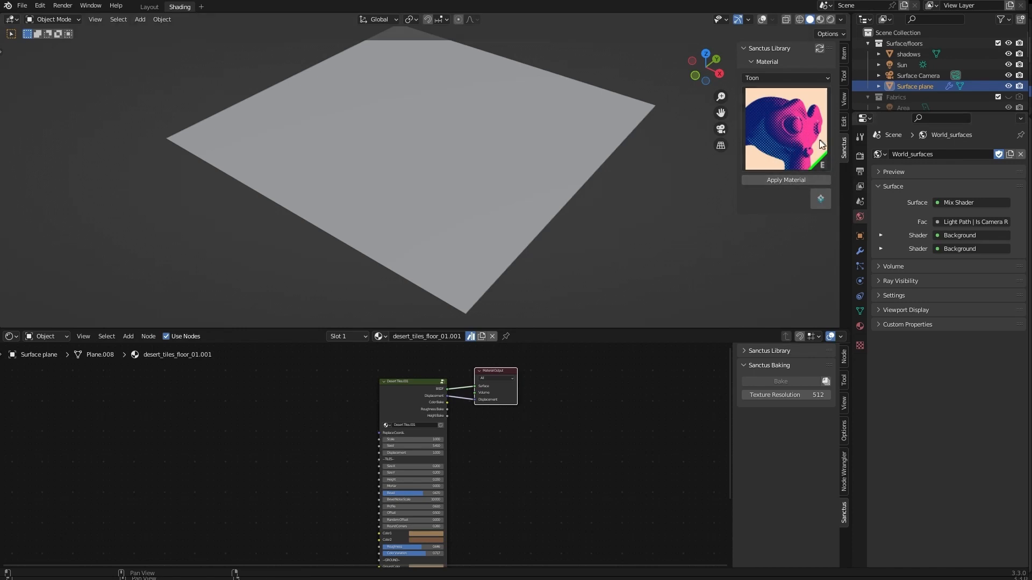
{"action": "mouse_move", "coordinate": [840, 136]}
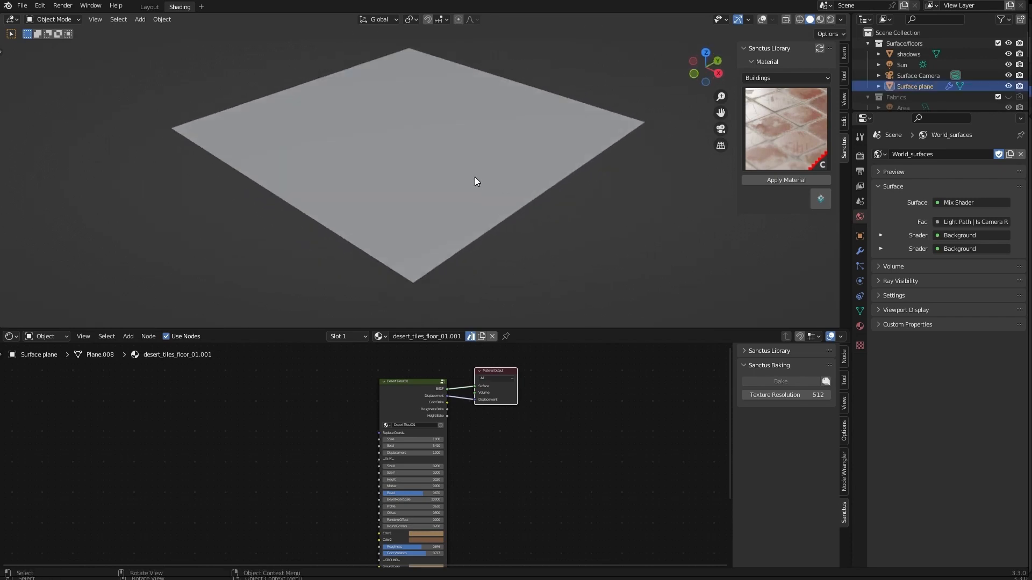
{"action": "mouse_move", "coordinate": [504, 248]}
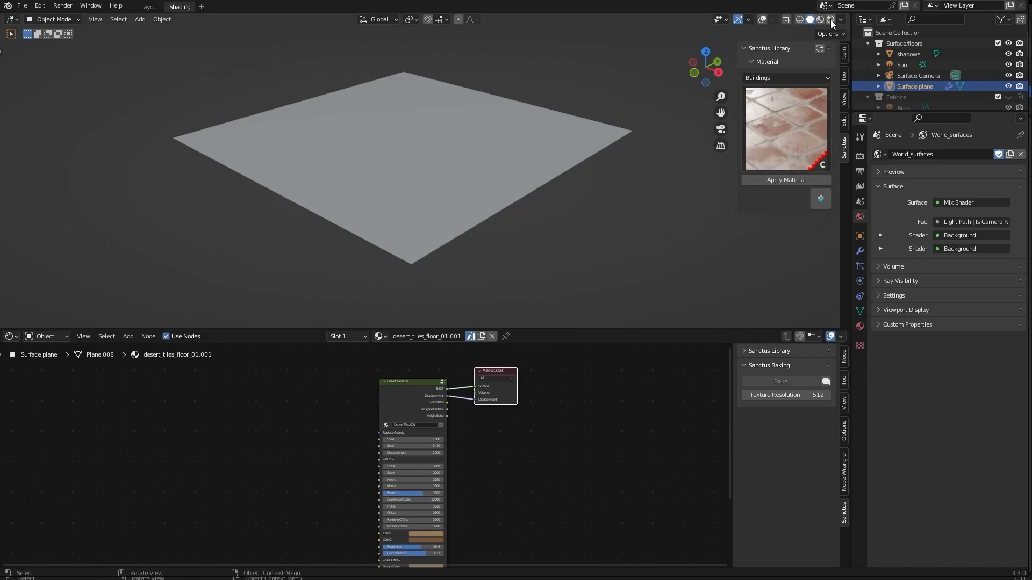
Switch the viewport to Rendered shading to preview the displaced desert tiles.
{"action": "left_click", "coordinate": [831, 19]}
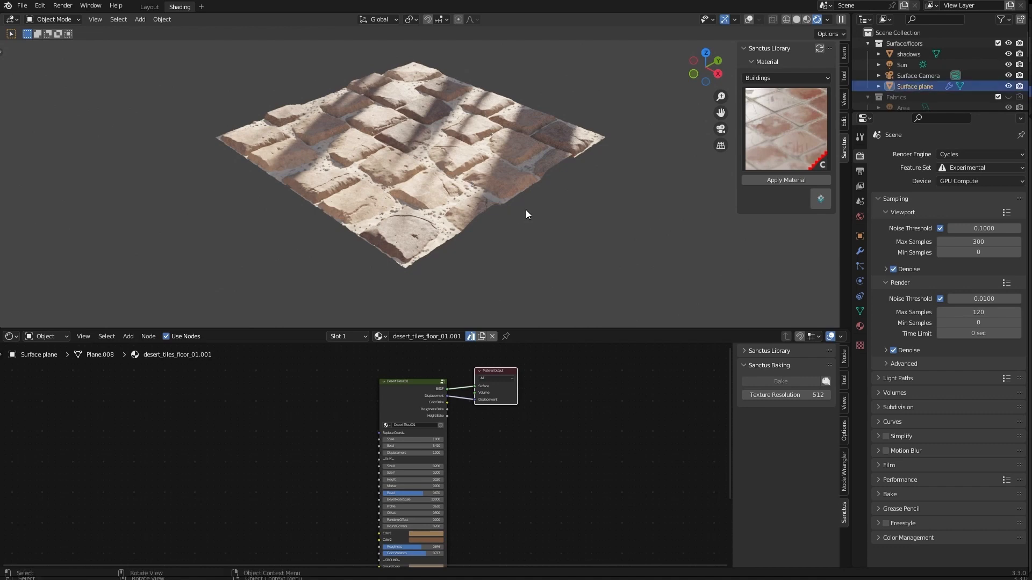
{"action": "mouse_move", "coordinate": [480, 225]}
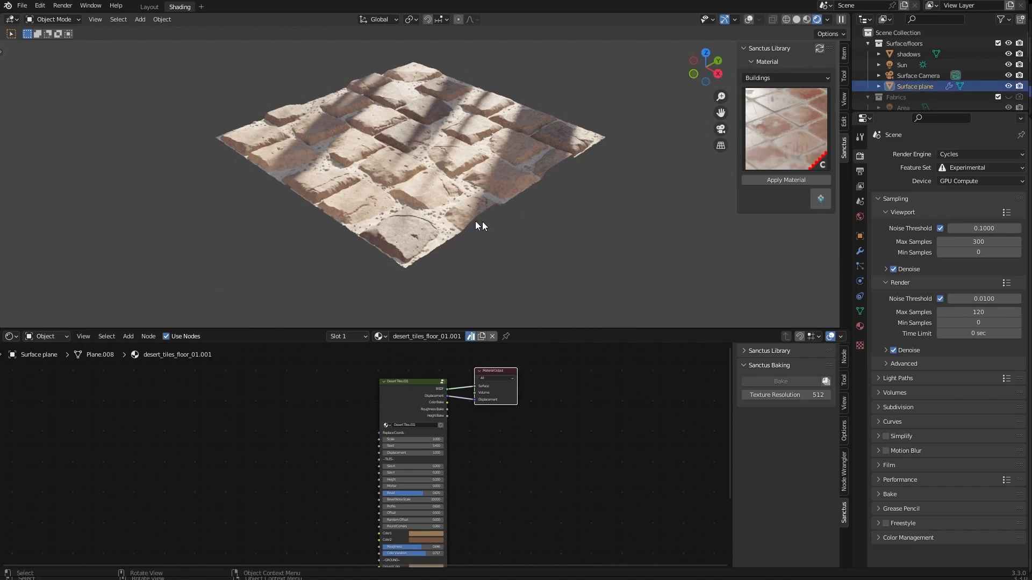
{"action": "mouse_move", "coordinate": [807, 128]}
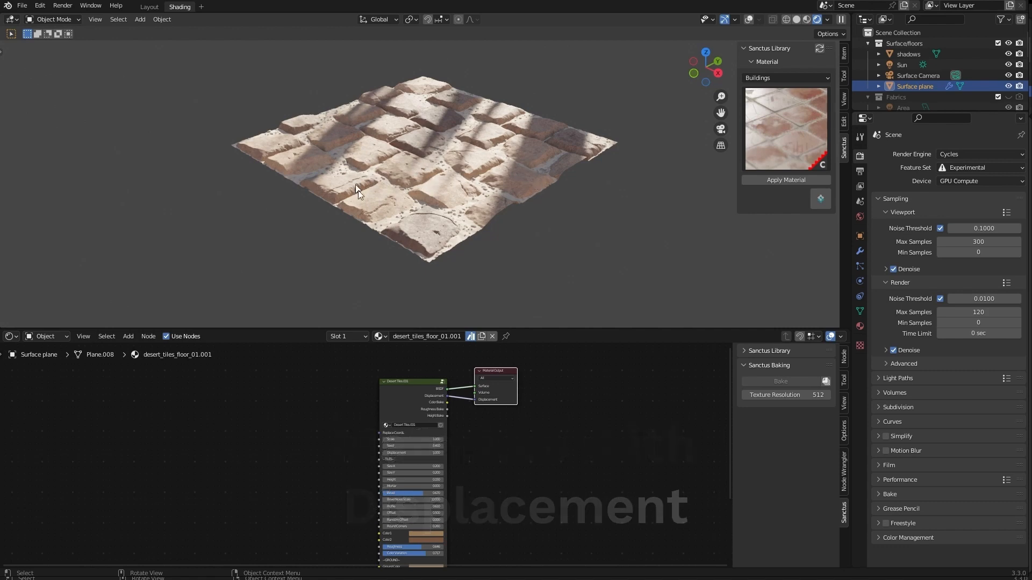
{"action": "mouse_move", "coordinate": [622, 164]}
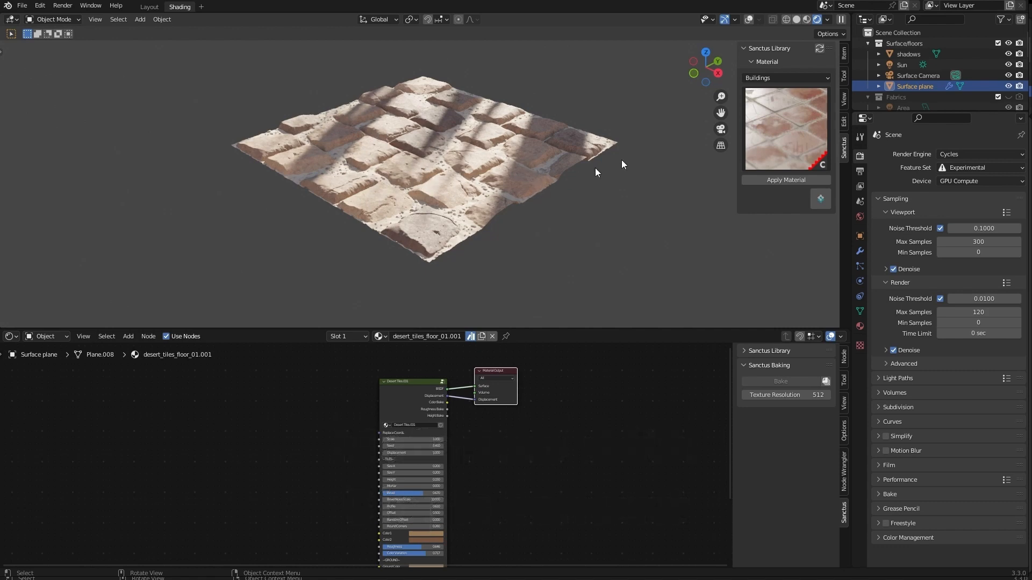
Switch the plane's material slot from desert_tiles_floor_01.001 to aging_tiles_01.
{"action": "left_click", "coordinate": [860, 250]}
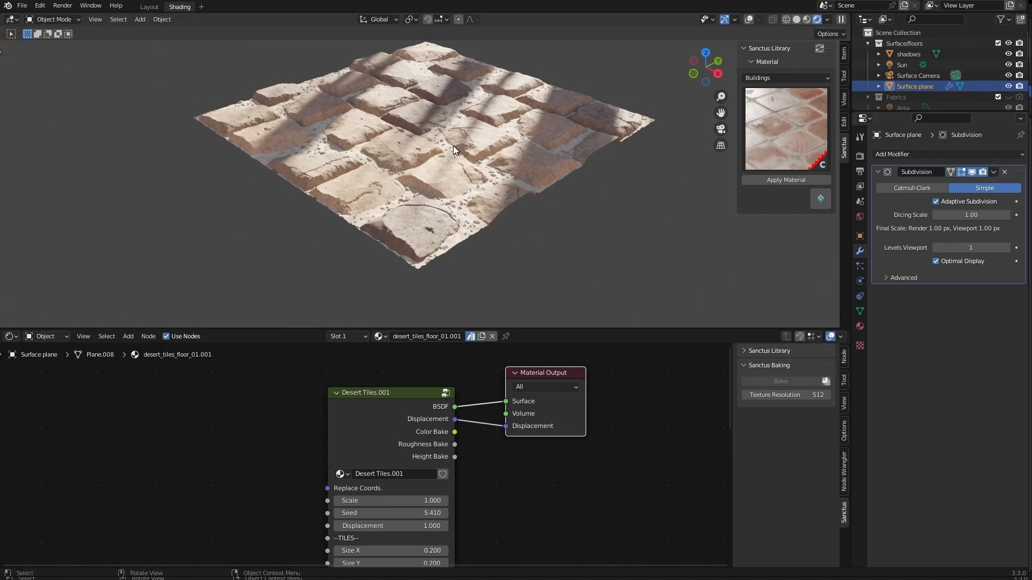
{"action": "mouse_move", "coordinate": [255, 91]}
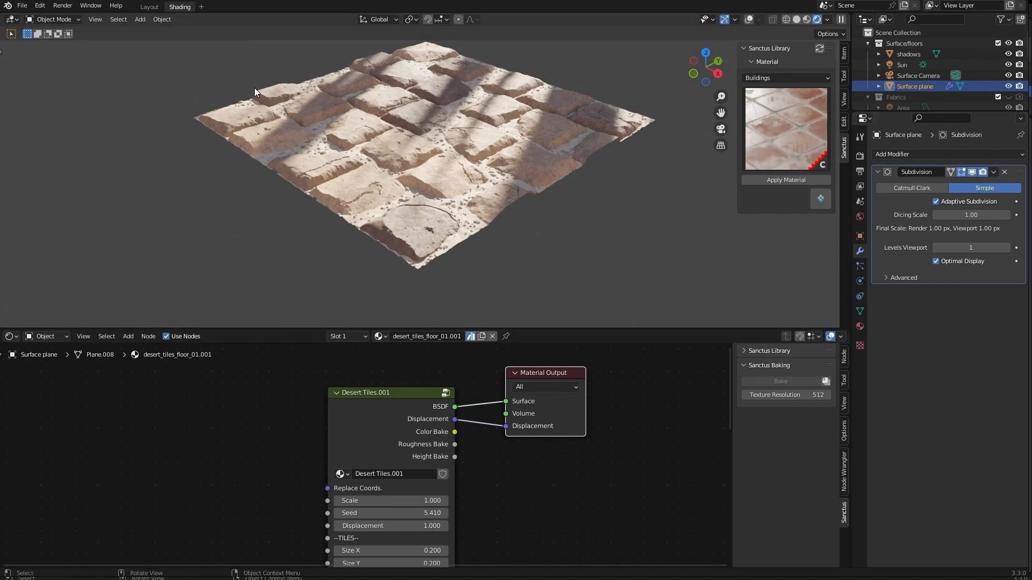
{"action": "mouse_move", "coordinate": [423, 143]}
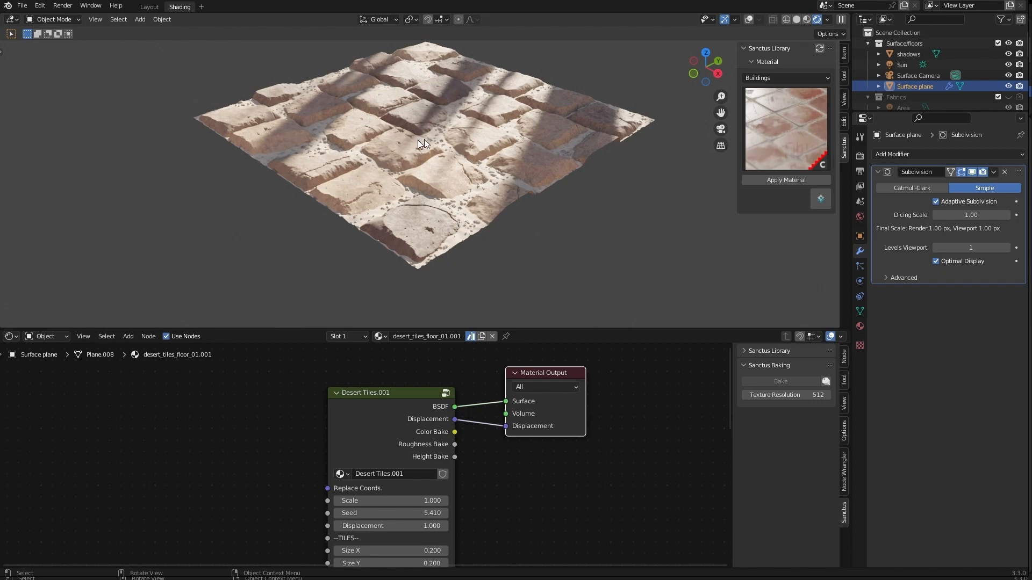
{"action": "left_click", "coordinate": [878, 172]}
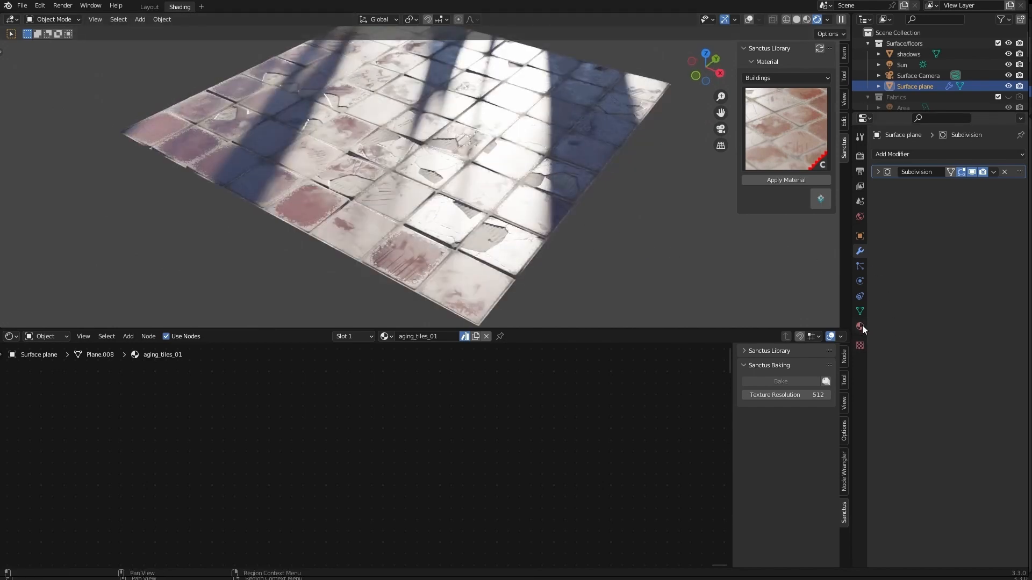
Set the plane material's displacement method to Bump Only for comparison.
{"action": "left_click", "coordinate": [860, 325]}
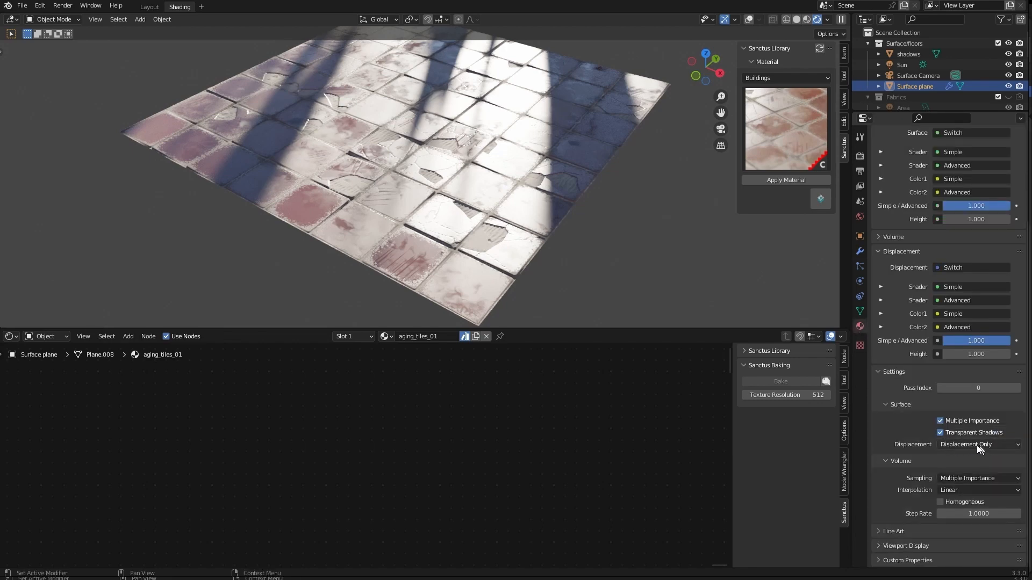
{"action": "left_click", "coordinate": [978, 444]}
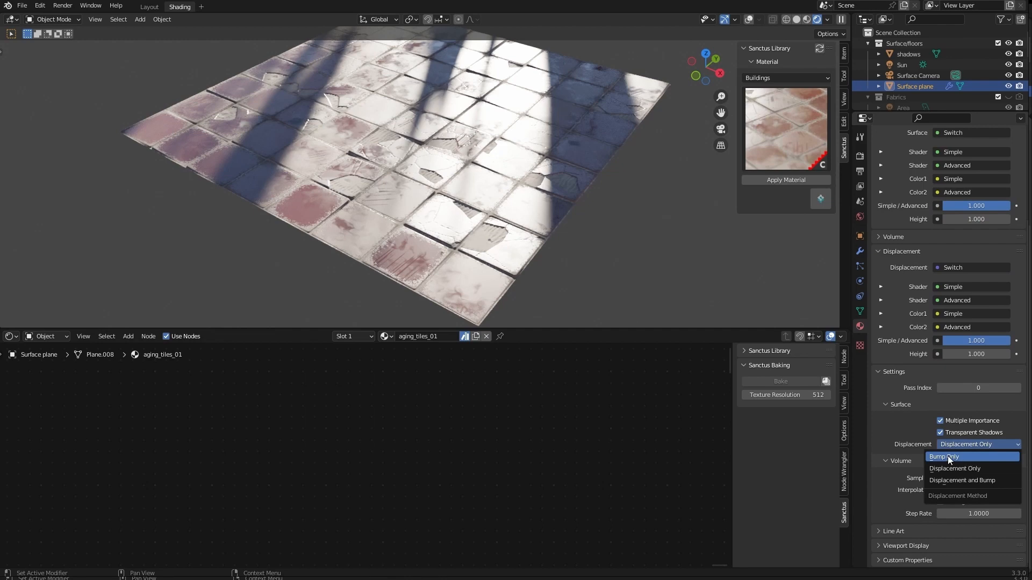
{"action": "left_click", "coordinate": [943, 457]}
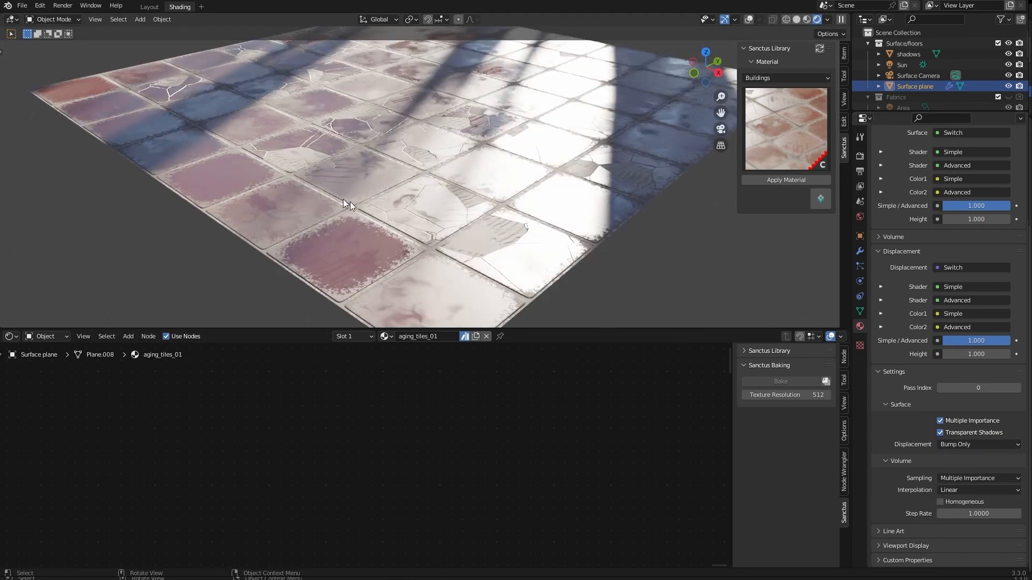
{"action": "mouse_move", "coordinate": [461, 249]}
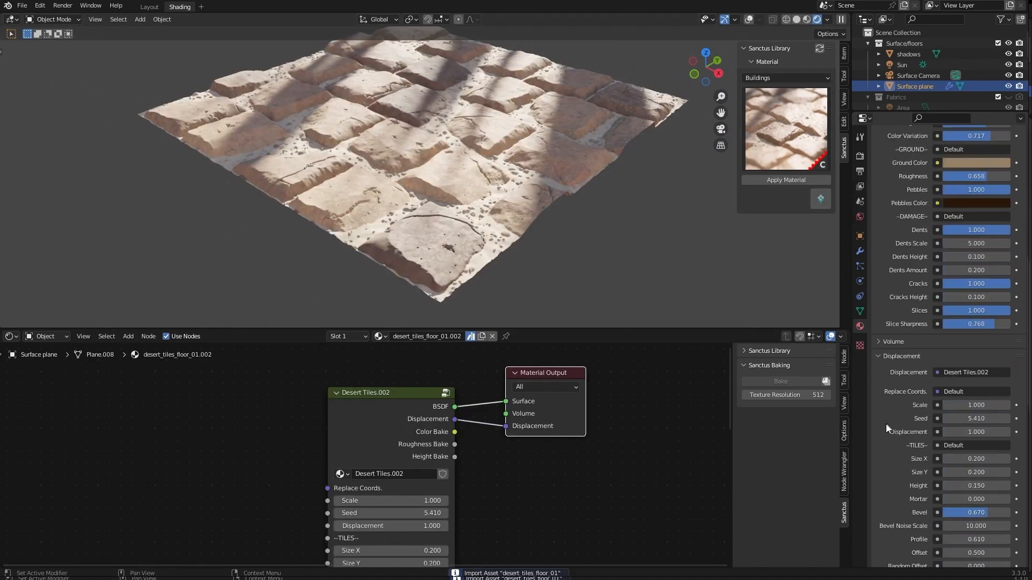
{"action": "scroll", "scroll_direction": "down", "scroll_amount": 3}
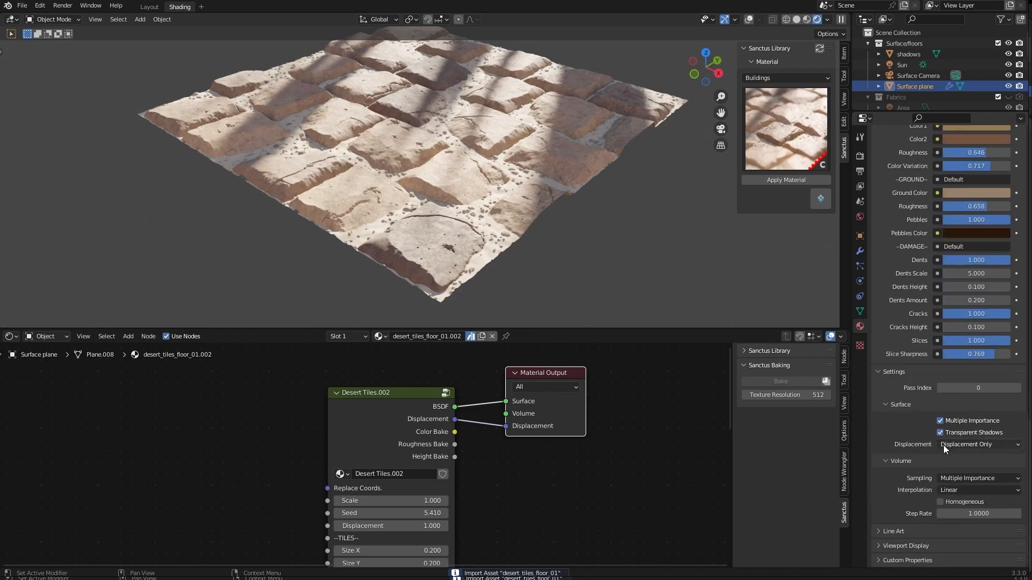
Return desert_tiles_floor_01 to Displacement Only so the tiles render as true displacement.
{"action": "left_click", "coordinate": [978, 444]}
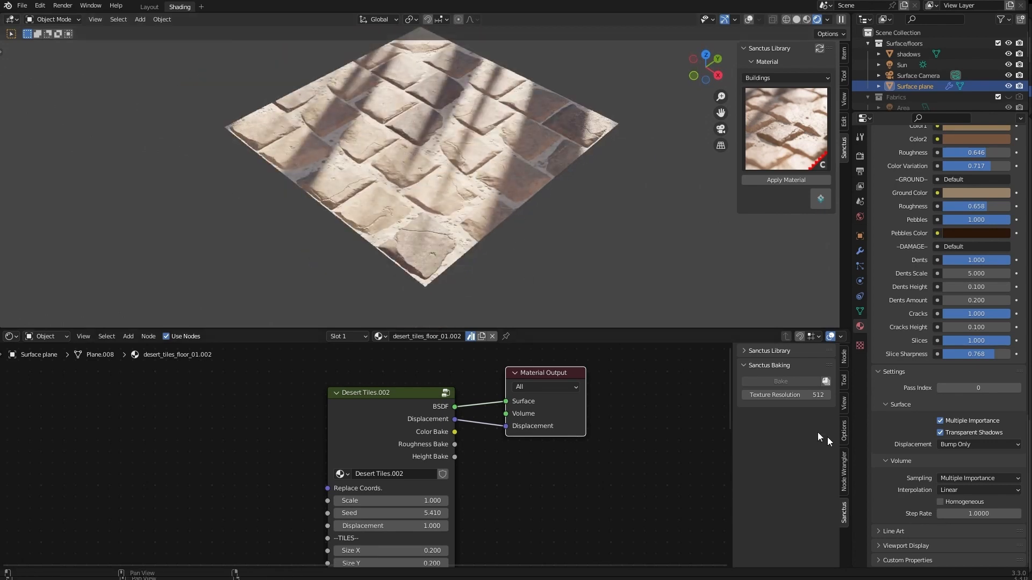
{"action": "left_click", "coordinate": [978, 444]}
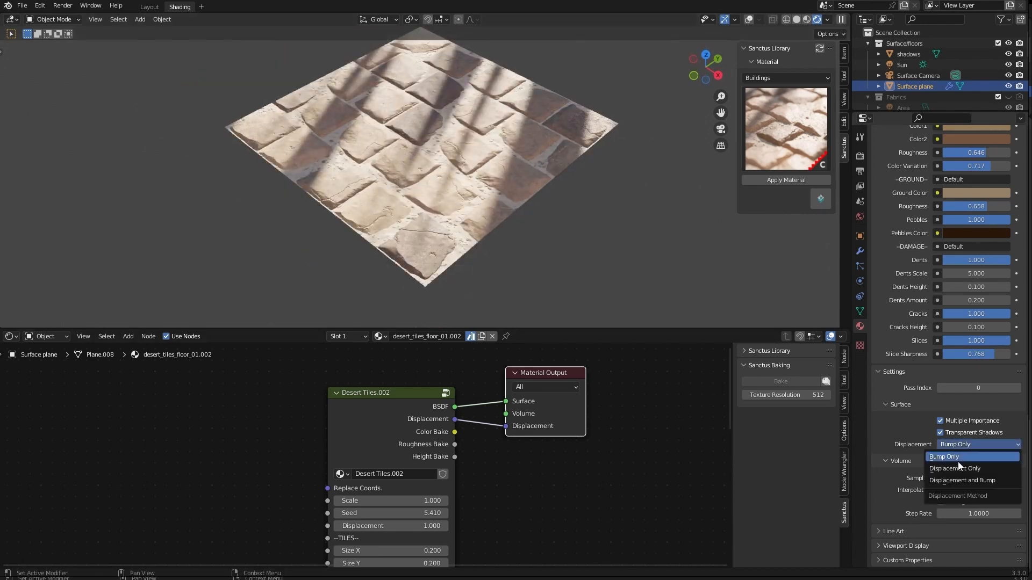
{"action": "left_click", "coordinate": [953, 468]}
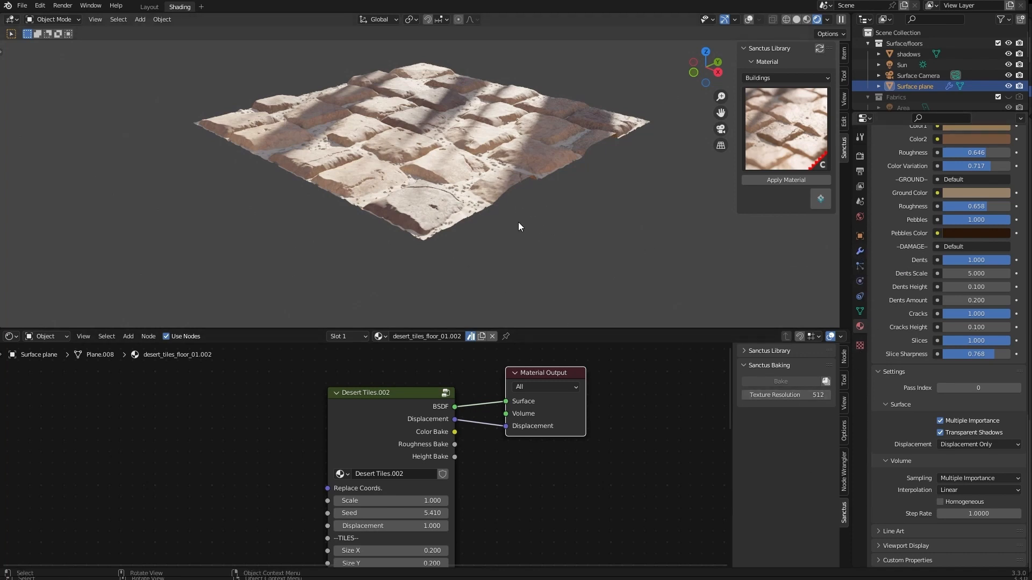
{"action": "mouse_move", "coordinate": [545, 209]}
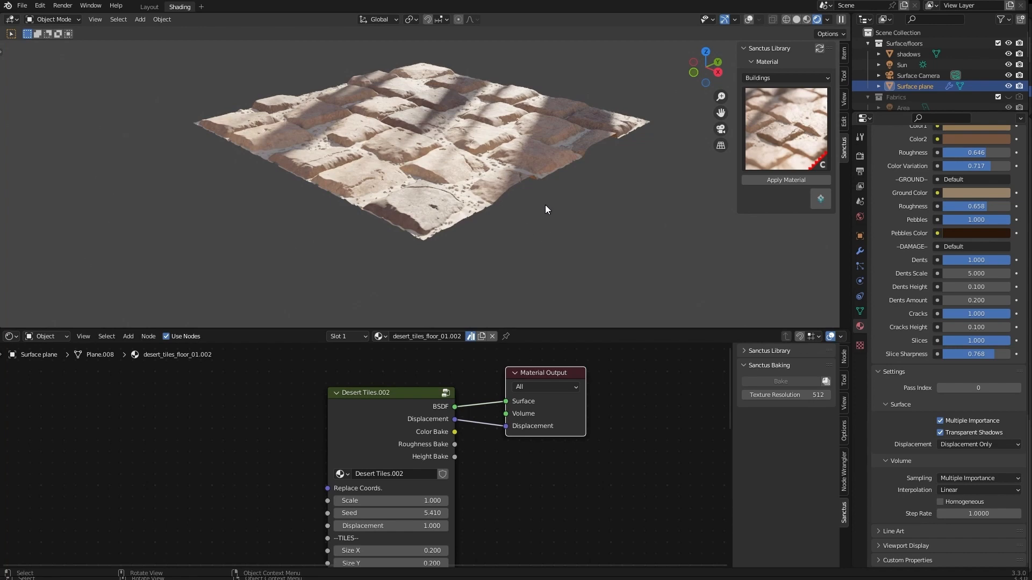
Switch the viewport to Solid shading and reframe the Desert Tiles node in the Shader Editor.
{"action": "left_click", "coordinate": [780, 380]}
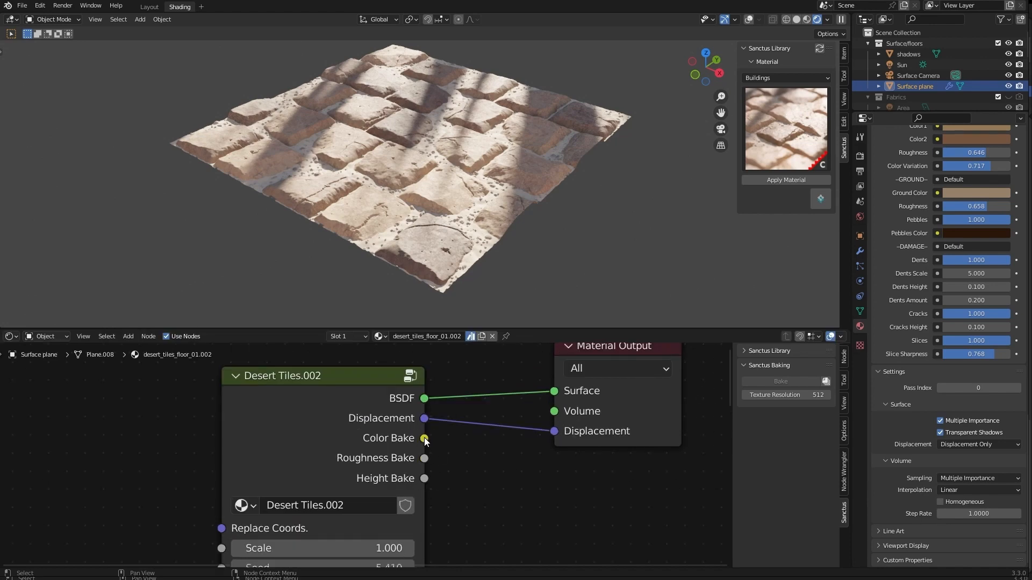
{"action": "left_click_drag", "start_coordinate": [425, 438], "coordinate": [467, 439]}
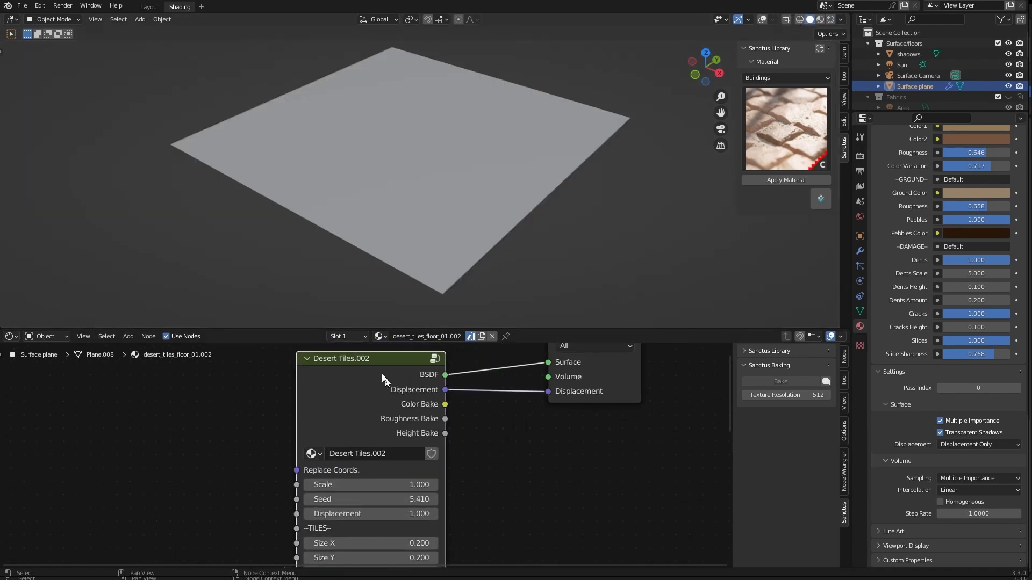
{"action": "mouse_move", "coordinate": [371, 403]}
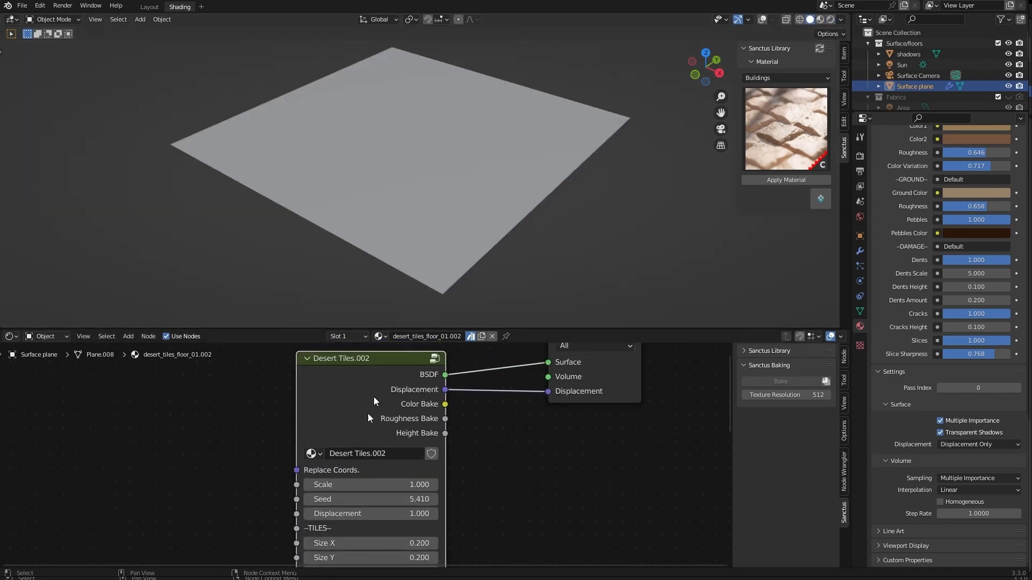
Use Set Sanctus Bake Sockets on the Desert Tiles node to mark Color, Roughness and Height Bake.
{"action": "right_click", "coordinate": [371, 400]}
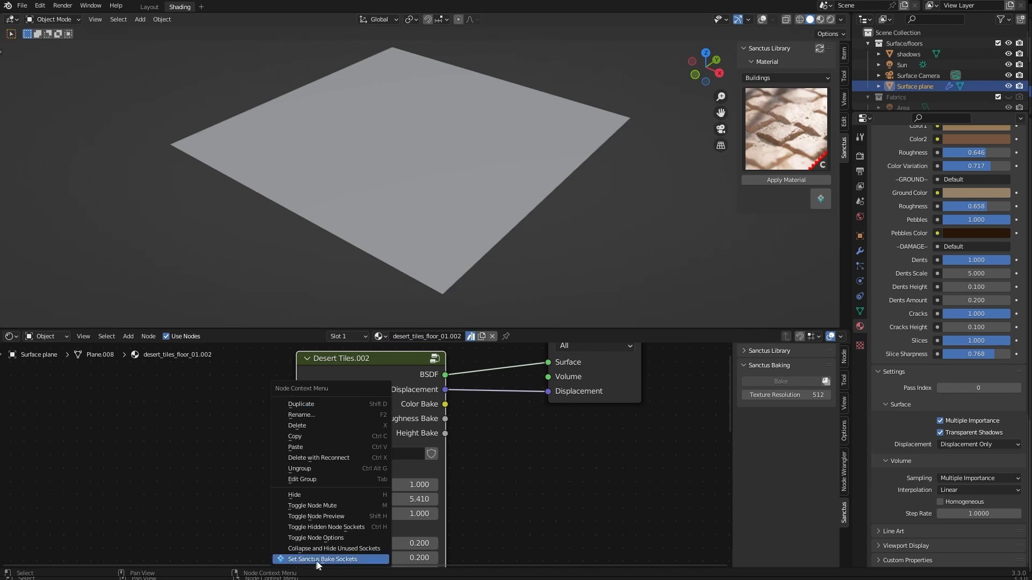
{"action": "mouse_move", "coordinate": [339, 564]}
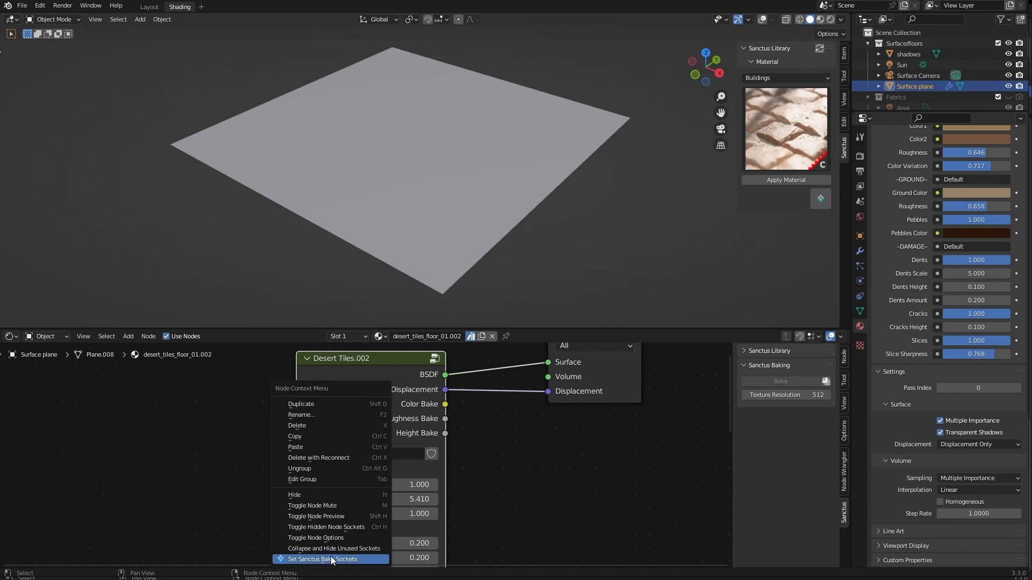
{"action": "left_click", "coordinate": [324, 559]}
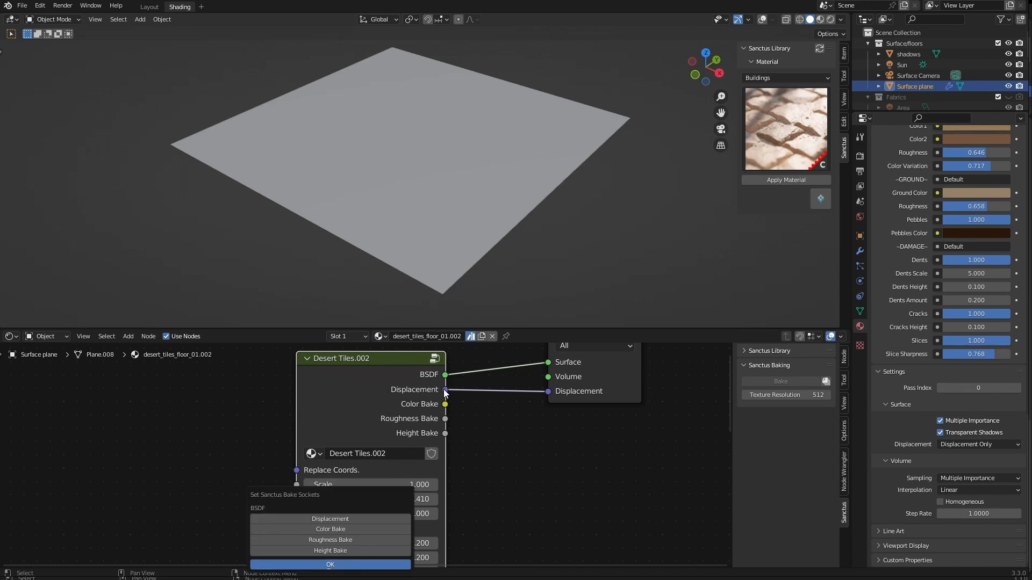
{"action": "mouse_move", "coordinate": [562, 396]}
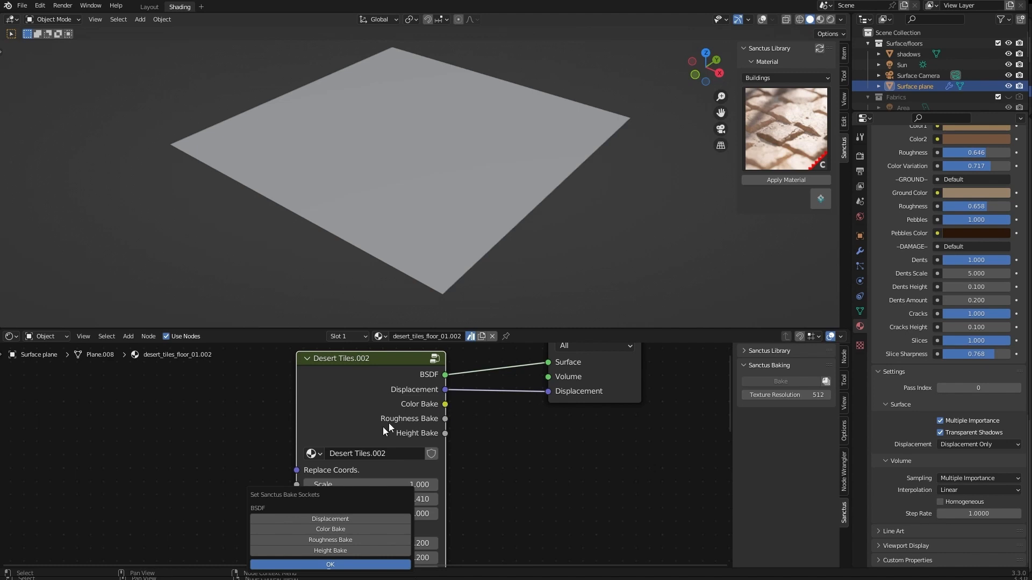
{"action": "mouse_move", "coordinate": [419, 431]}
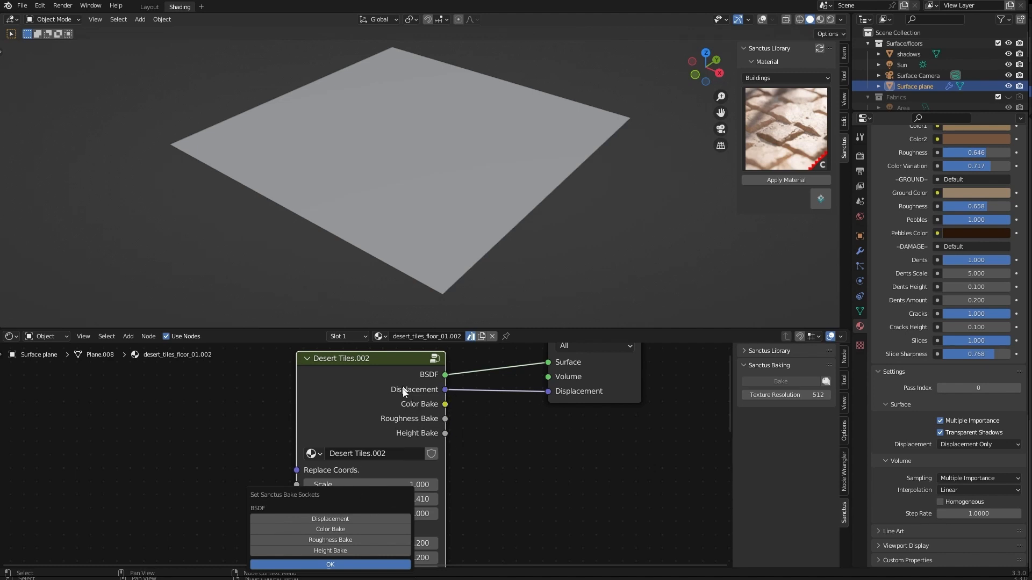
{"action": "mouse_move", "coordinate": [367, 411]}
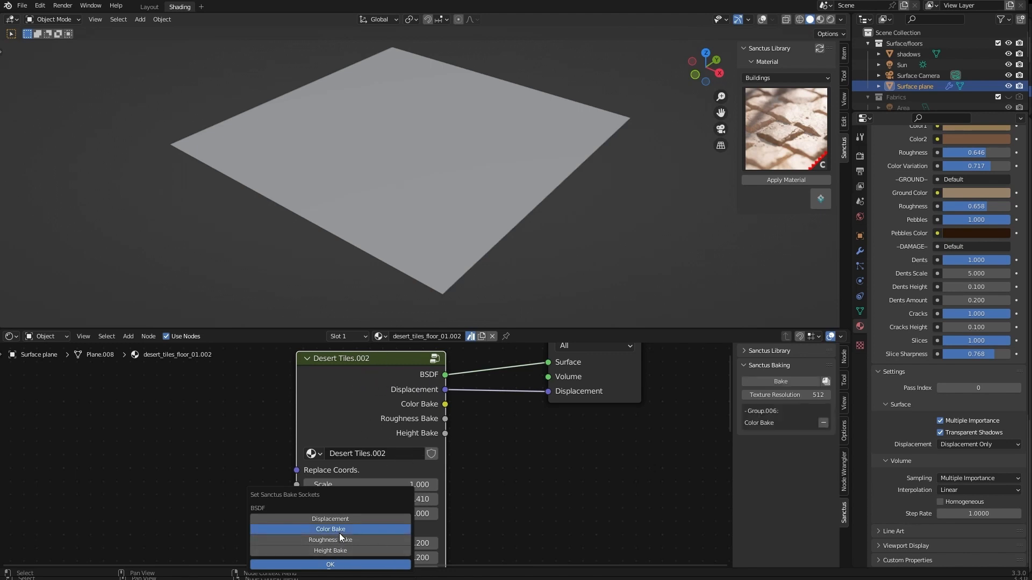
{"action": "left_click", "coordinate": [330, 565]}
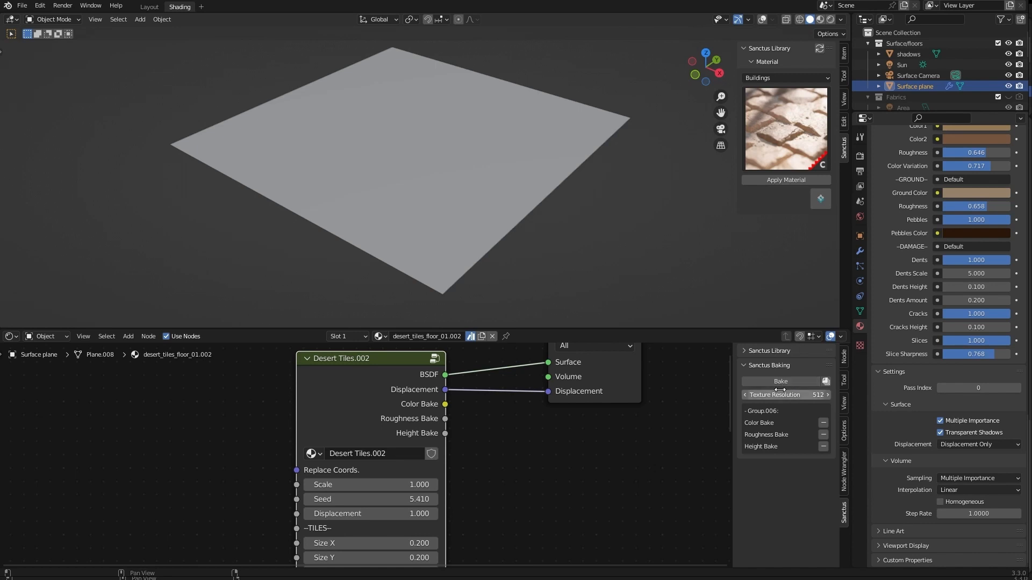
Bake the three maps and save the Color Bake as an EXR in the Bake folder.
{"action": "left_click", "coordinate": [780, 381]}
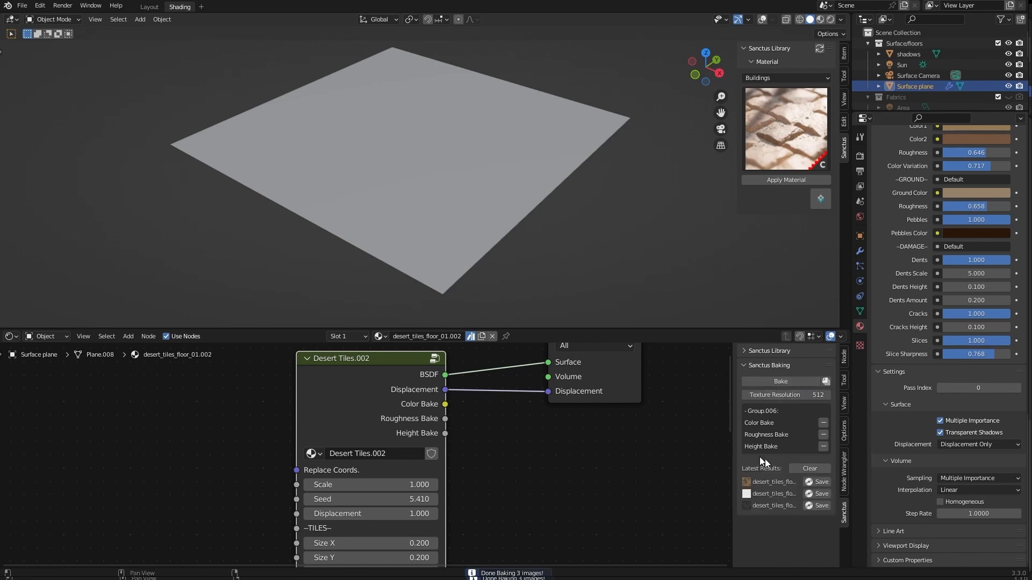
{"action": "mouse_move", "coordinate": [787, 532]}
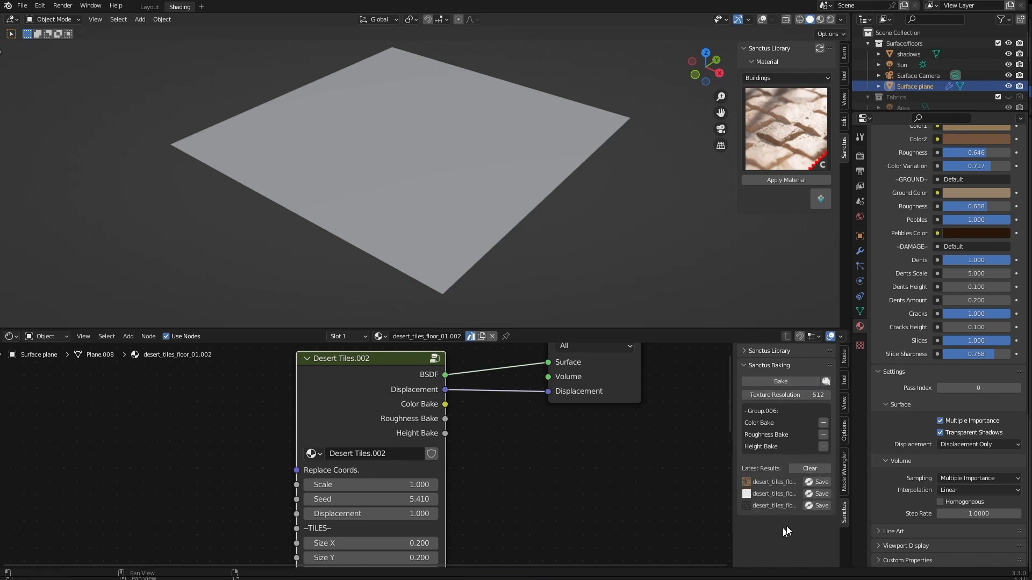
{"action": "mouse_move", "coordinate": [747, 482]}
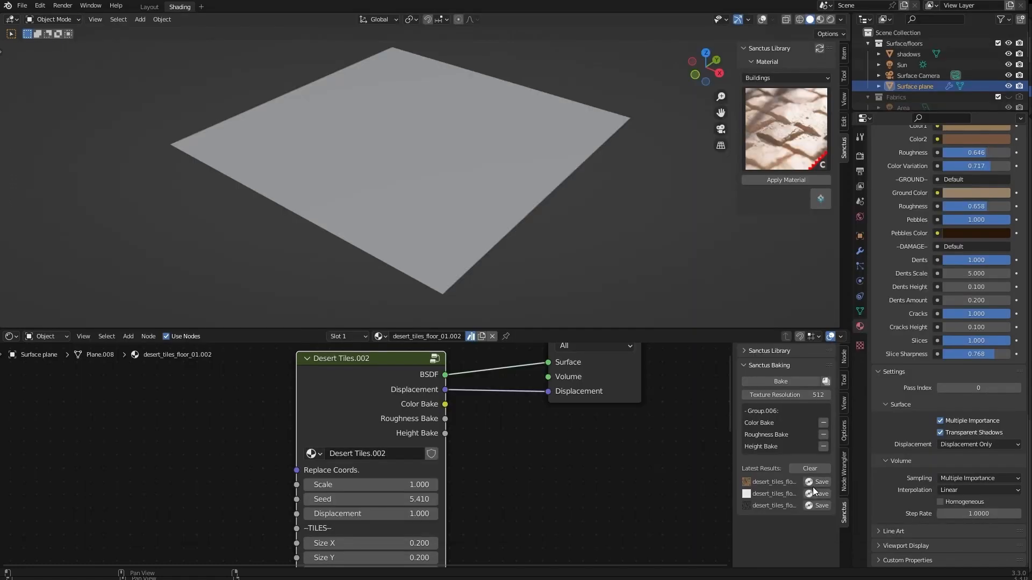
{"action": "left_click", "coordinate": [821, 481]}
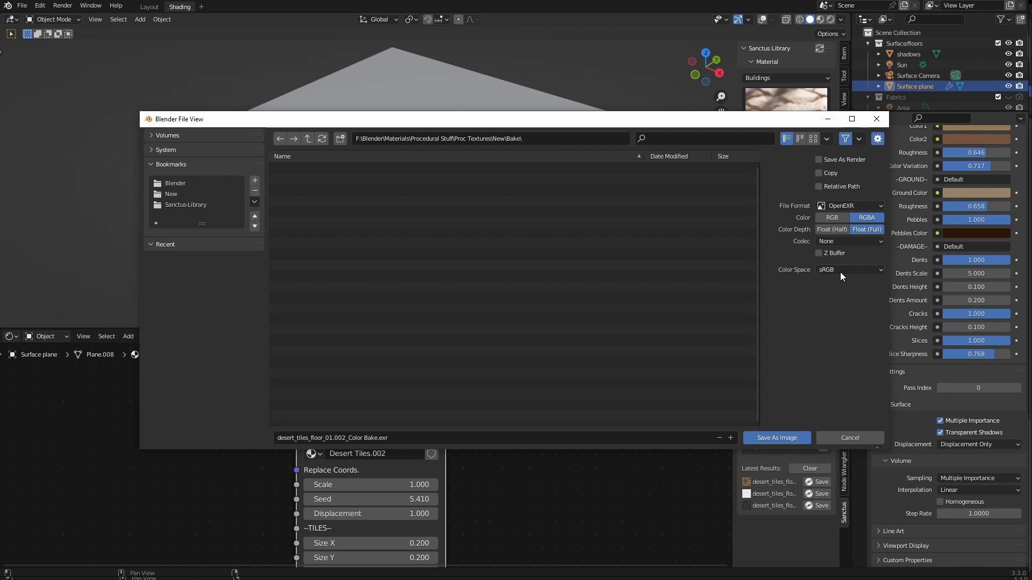
{"action": "mouse_move", "coordinate": [831, 276]}
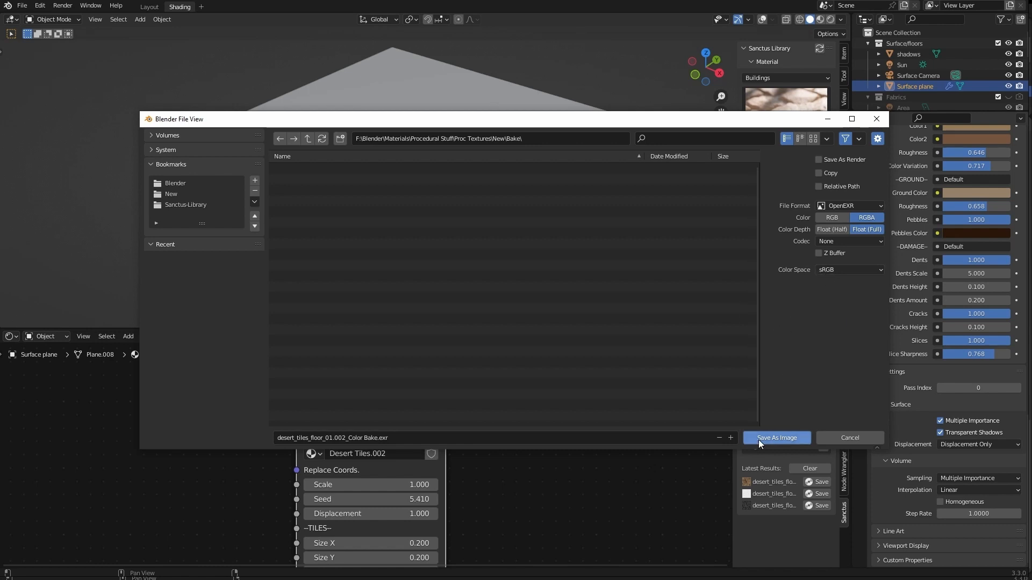
{"action": "left_click", "coordinate": [776, 437]}
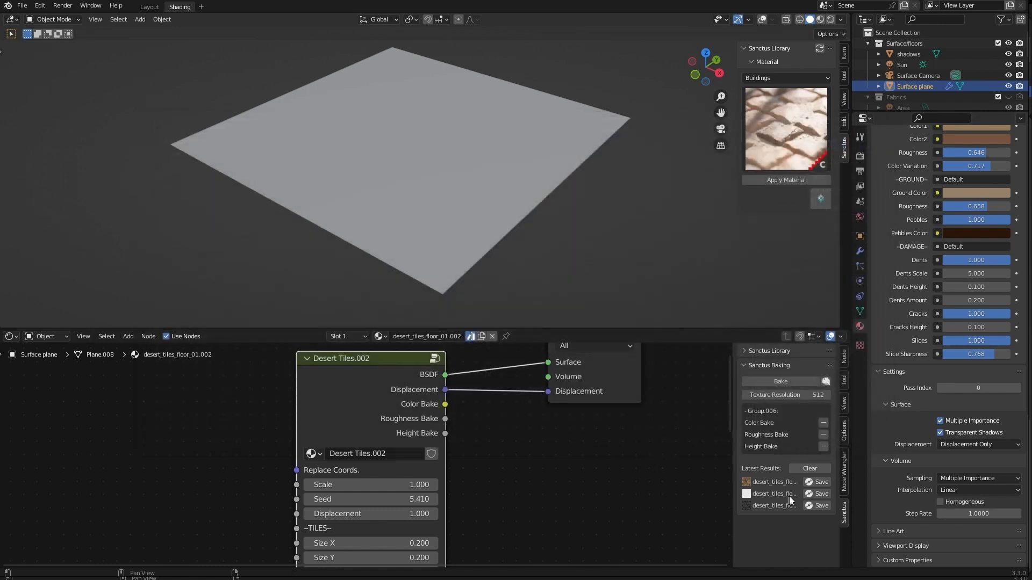
Save the Roughness Bake and Height Bake results as EXR files in the Bake folder.
{"action": "left_click", "coordinate": [820, 481]}
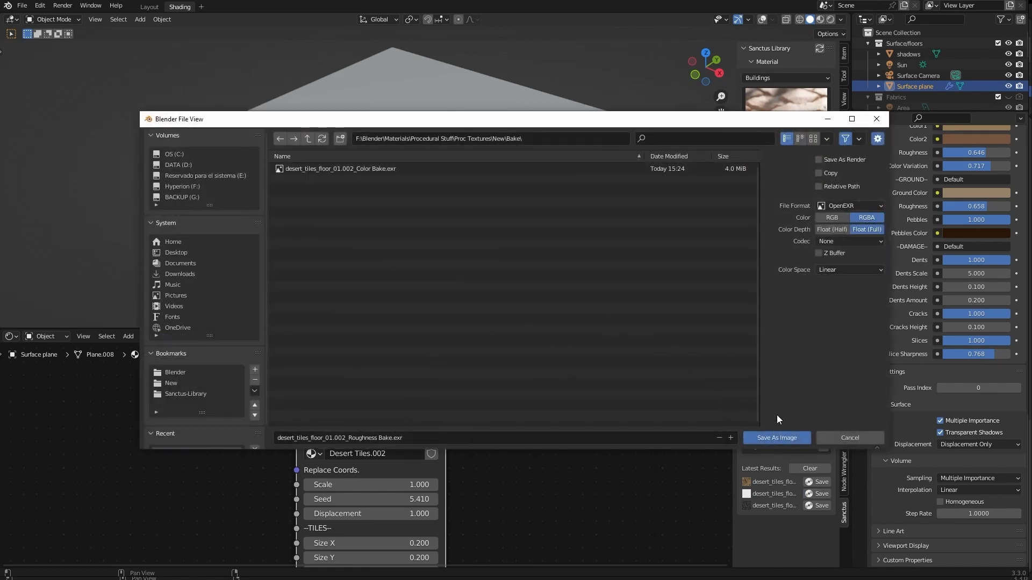
{"action": "left_click", "coordinate": [776, 437]}
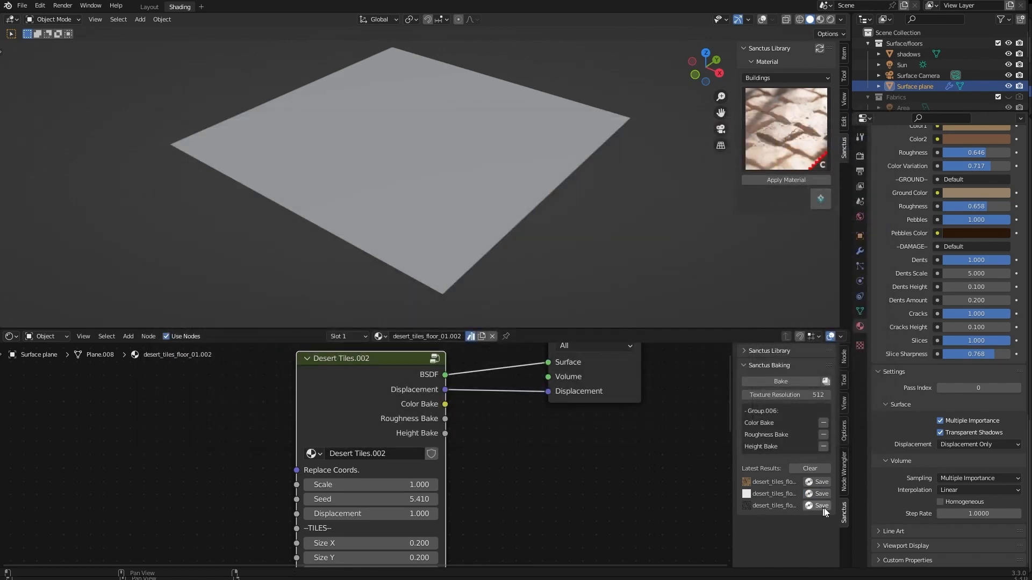
{"action": "left_click", "coordinate": [820, 506]}
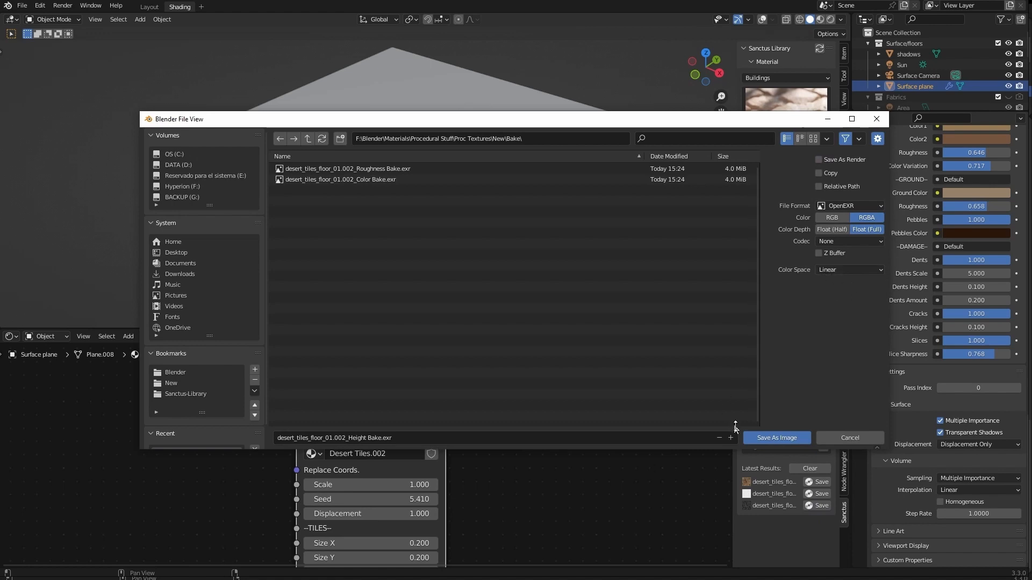
{"action": "left_click", "coordinate": [776, 437]}
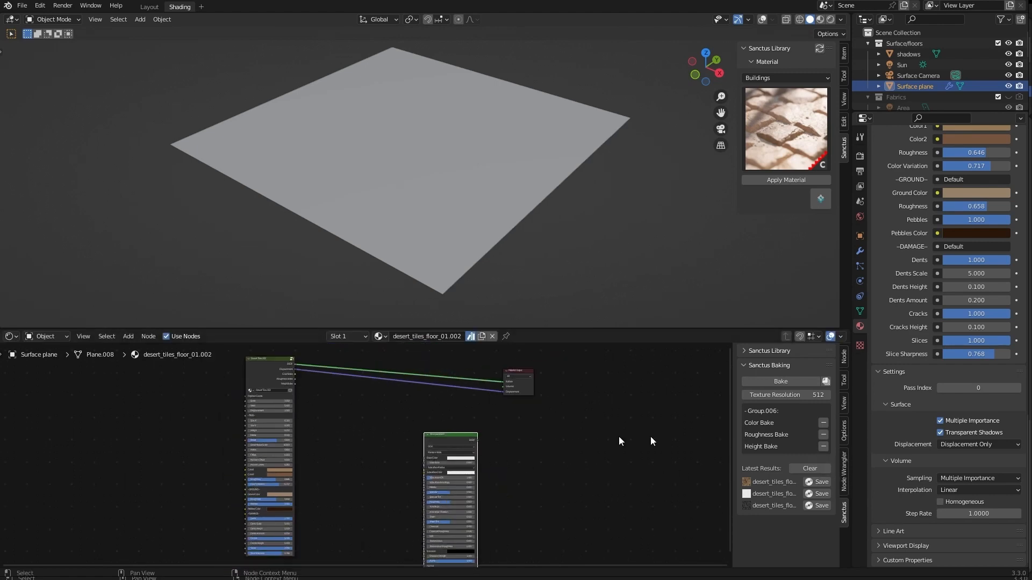
Build a Principled texture setup (Ctrl+Shift+T) from the three baked EXRs and inspect the tiled plane.
{"action": "scroll", "scroll_direction": "down", "scroll_amount": 3}
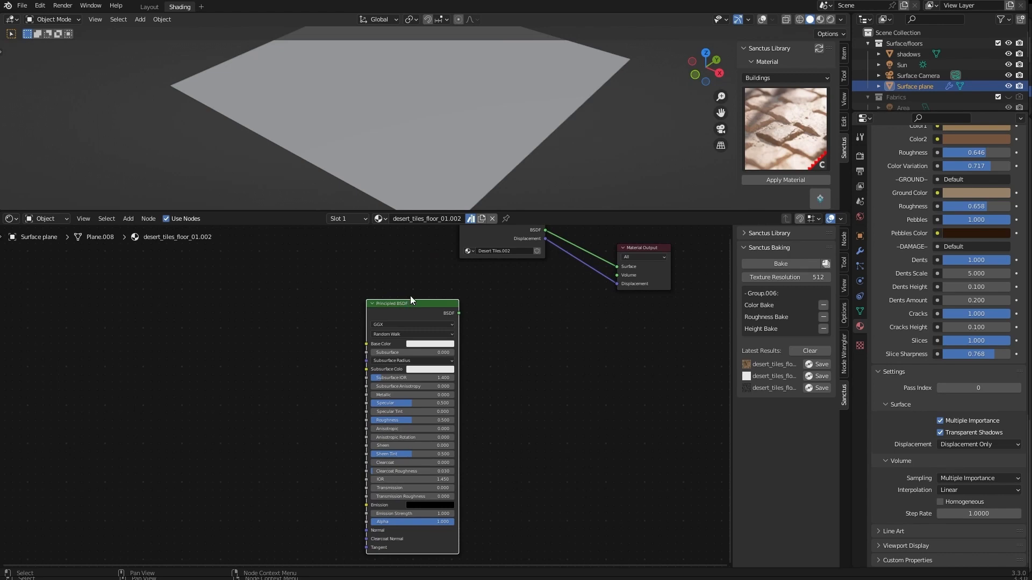
{"action": "key", "text": "ctrl+shift+t"}
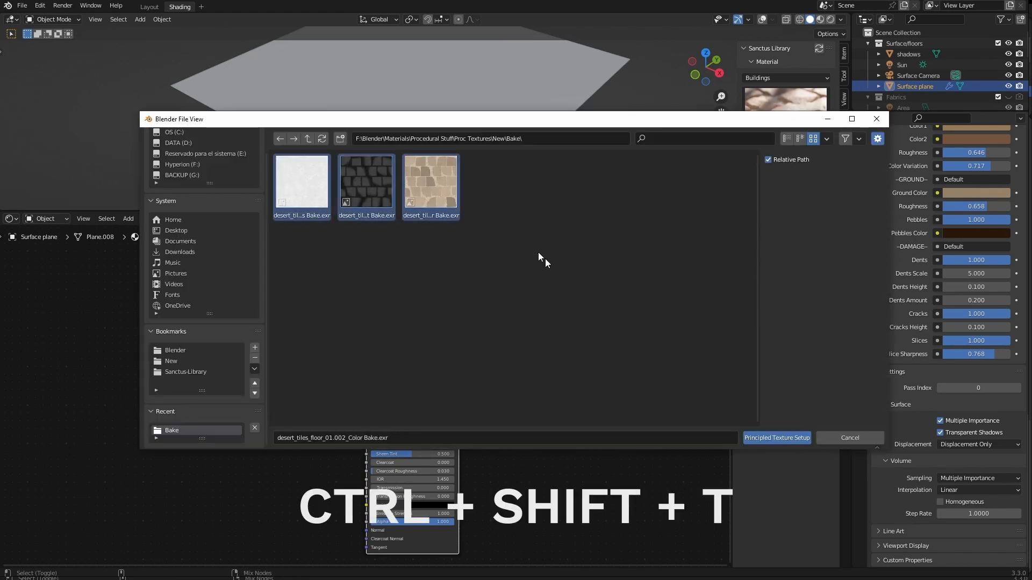
{"action": "mouse_move", "coordinate": [776, 438]}
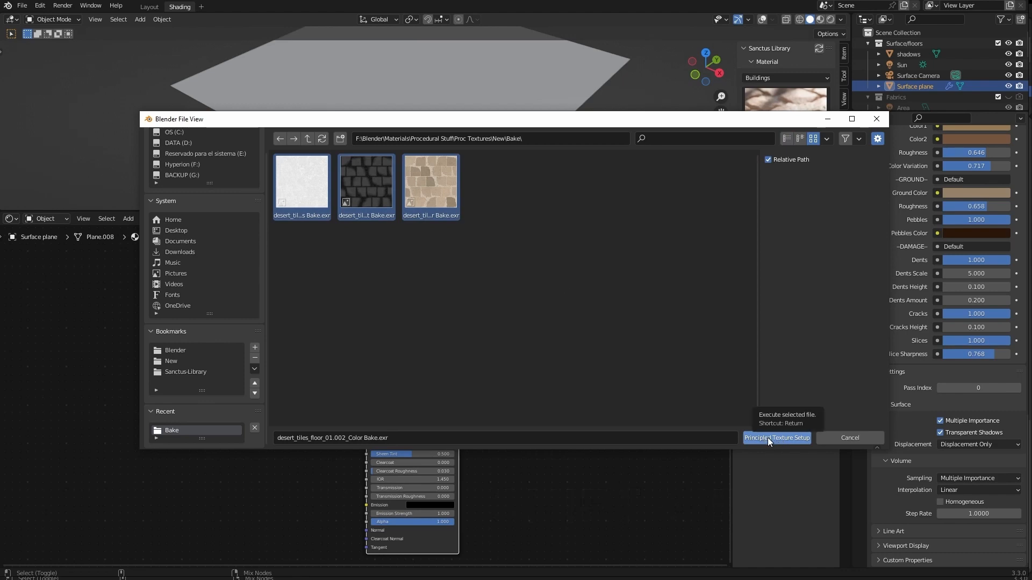
{"action": "left_click", "coordinate": [776, 438]}
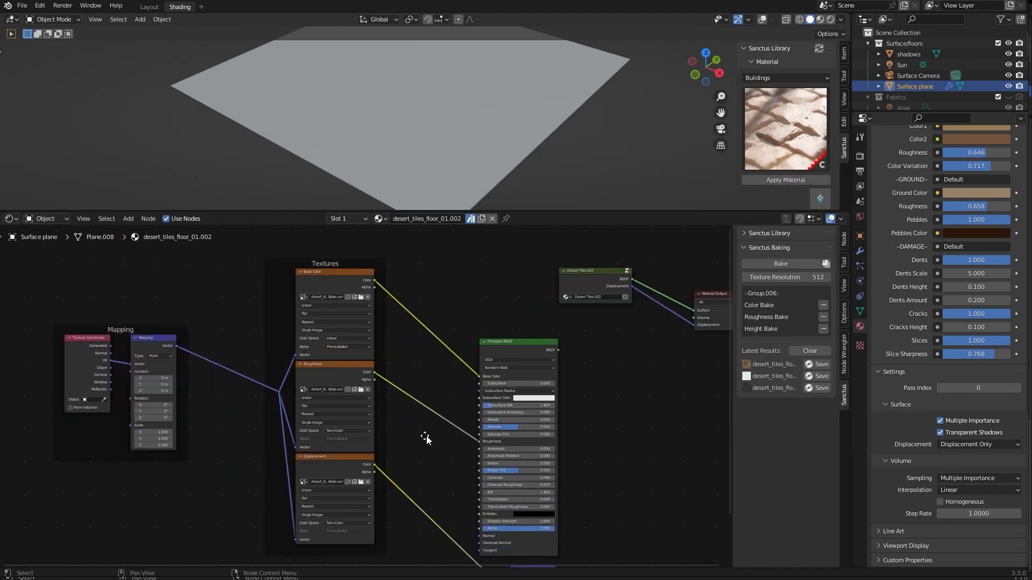
{"action": "scroll", "scroll_direction": "up", "scroll_amount": 3}
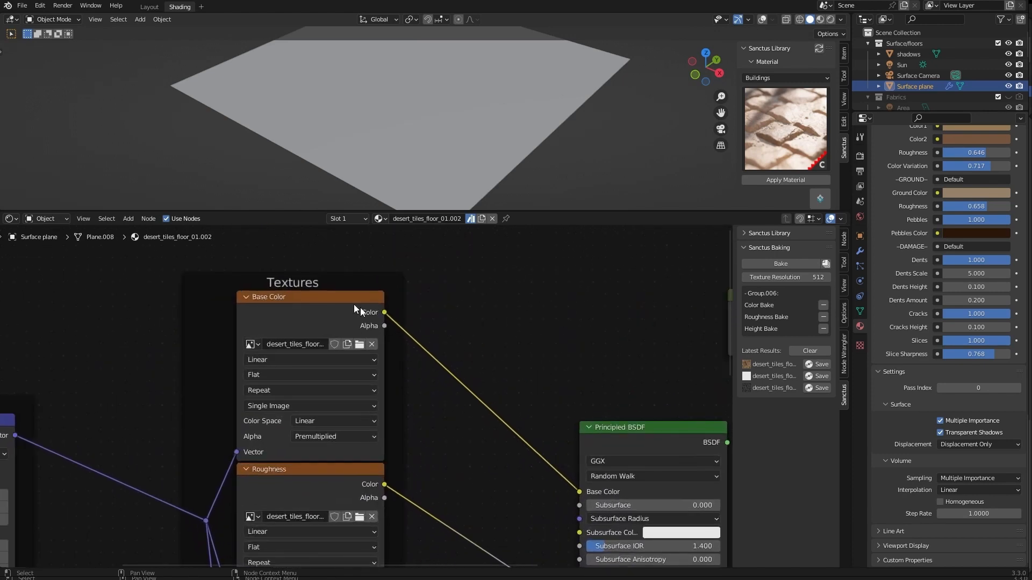
{"action": "left_click", "coordinate": [333, 420]}
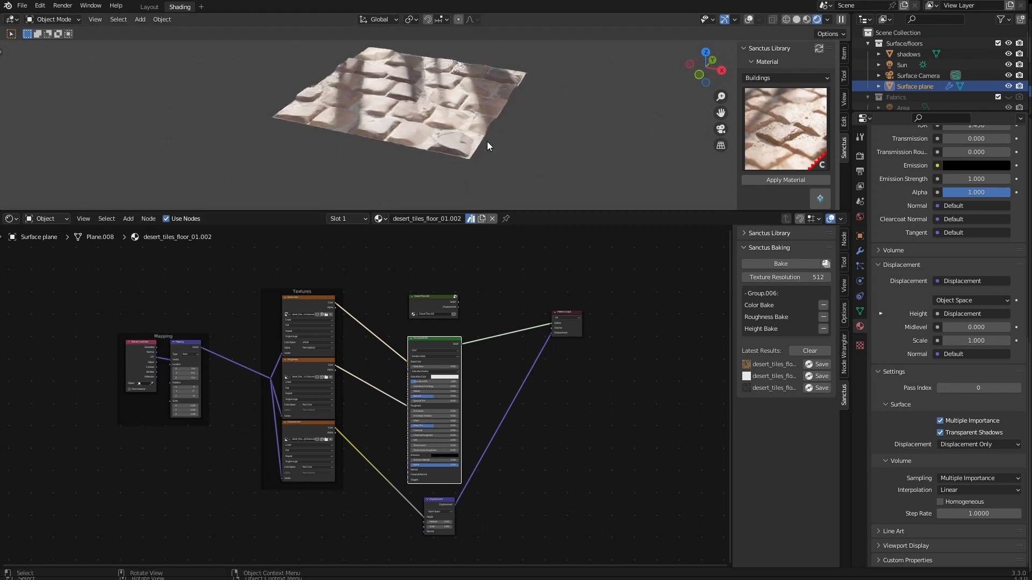
{"action": "left_click_drag", "start_coordinate": [487, 145], "coordinate": [549, 148]}
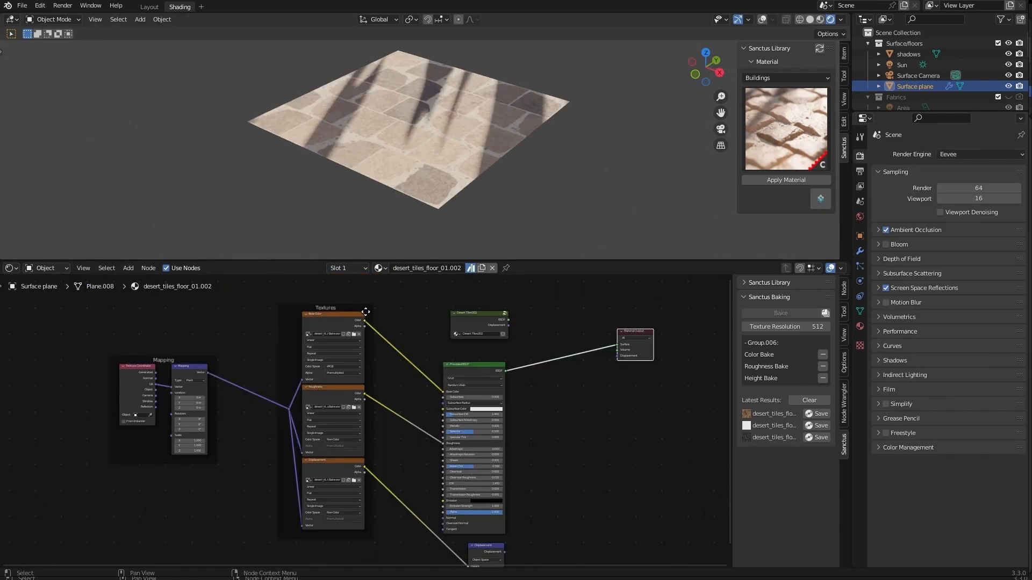
{"action": "mouse_move", "coordinate": [519, 204]}
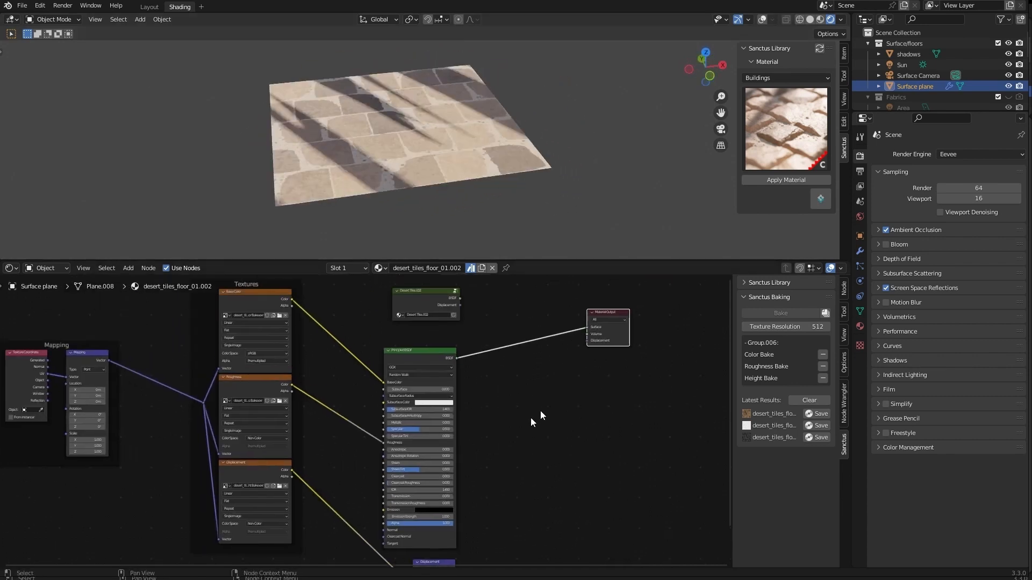
Disconnect material displacement and give the Displace modifier a new texture mapped by UV coordinates.
{"action": "scroll", "scroll_direction": "down", "scroll_amount": 3}
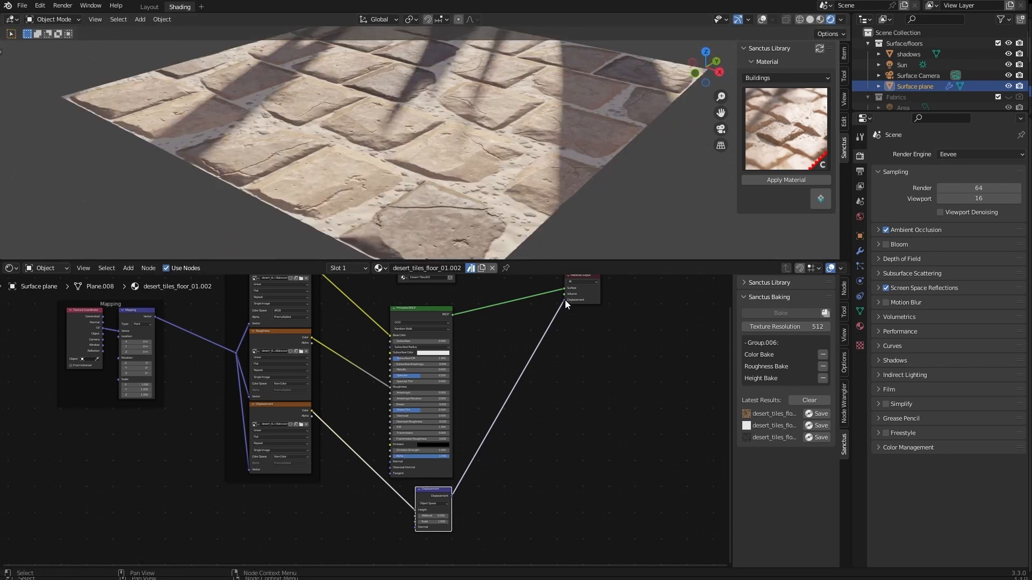
{"action": "left_click", "coordinate": [860, 253]}
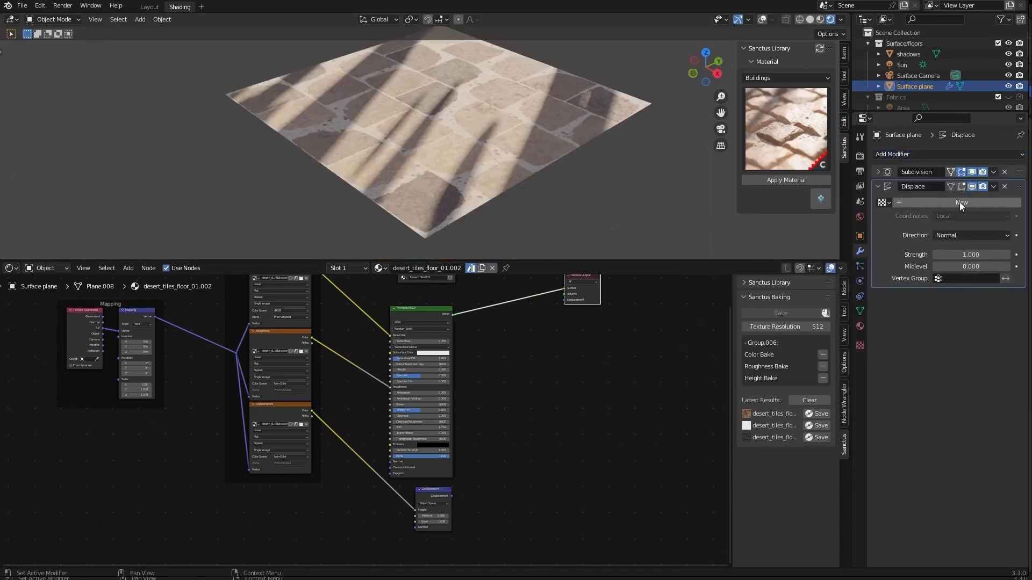
{"action": "left_click", "coordinate": [967, 216]}
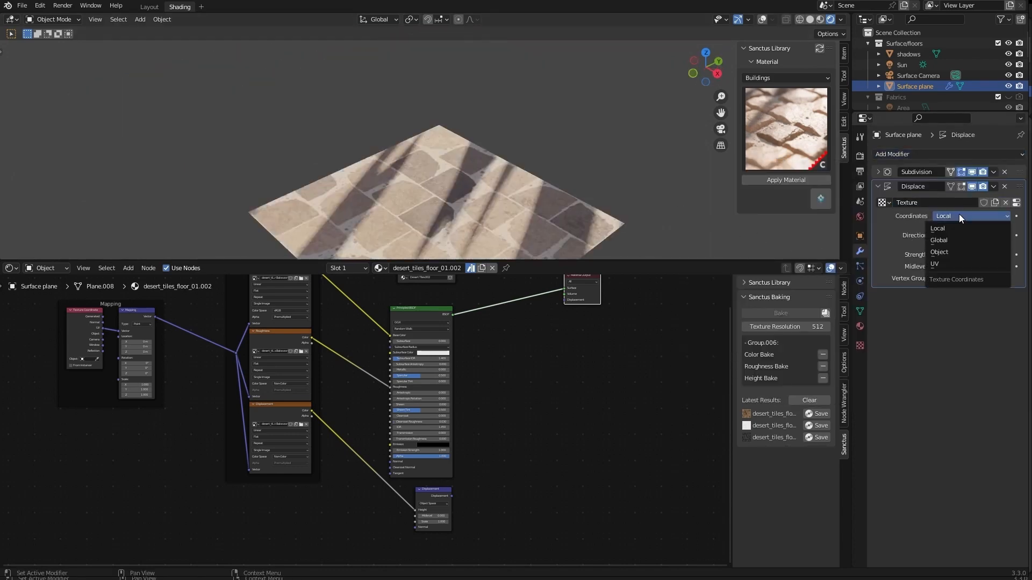
{"action": "left_click", "coordinate": [934, 263]}
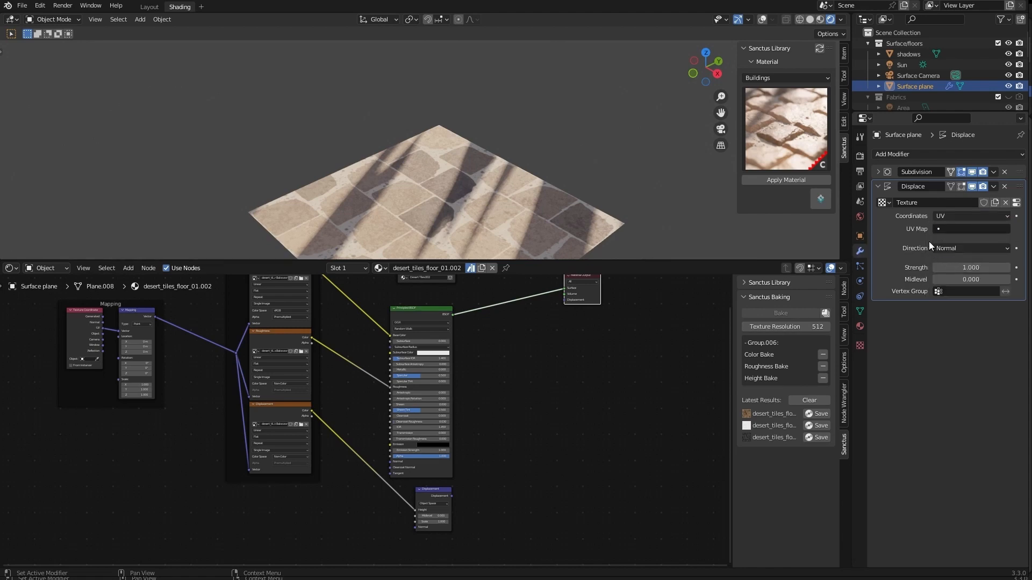
{"action": "left_click", "coordinate": [967, 228]}
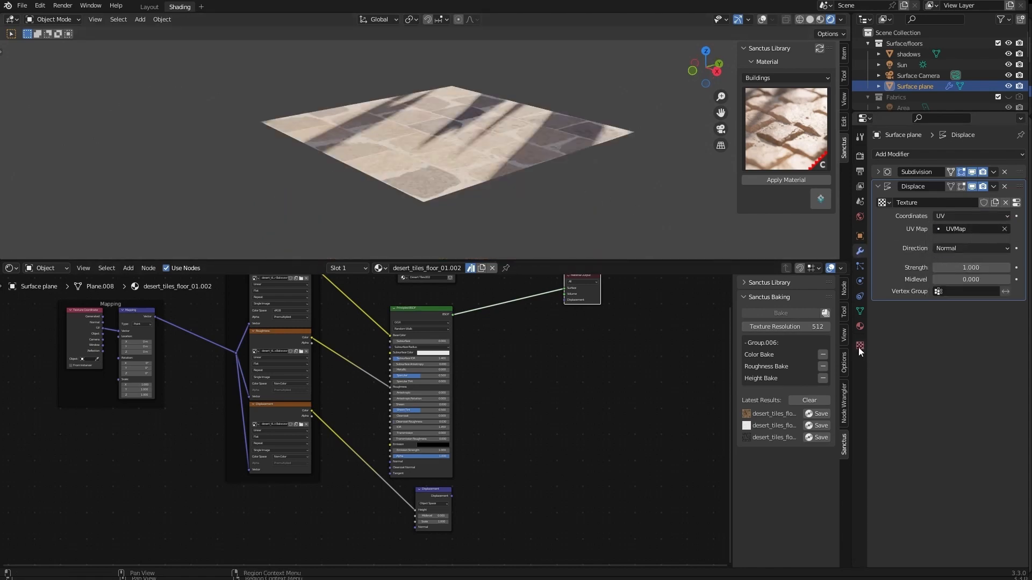
Load the baked Height Bake EXR as the Displace modifier's texture image.
{"action": "left_click", "coordinate": [992, 341]}
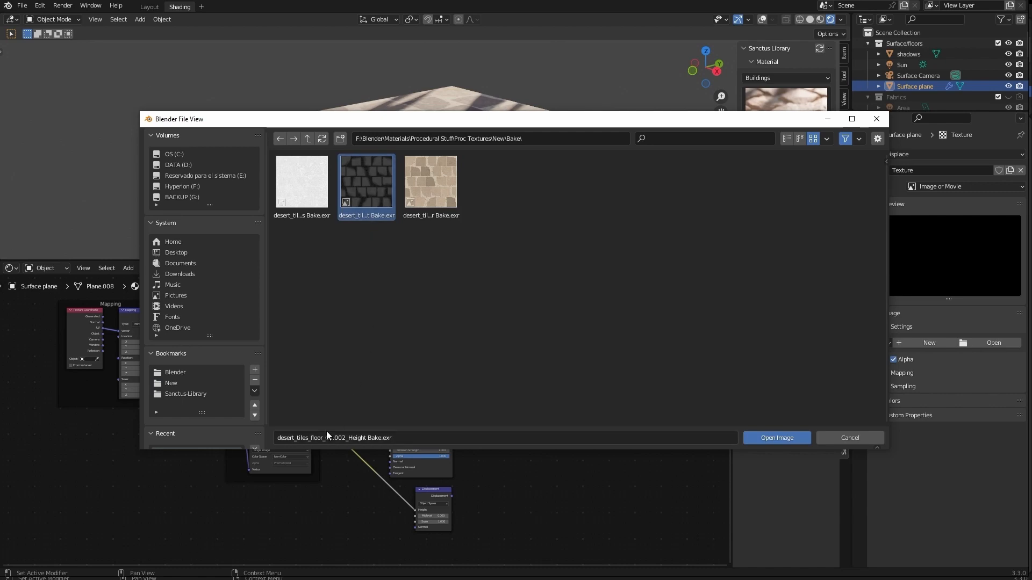
{"action": "left_click", "coordinate": [776, 437]}
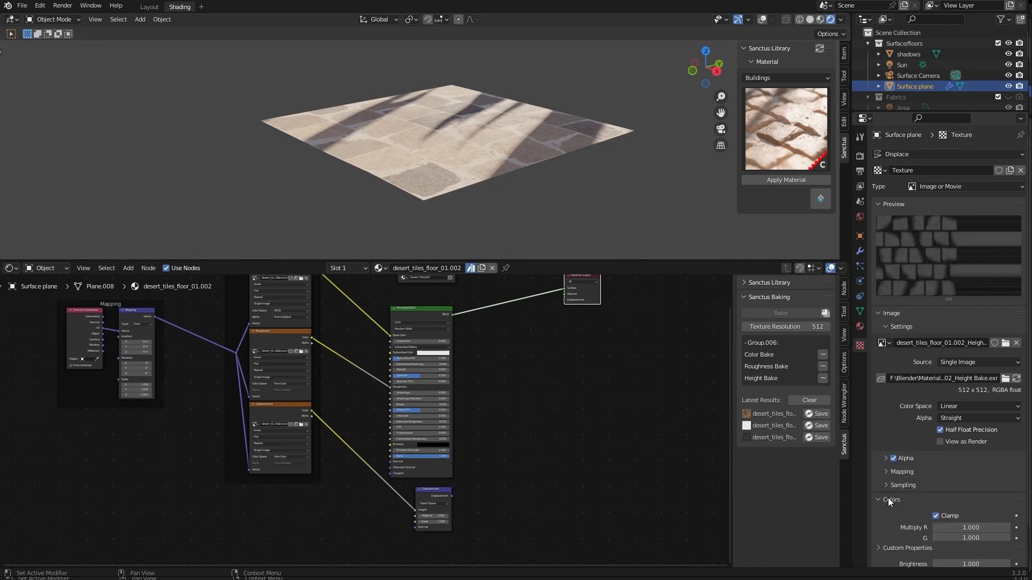
{"action": "scroll", "scroll_direction": "down", "scroll_amount": 3}
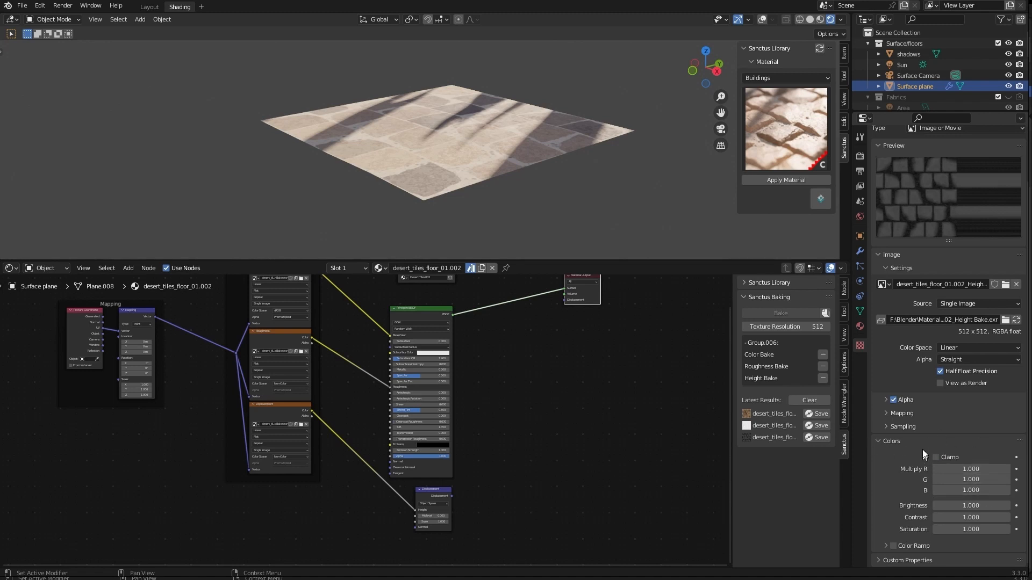
{"action": "mouse_move", "coordinate": [911, 446]}
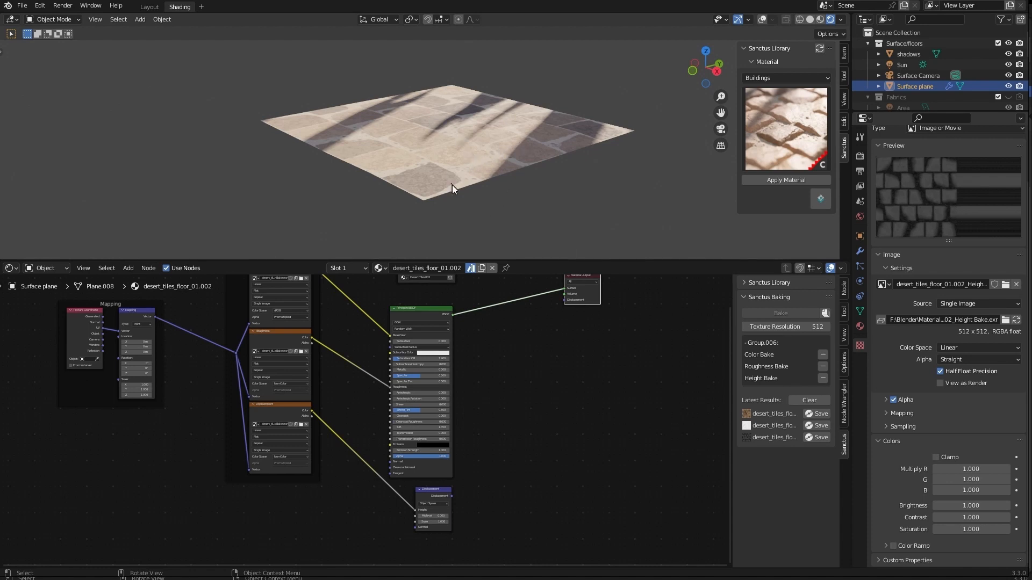
Subdivide the plane's mesh in Edit Mode and expand the Subdivision modifier settings.
{"action": "left_click", "coordinate": [859, 251]}
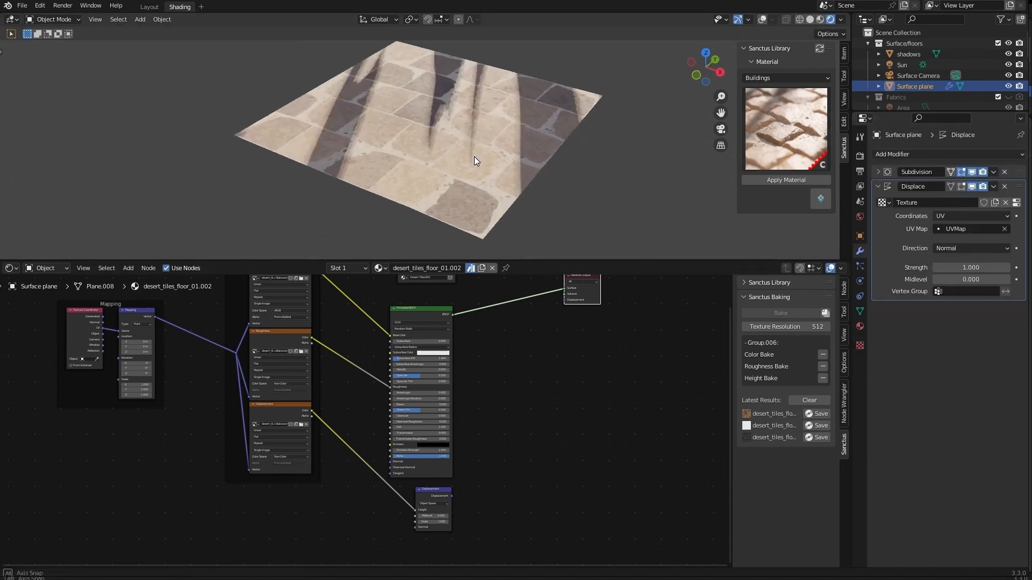
{"action": "left_click_drag", "start_coordinate": [474, 161], "coordinate": [543, 108]}
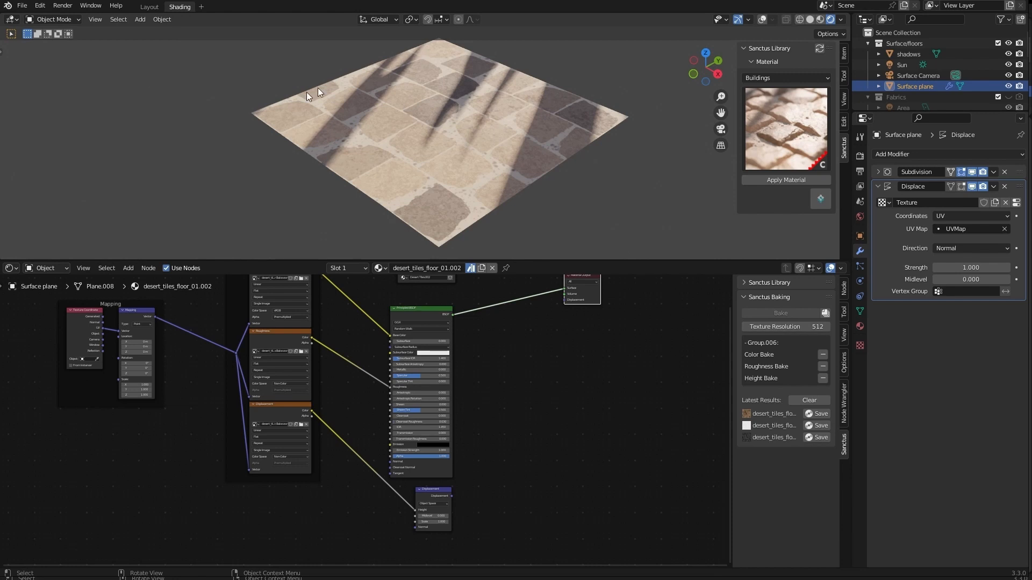
{"action": "mouse_move", "coordinate": [455, 177]}
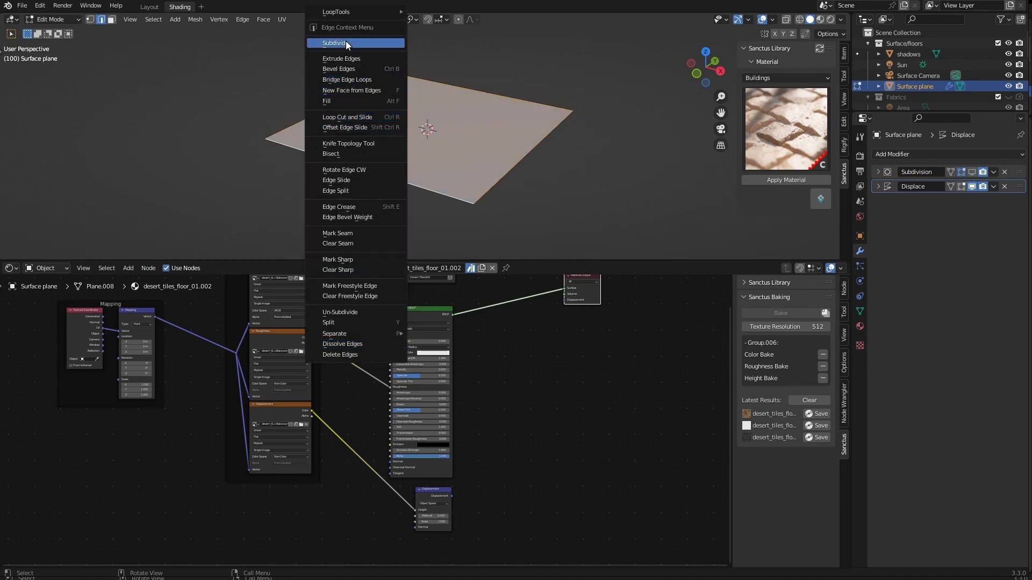
{"action": "left_click", "coordinate": [335, 43]}
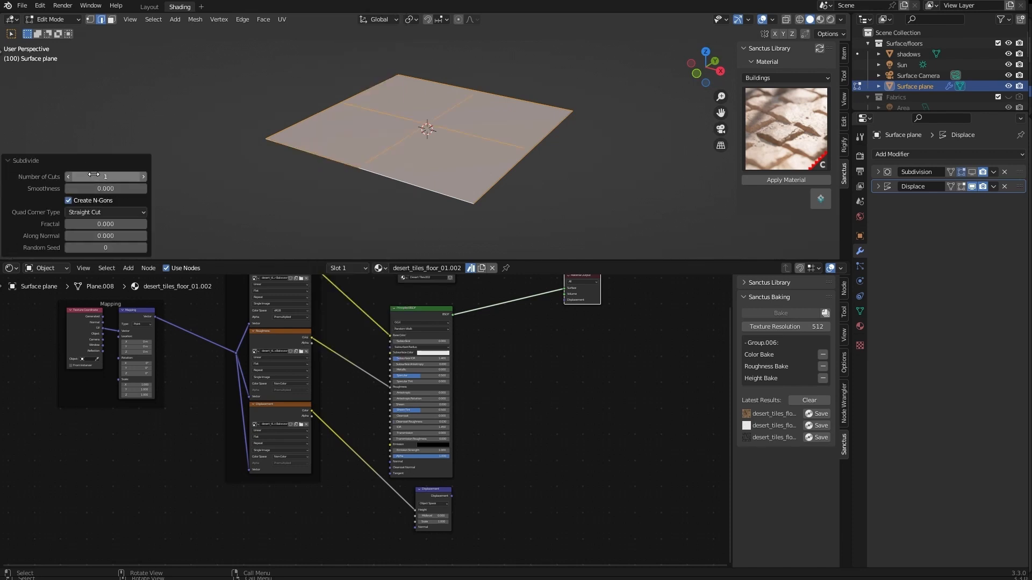
{"action": "key", "text": "Tab"}
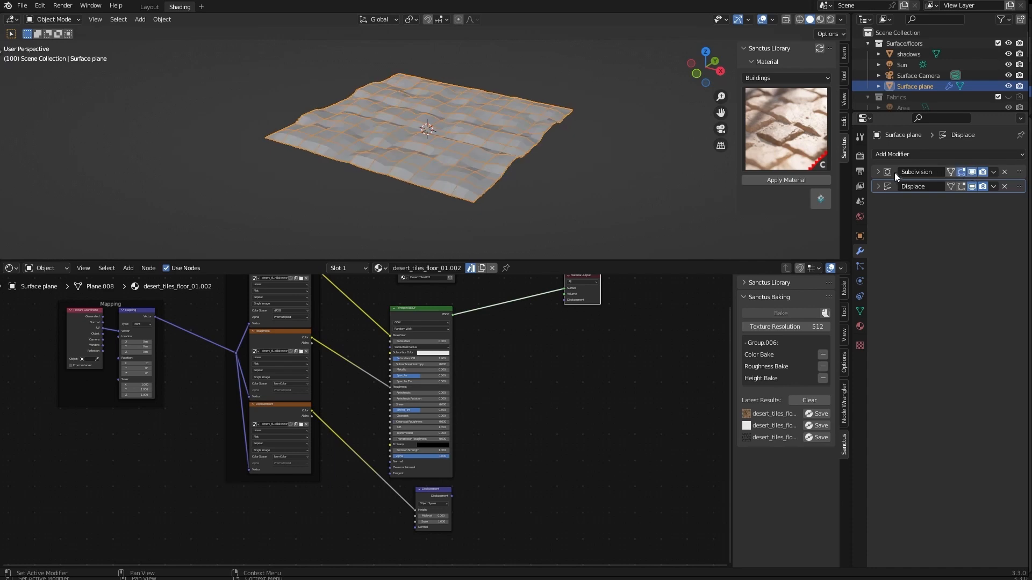
{"action": "left_click", "coordinate": [878, 172]}
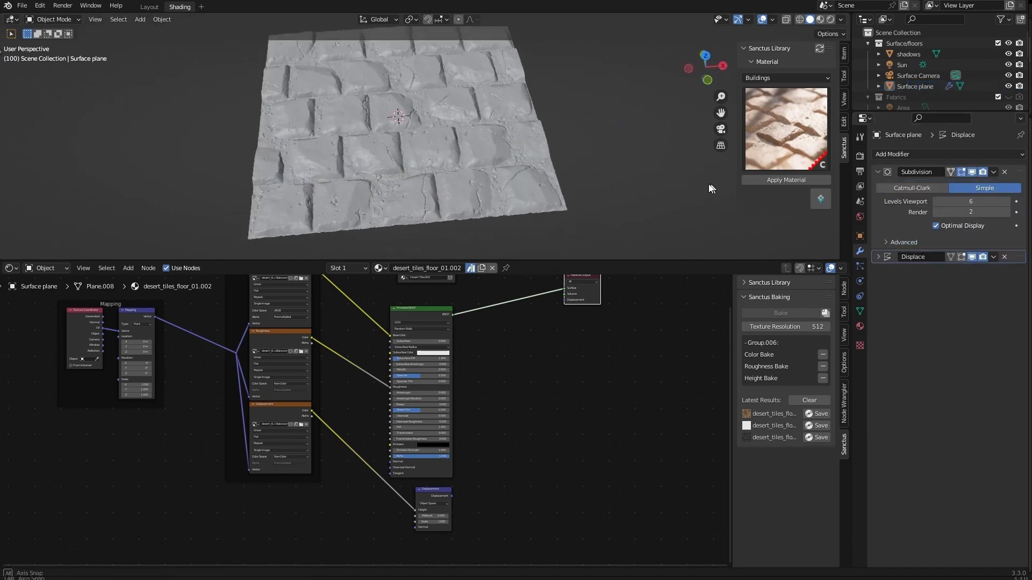
Raise the Subdivision render level to 6 in Material Preview and shade the displaced plane smooth.
{"action": "left_click_drag", "start_coordinate": [397, 115], "coordinate": [473, 145]}
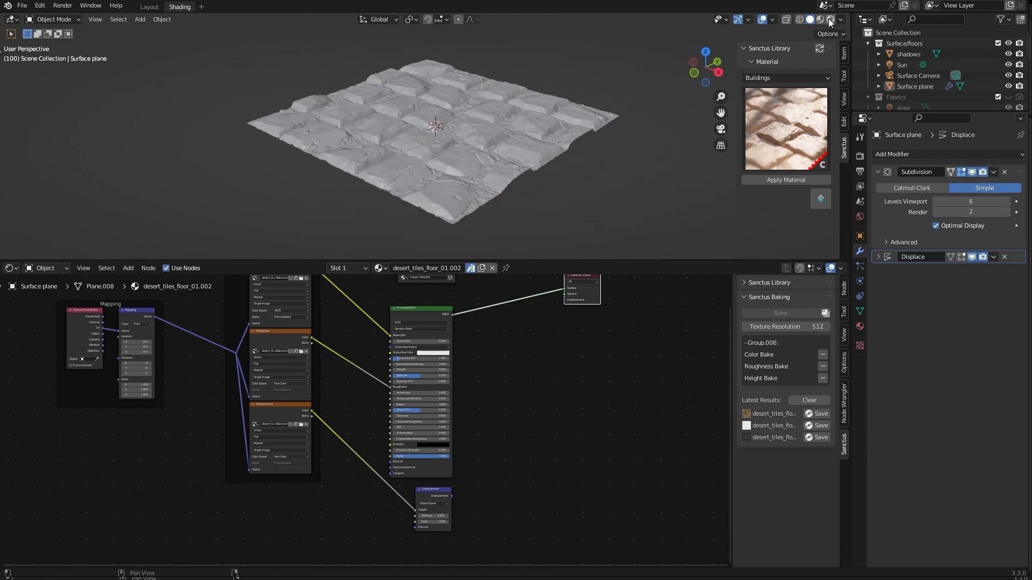
{"action": "left_click", "coordinate": [830, 19]}
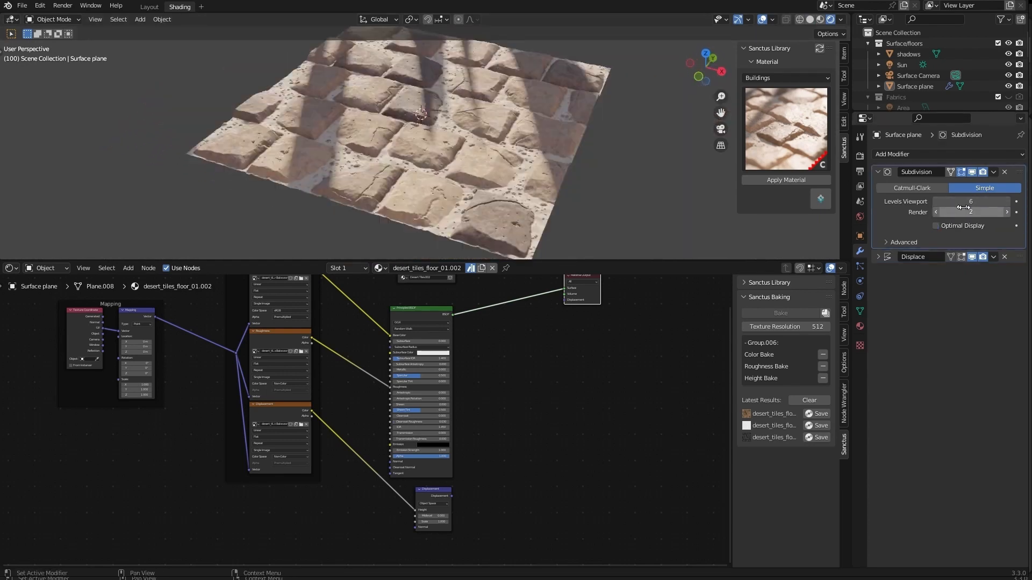
{"action": "left_click", "coordinate": [969, 201]}
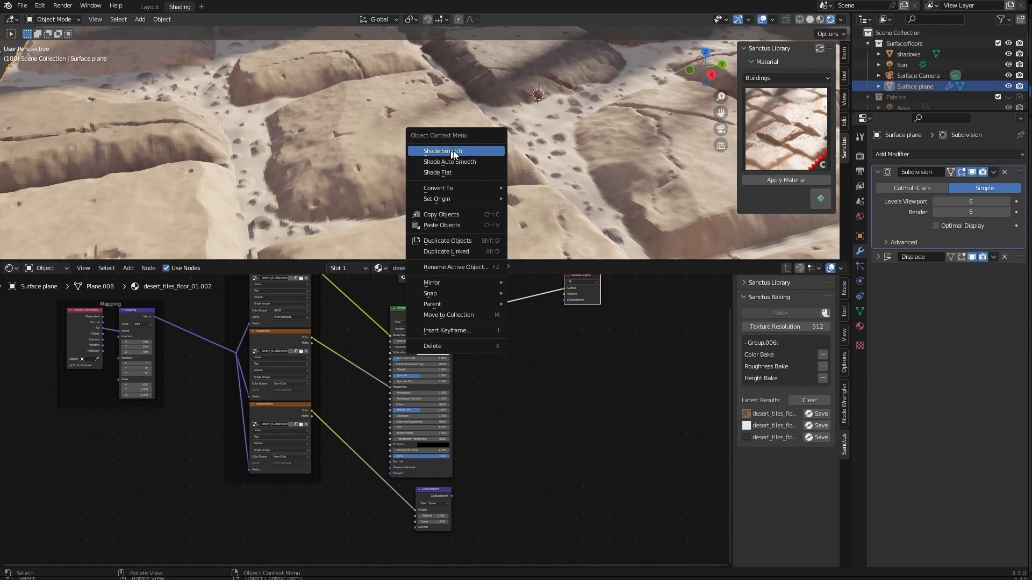
{"action": "left_click", "coordinate": [441, 151]}
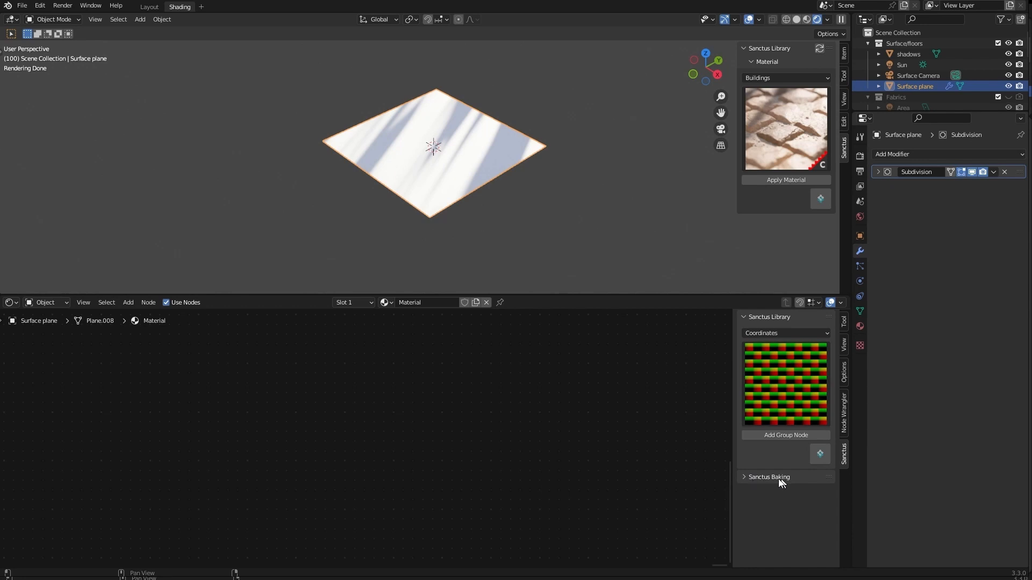
Pick the Coordinates category in the Sanctus Library to reach the brick_coordinates node.
{"action": "left_click", "coordinate": [785, 333]}
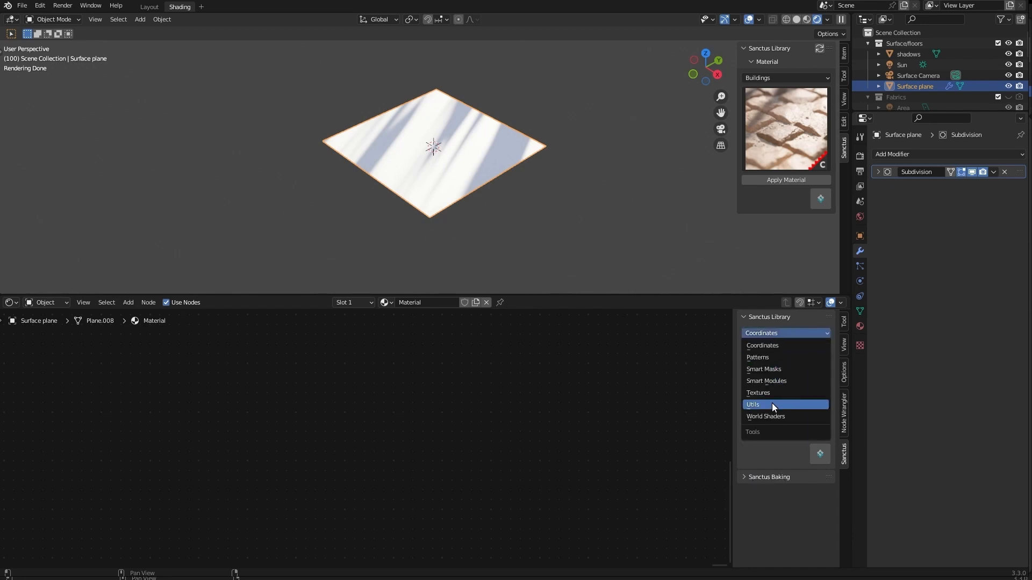
{"action": "mouse_move", "coordinate": [778, 345]}
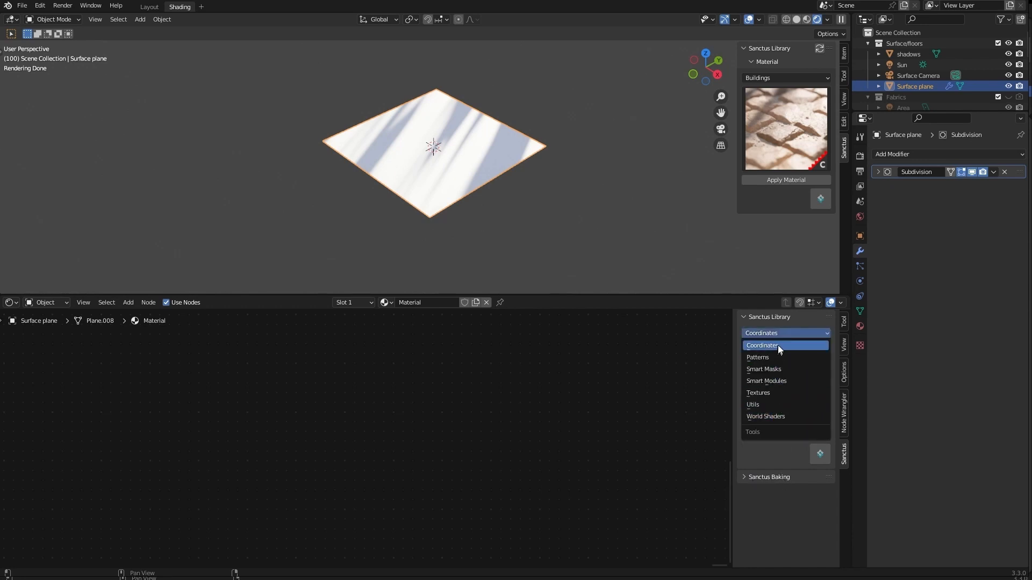
{"action": "left_click", "coordinate": [762, 345]}
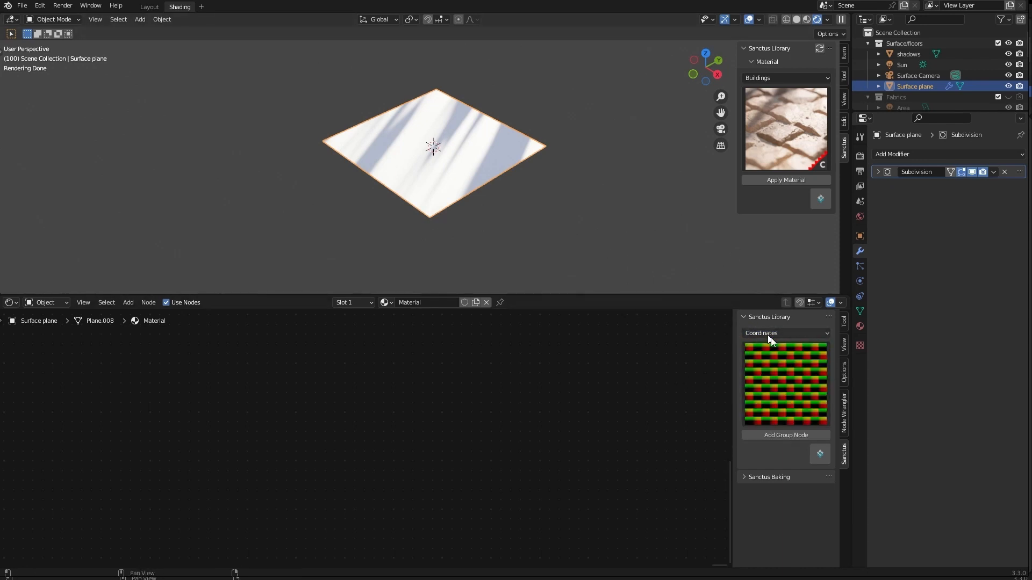
{"action": "left_click", "coordinate": [785, 333]}
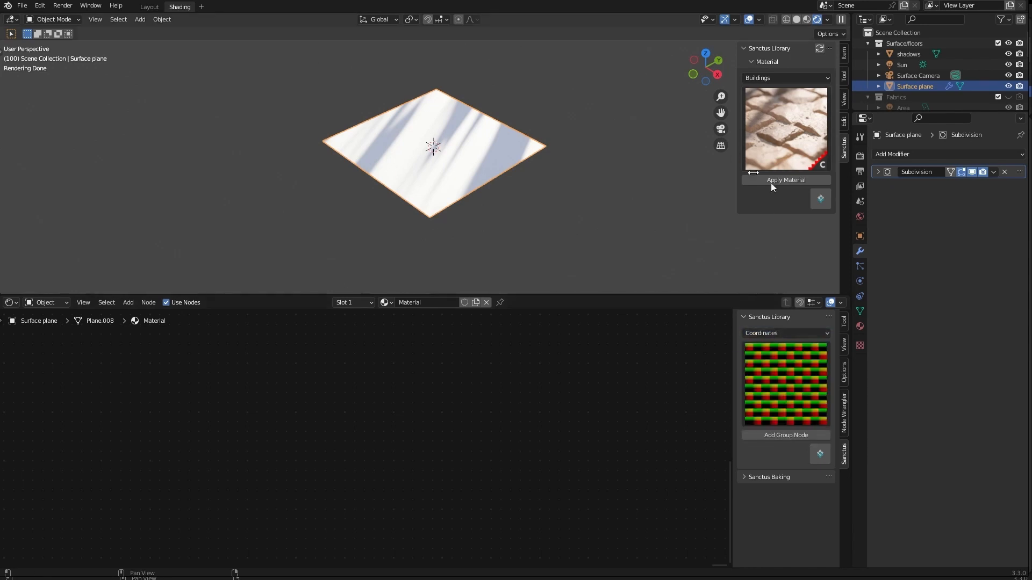
{"action": "mouse_move", "coordinate": [781, 335]}
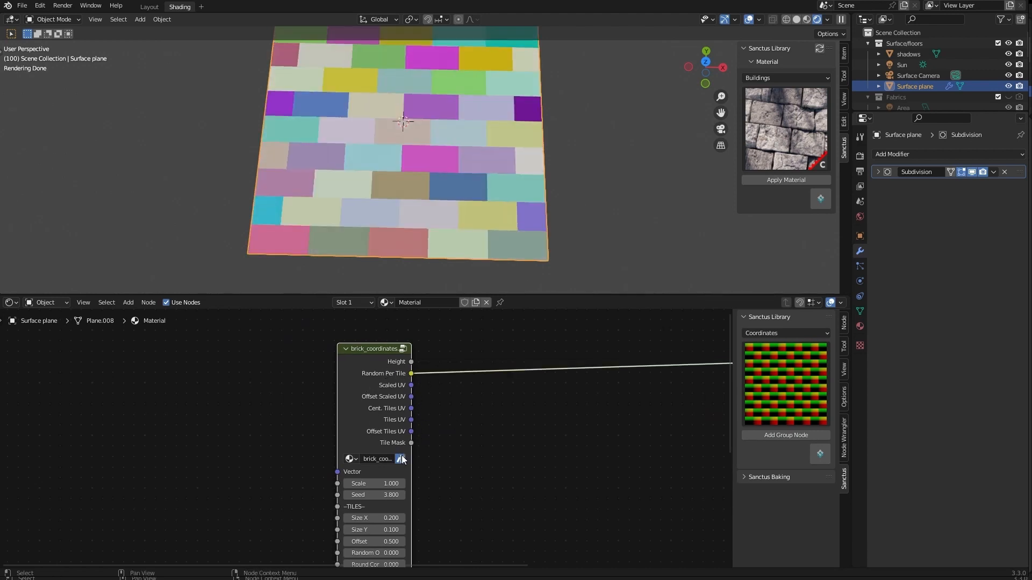
{"action": "mouse_move", "coordinate": [403, 450]}
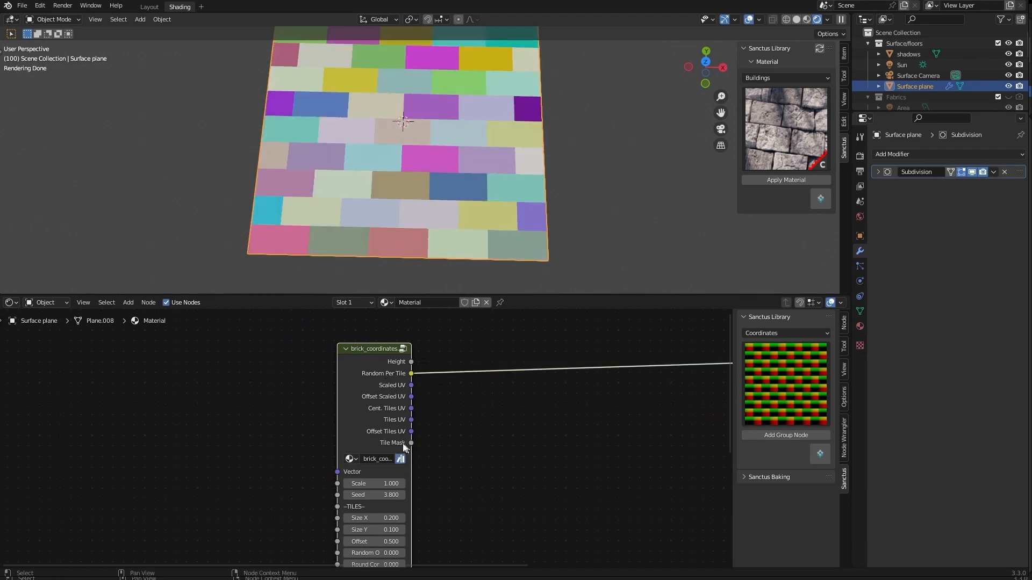
Preview the Tile Mask output and widen the Mortar gaps between bricks.
{"action": "left_click_drag", "start_coordinate": [411, 373], "coordinate": [412, 441]}
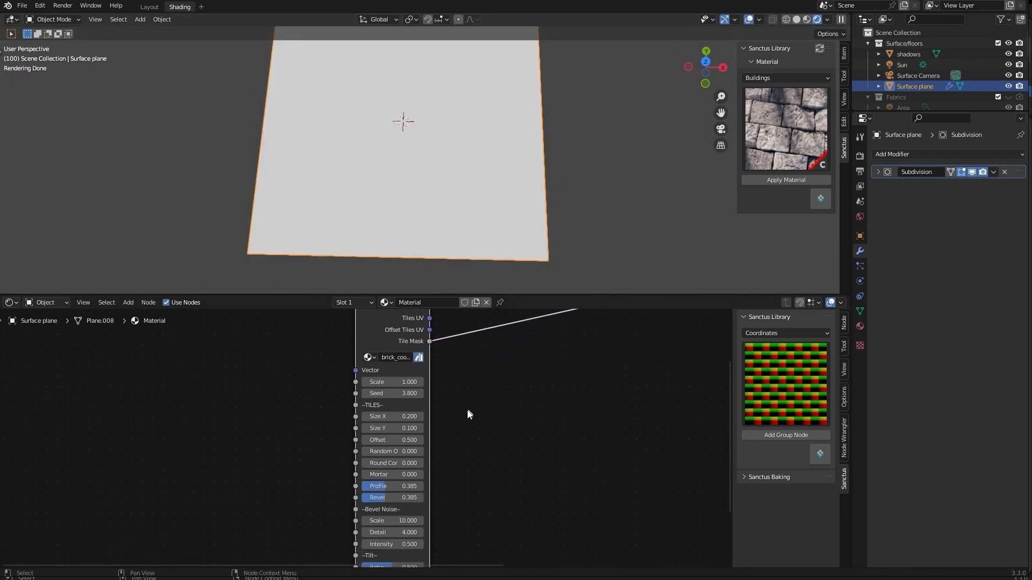
{"action": "left_click", "coordinate": [392, 474]}
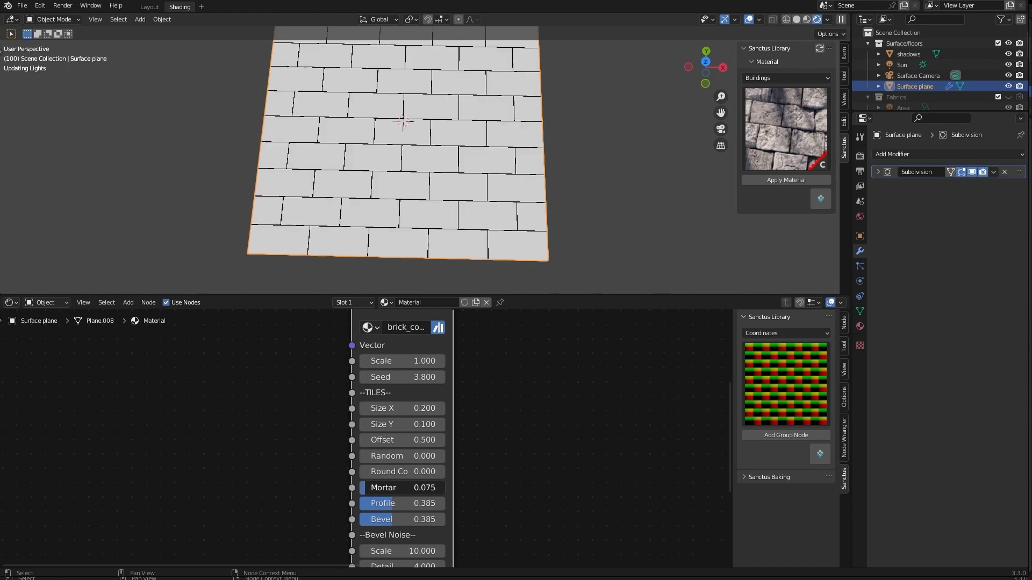
{"action": "left_click_drag", "start_coordinate": [401, 487], "coordinate": [434, 488]}
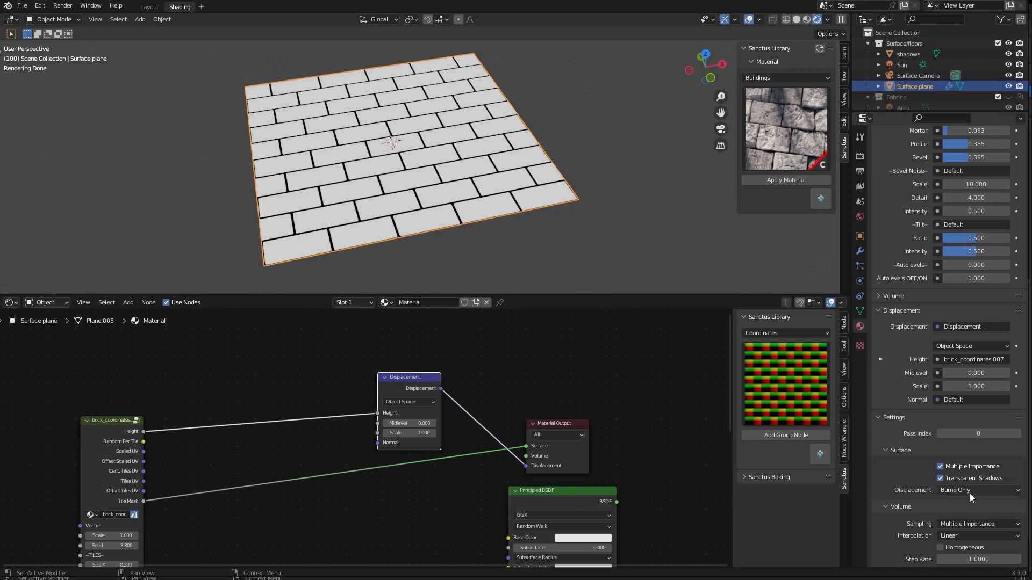
Set the brick material's displacement method to Displacement Only for true displacement.
{"action": "left_click", "coordinate": [978, 490]}
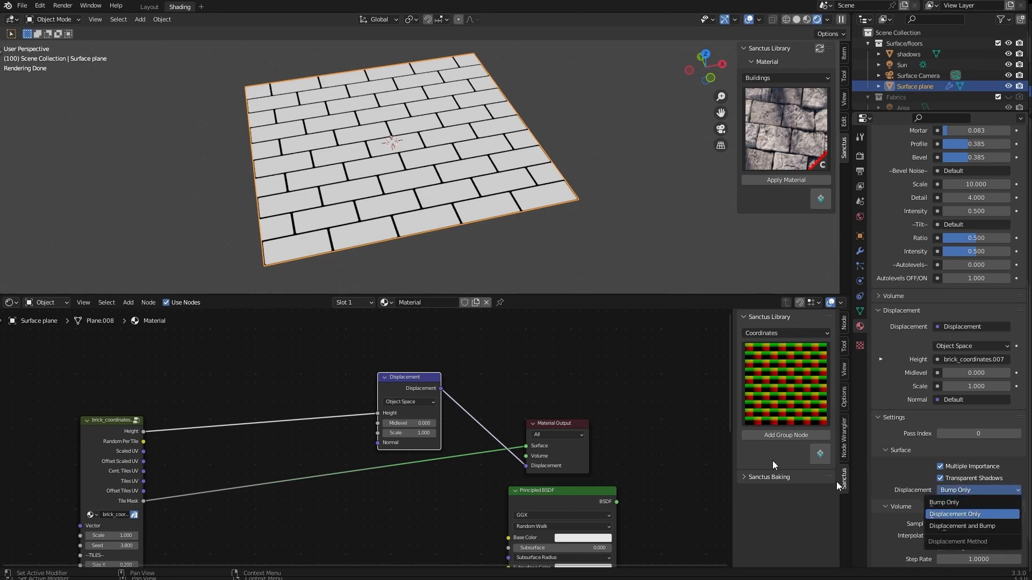
{"action": "left_click", "coordinate": [954, 514]}
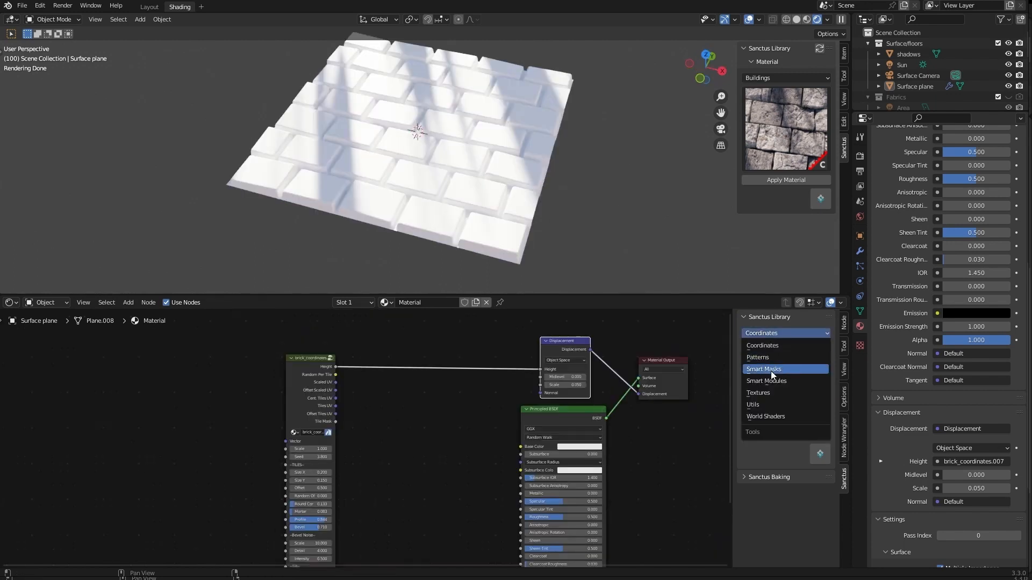
Choose Smart Masks > Tile Slicer in the Sanctus Library to add a tile_slicer node.
{"action": "left_click", "coordinate": [764, 369]}
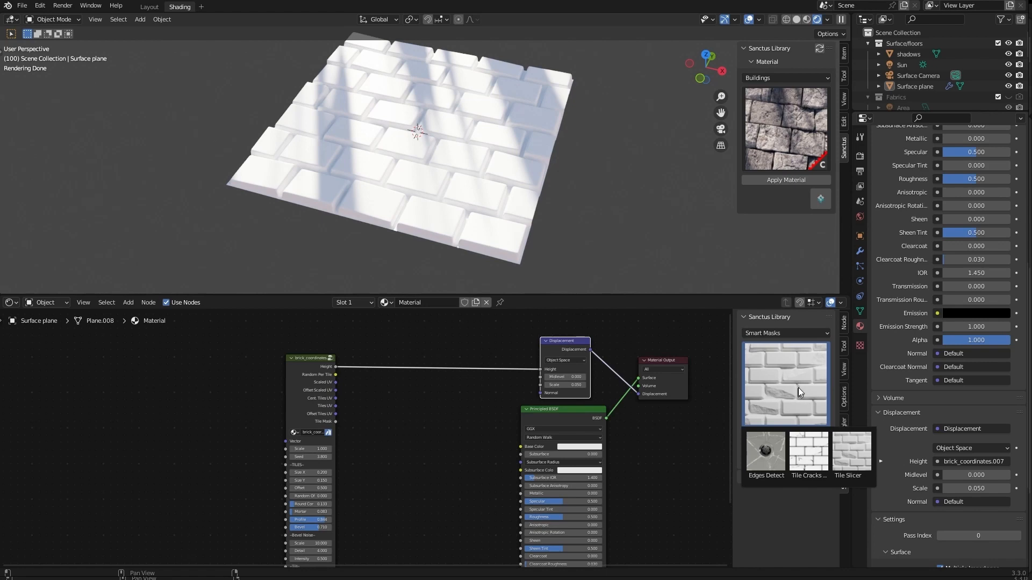
{"action": "mouse_move", "coordinate": [796, 407]}
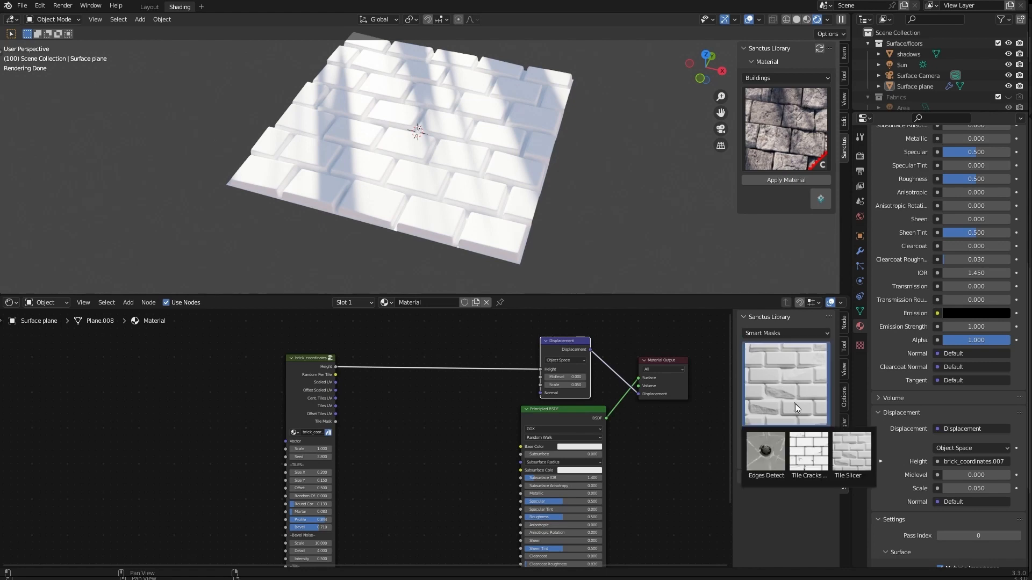
{"action": "left_click", "coordinate": [849, 454]}
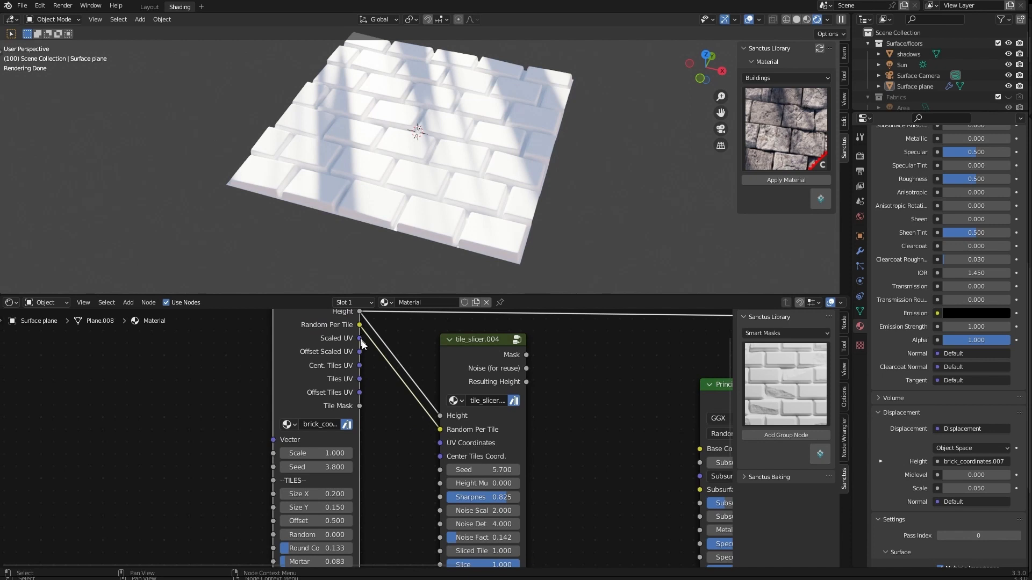
{"action": "mouse_move", "coordinate": [490, 451]}
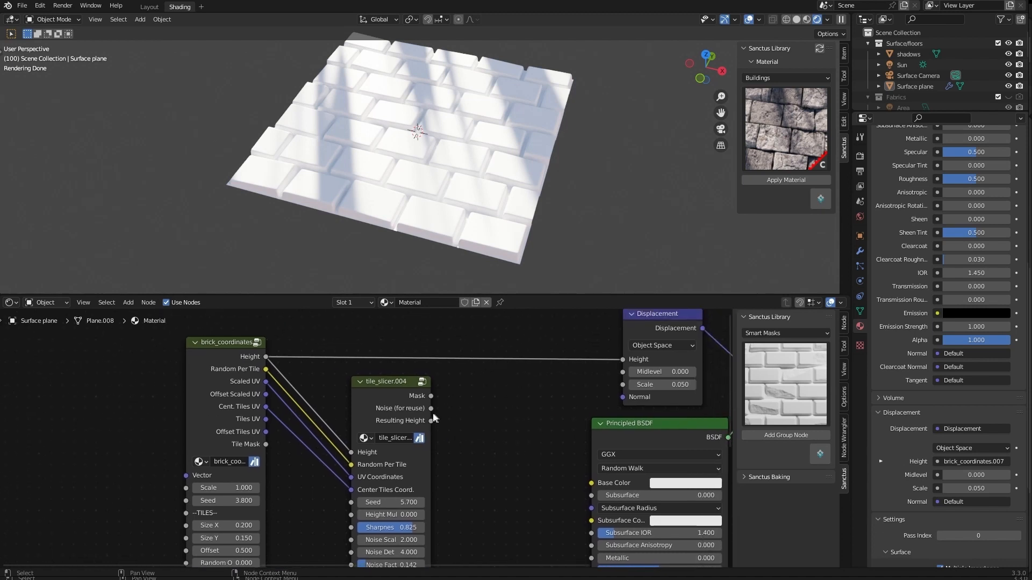
{"action": "mouse_move", "coordinate": [432, 430]}
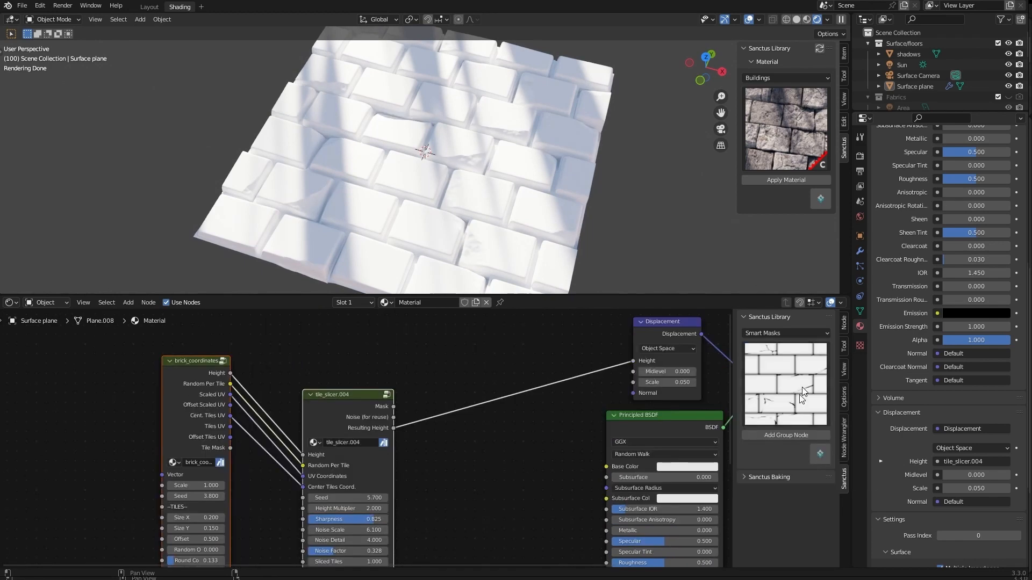
Add a Tile Cracks mask after tile_slicer feeding Displacement, then switch the Sanctus Library to Textures.
{"action": "left_click", "coordinate": [785, 435]}
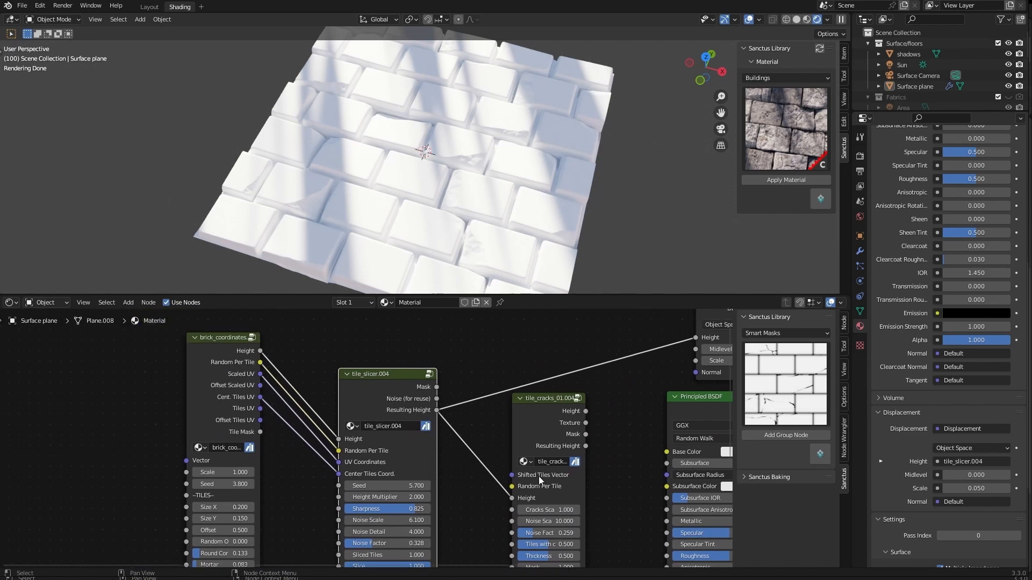
{"action": "mouse_move", "coordinate": [254, 406]}
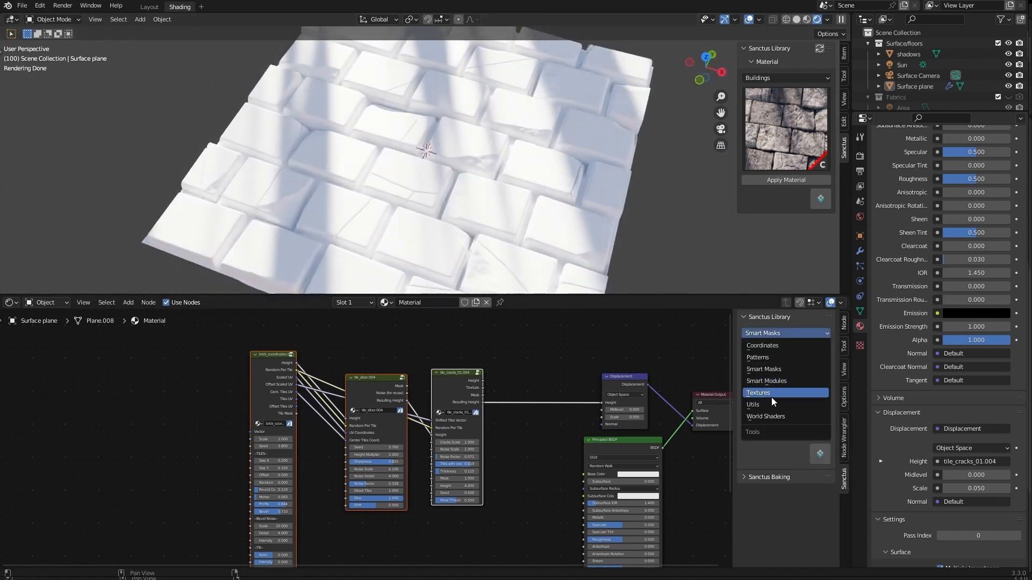
{"action": "left_click", "coordinate": [758, 392]}
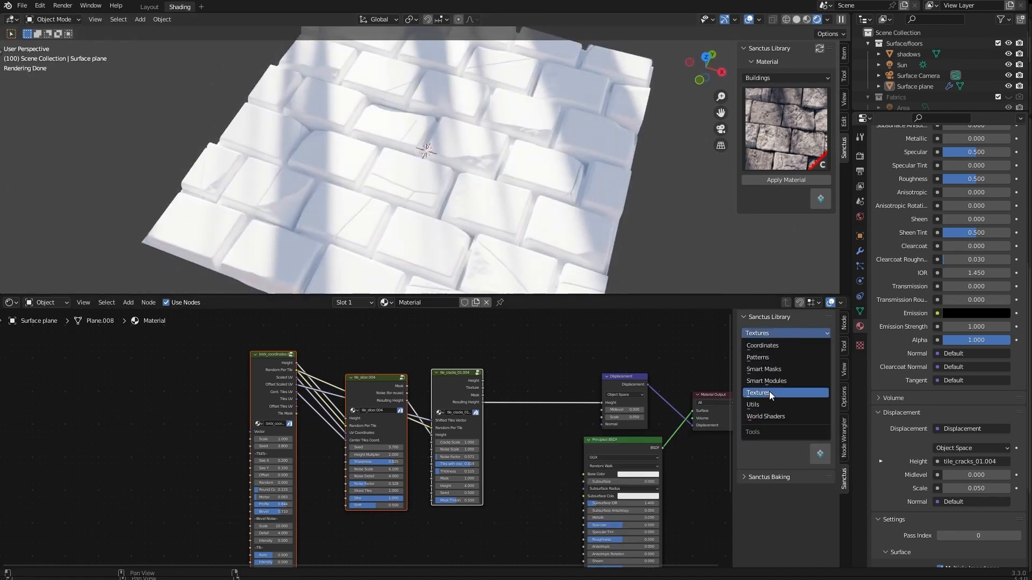